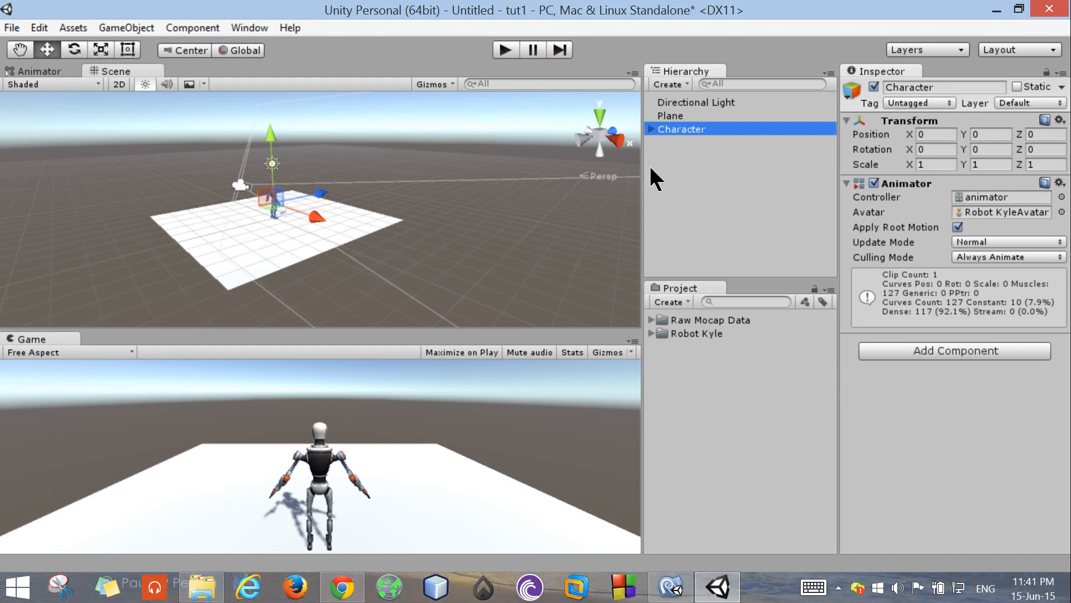
mouse_move(497, 224)
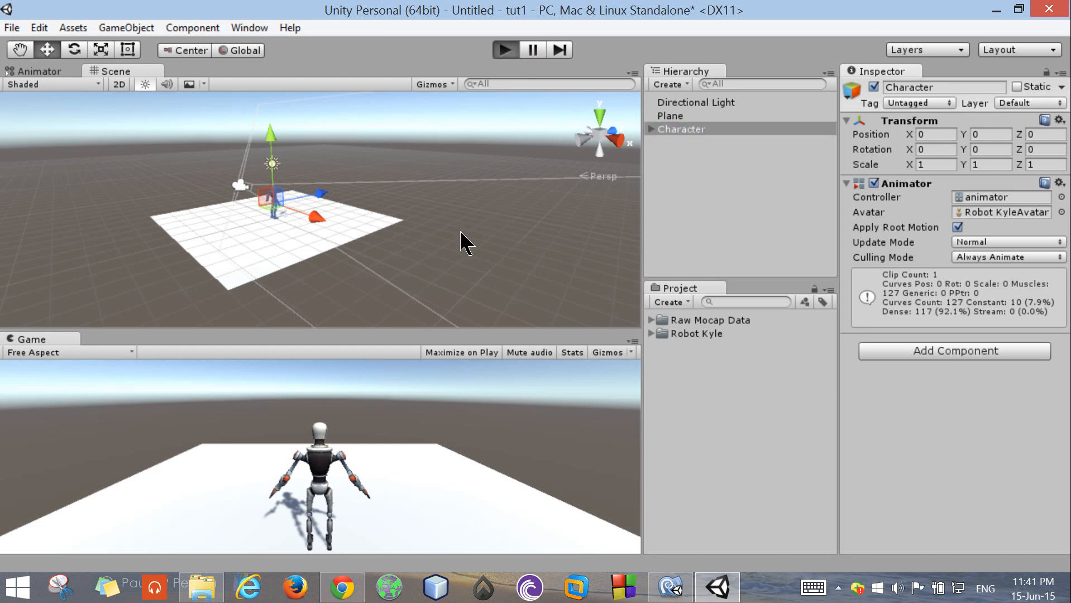
Step: Stop the preview, delete Character and Plane, and add a new Camera beside the light
left_click(504, 49)
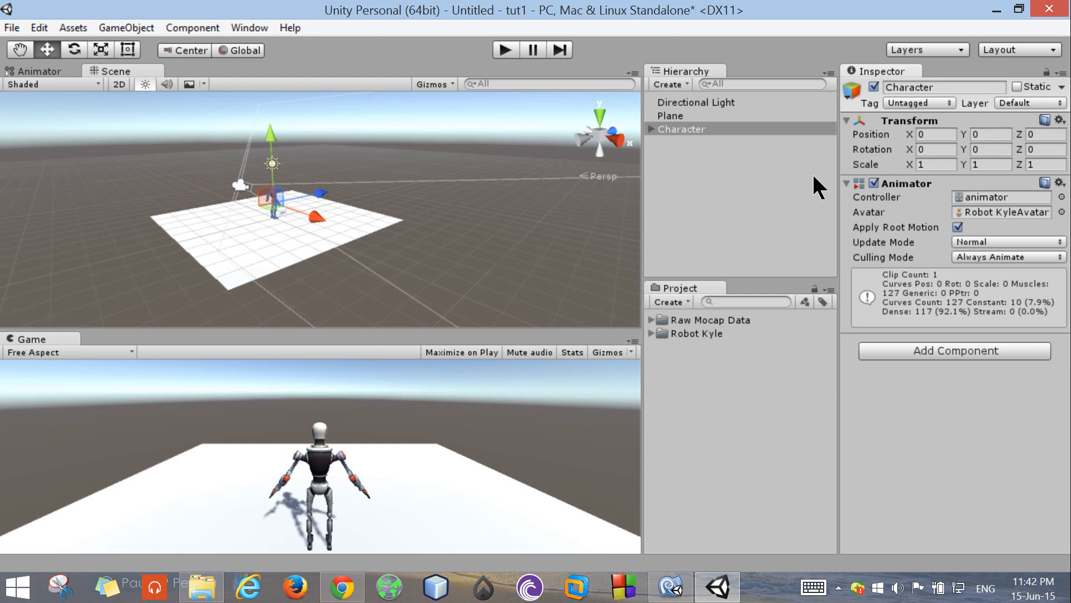
mouse_move(737, 221)
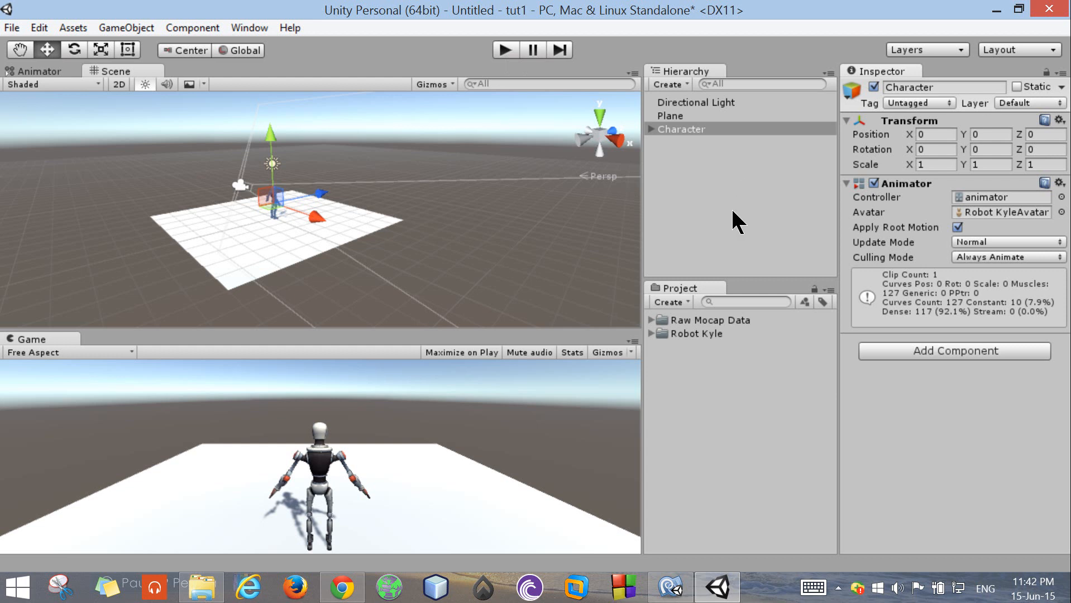
mouse_move(730, 179)
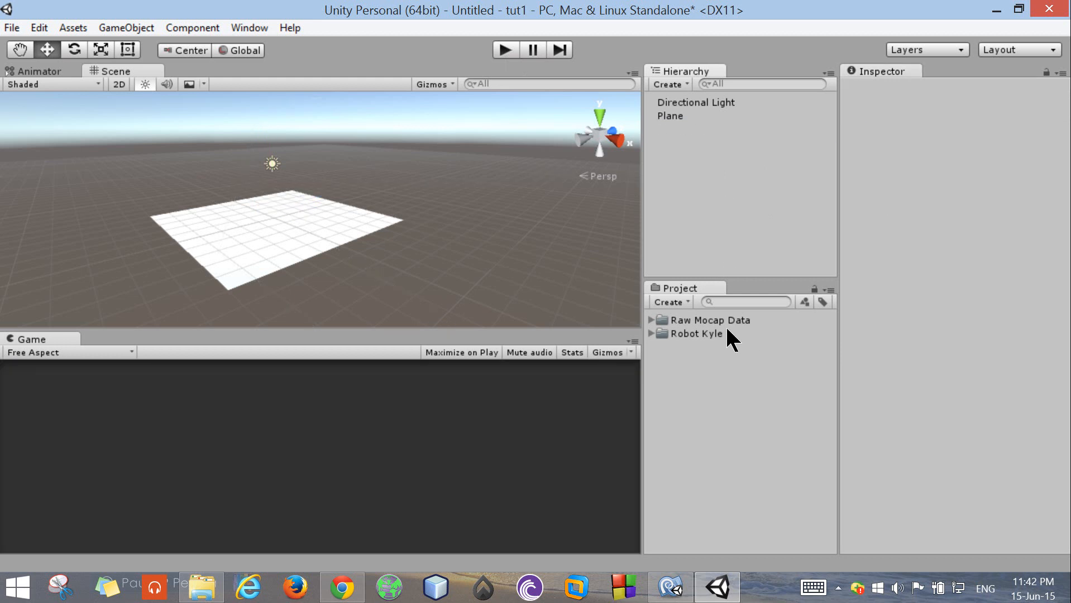
mouse_move(693, 372)
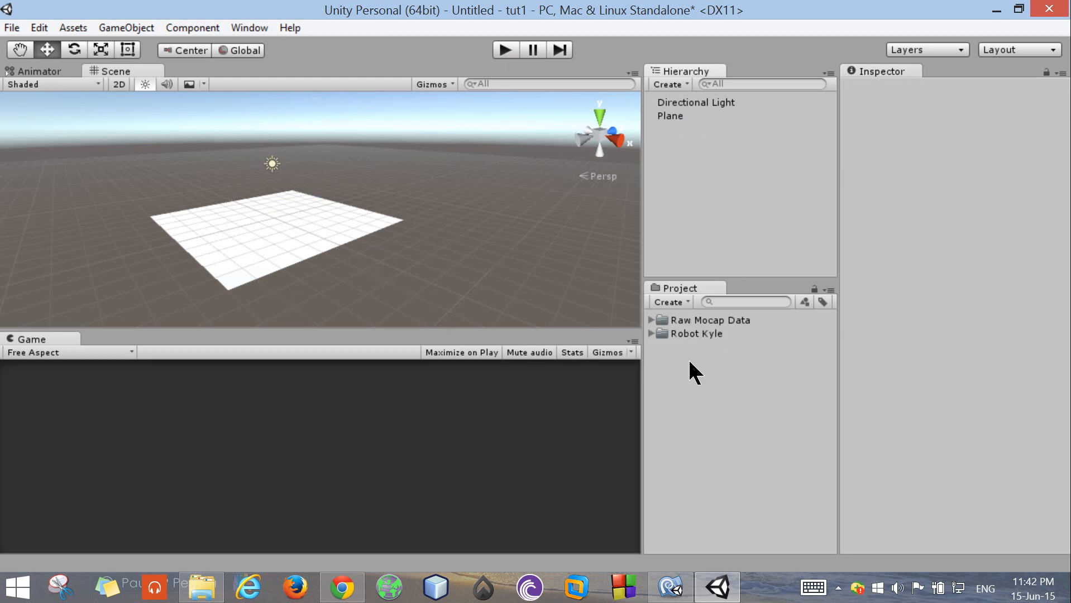
left_click(670, 116)
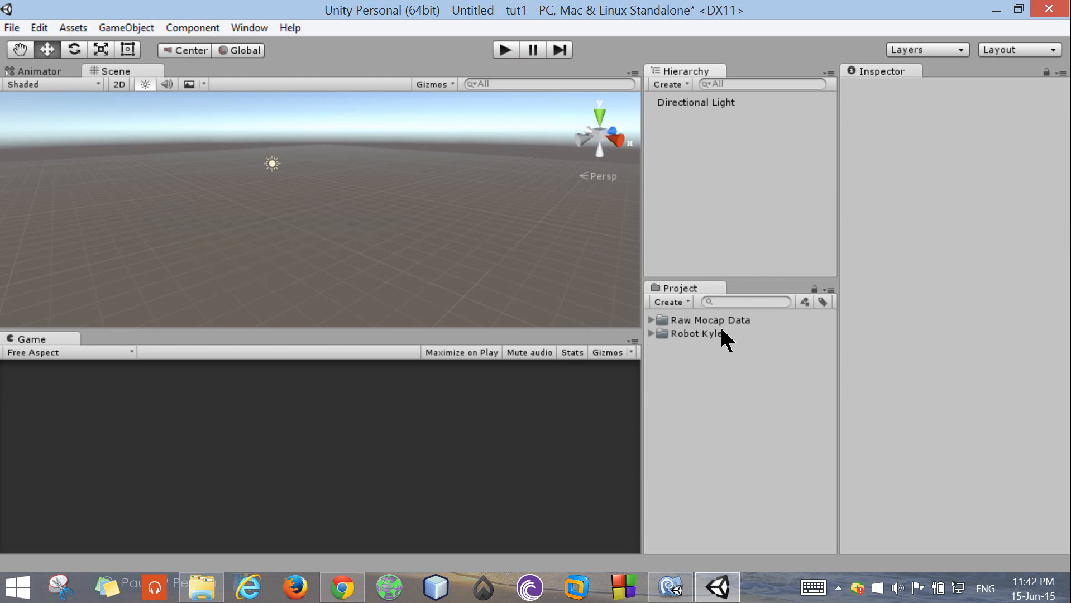
left_click(695, 102)
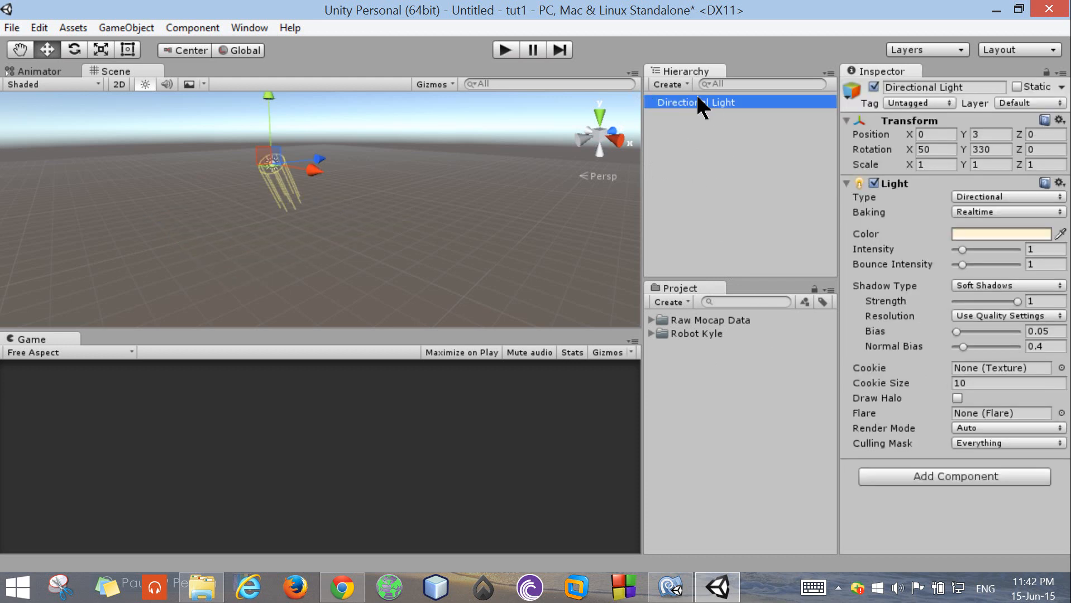
left_click(667, 83)
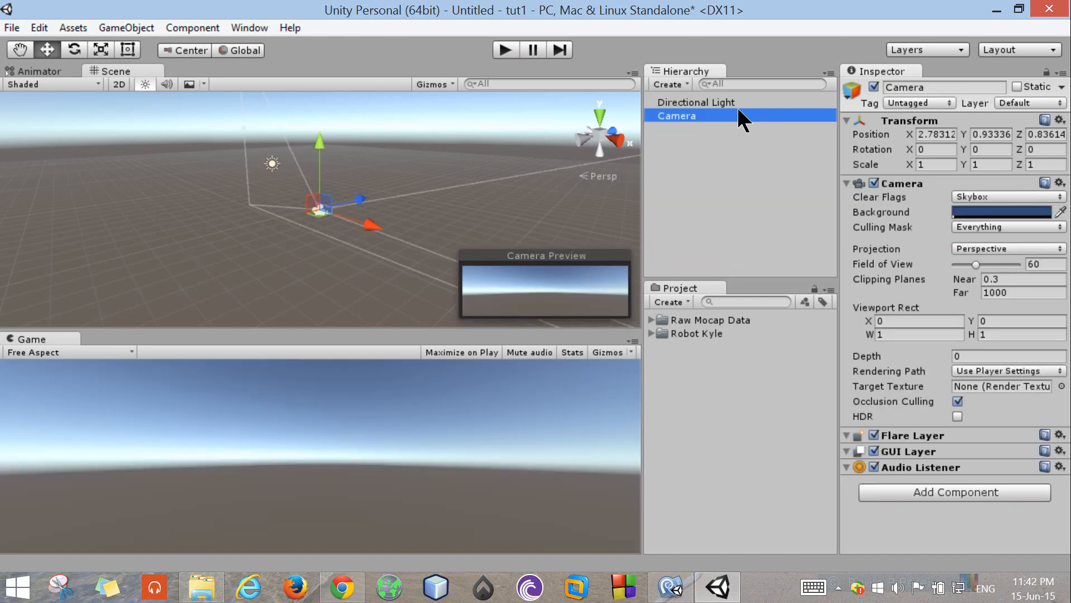
mouse_move(753, 265)
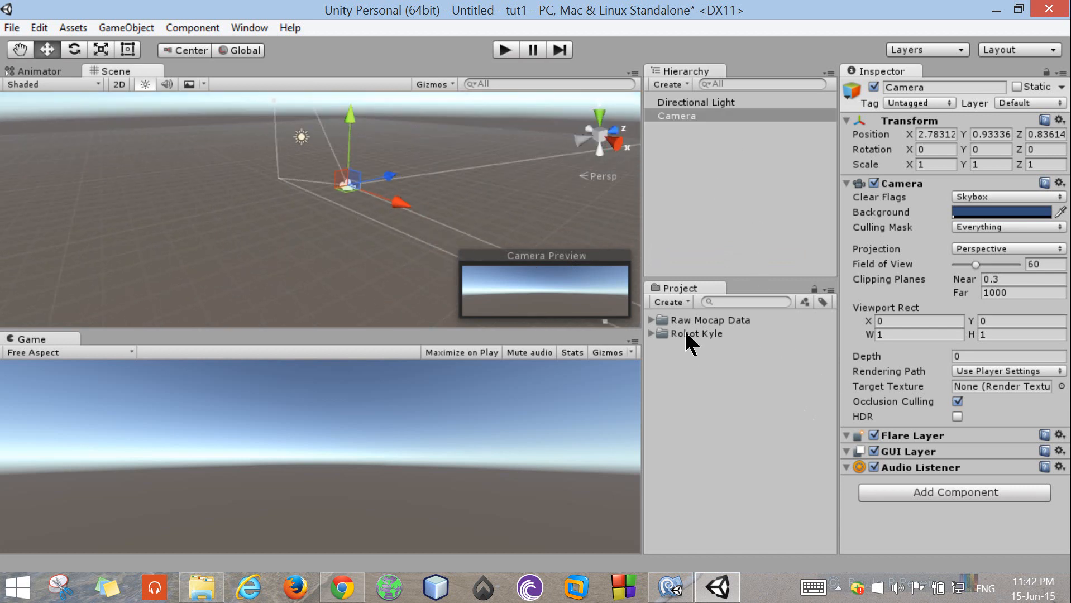
left_click(709, 319)
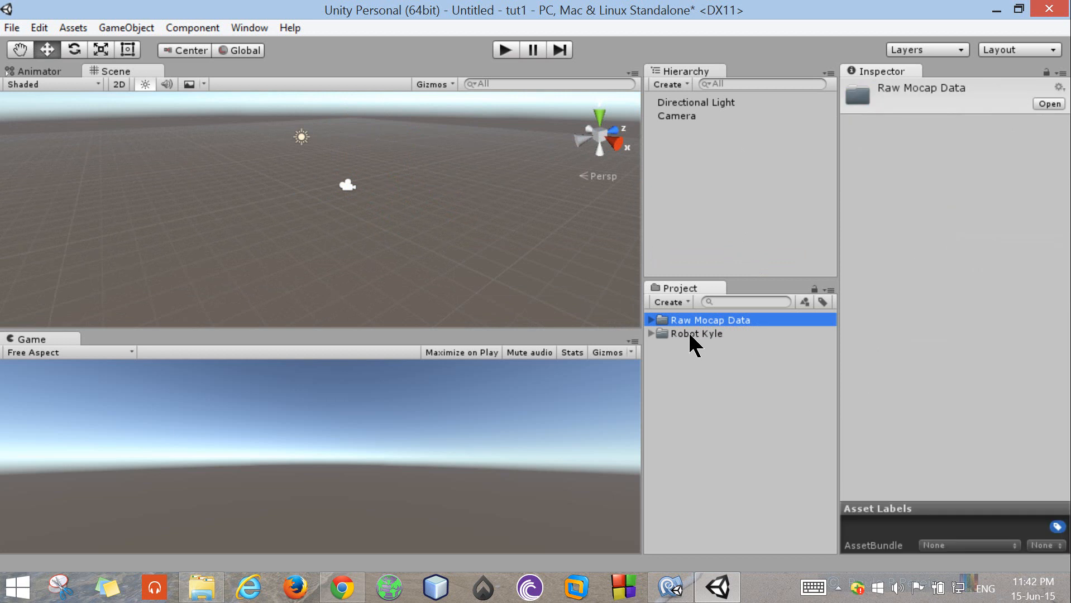
mouse_move(713, 354)
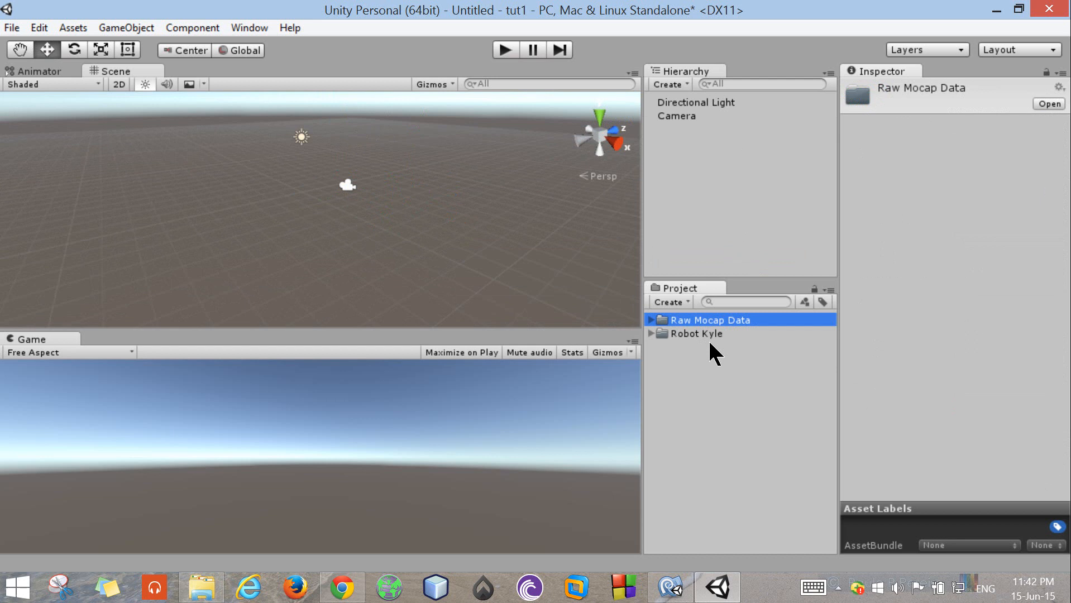
mouse_move(718, 349)
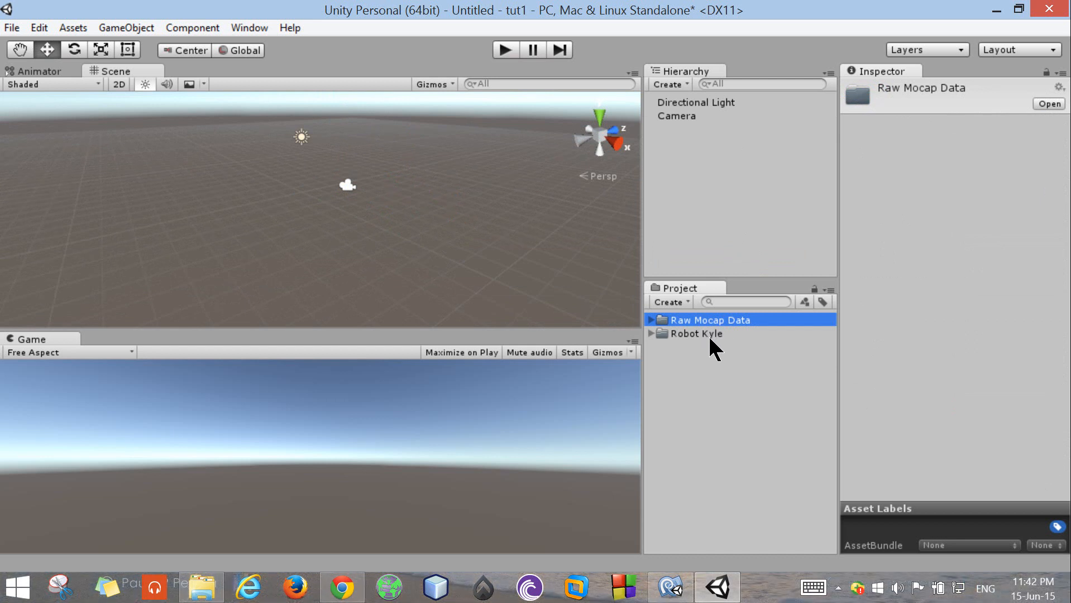
mouse_move(760, 337)
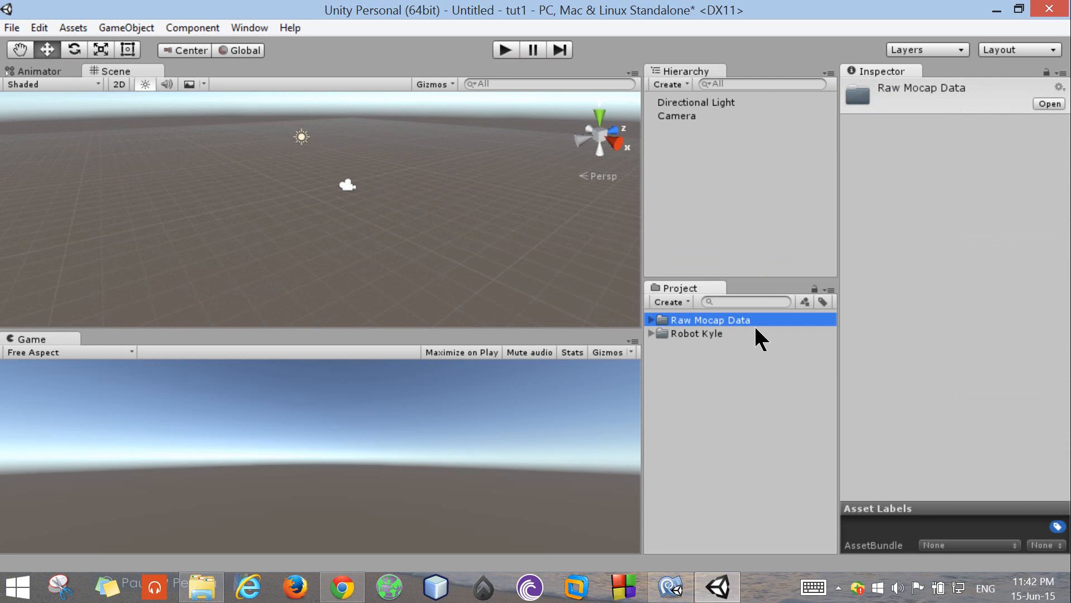
mouse_move(719, 356)
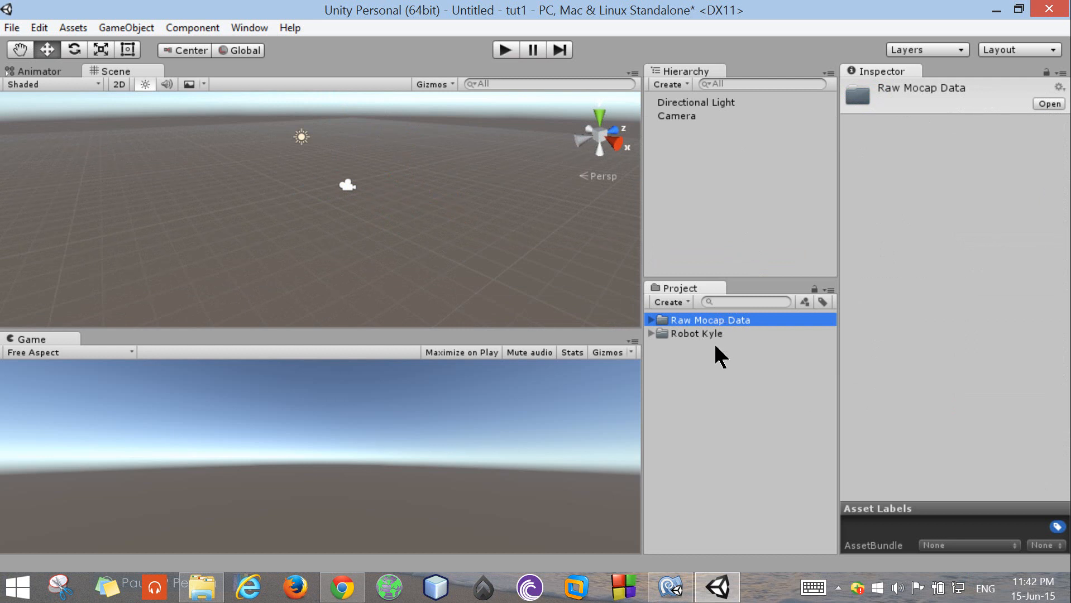
mouse_move(725, 130)
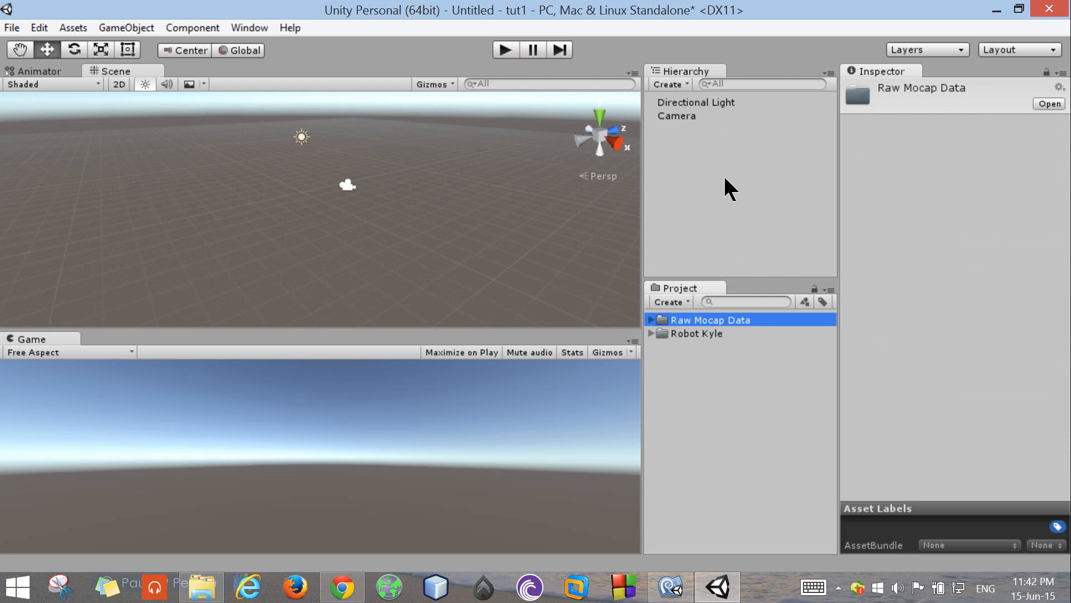
mouse_move(706, 360)
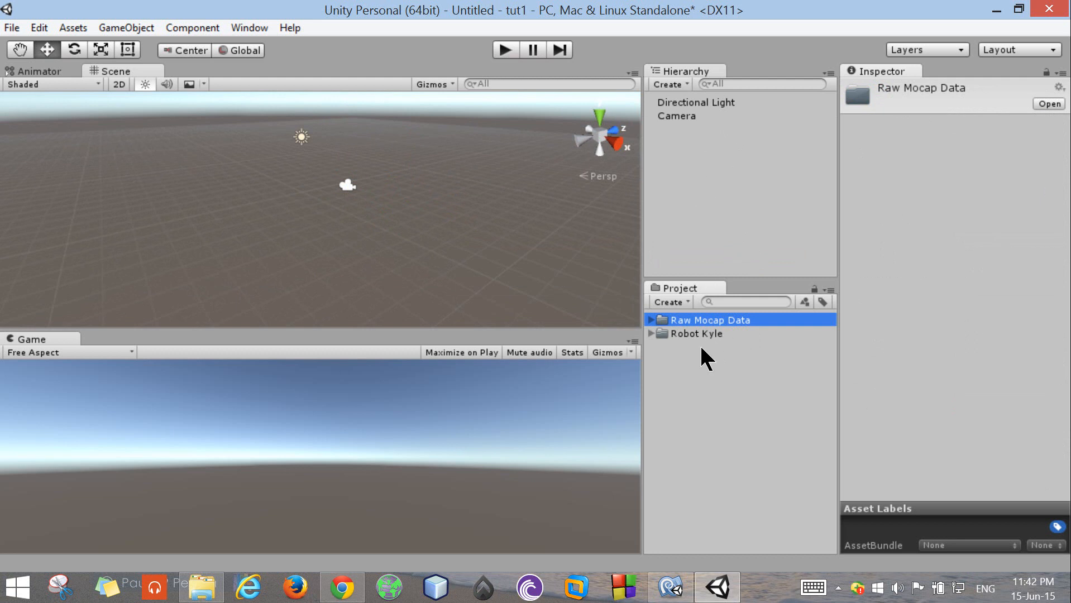
mouse_move(75, 82)
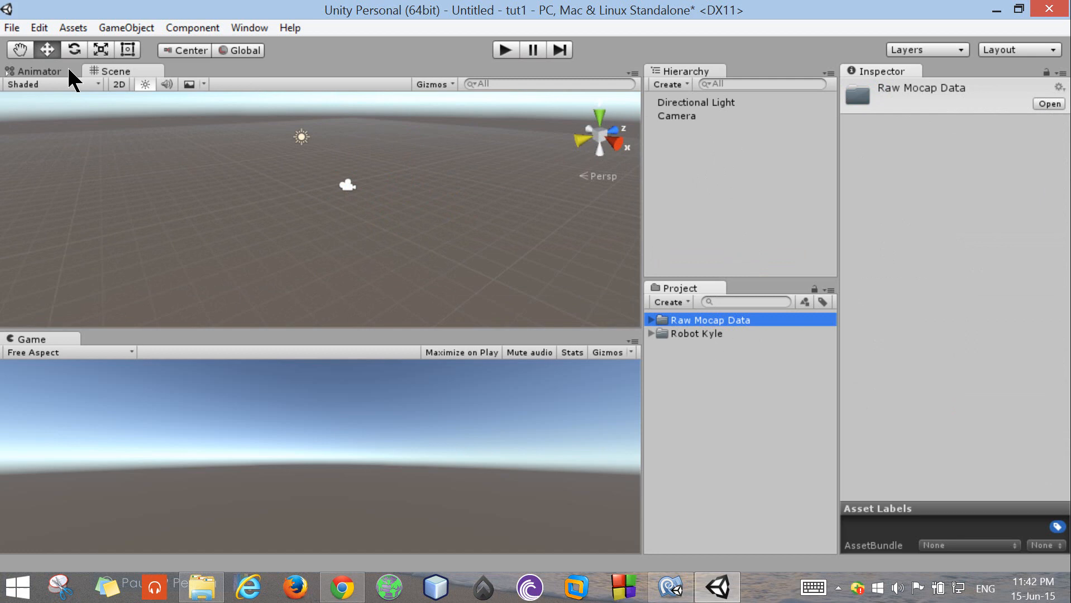
Step: Add a ground Plane, pan the view to frame it, and expand the Robot Kyle folder
left_click(125, 28)
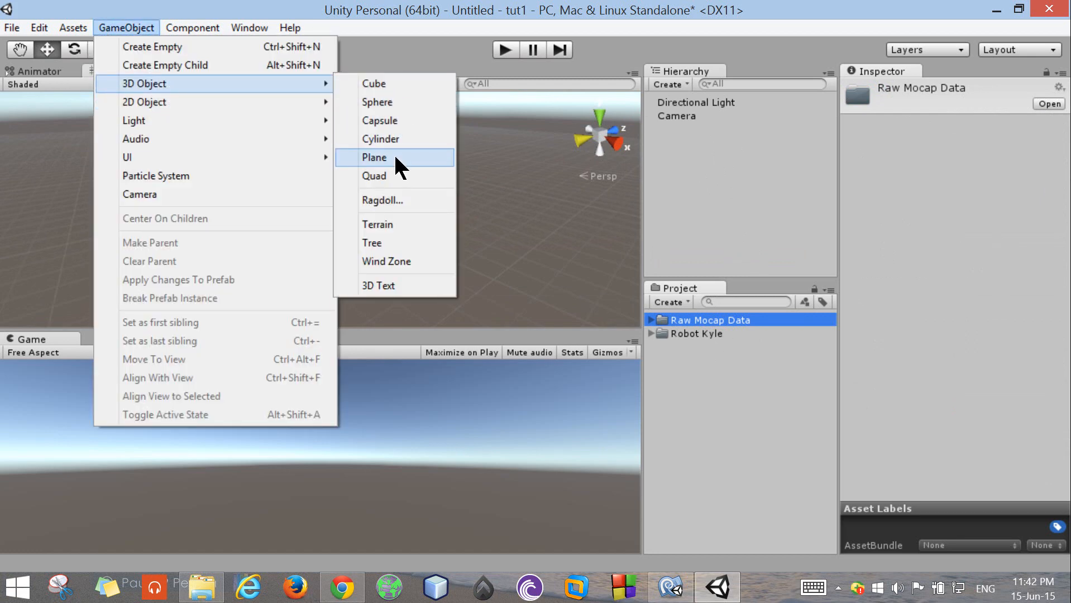
left_click(374, 157)
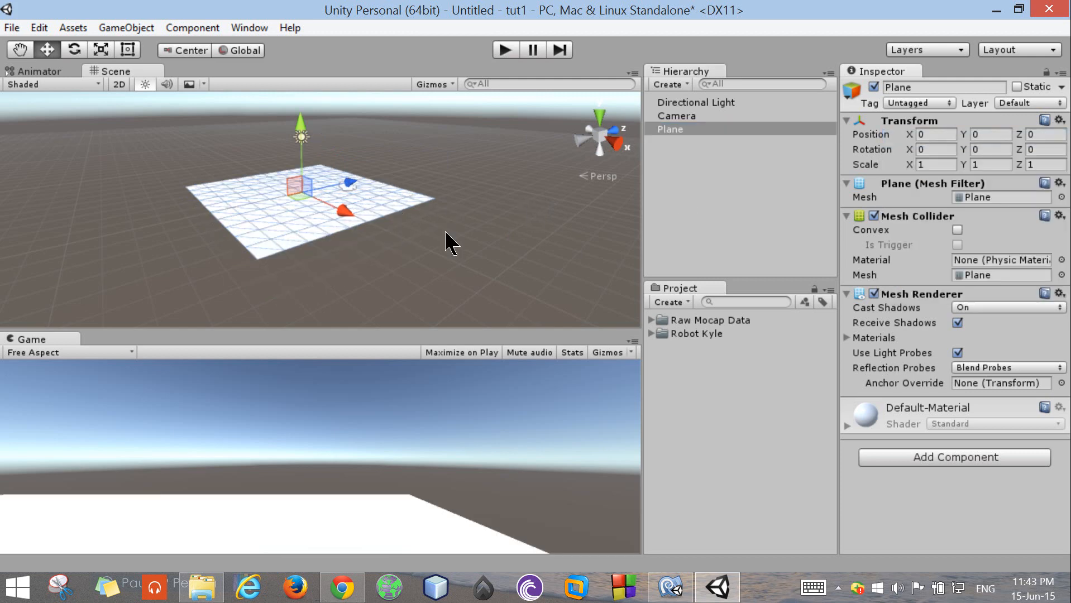
left_click_drag(448, 242, 417, 273)
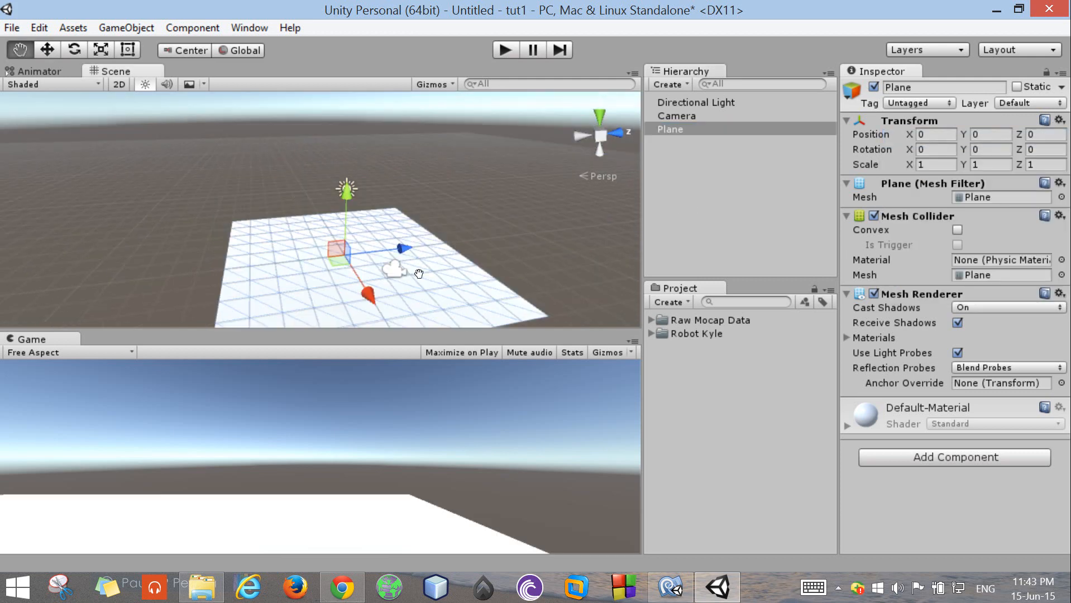
left_click(652, 333)
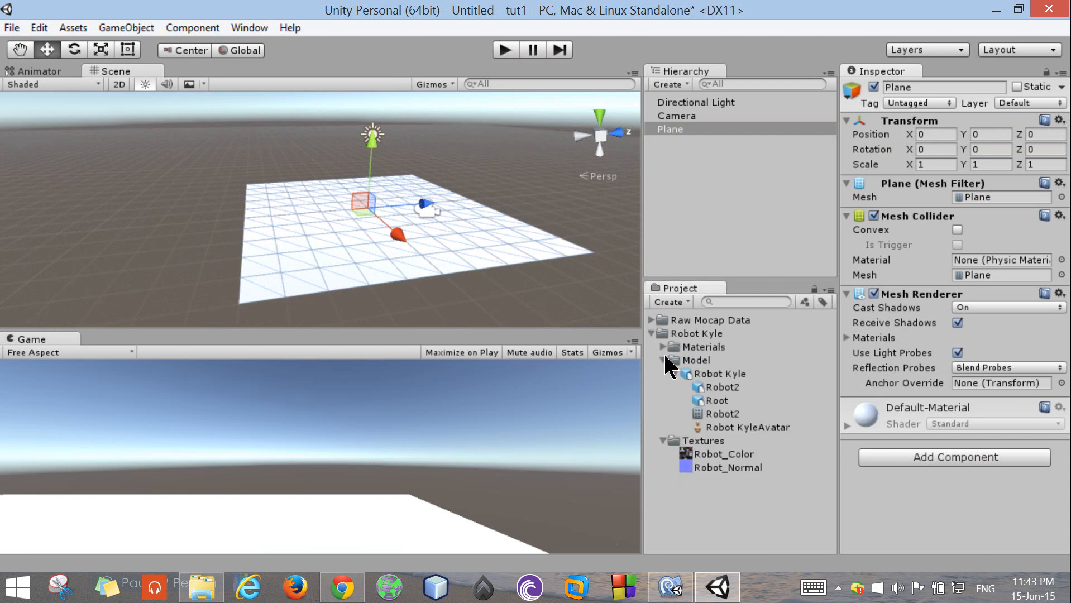
Step: Set Robot Kyle's rig to Humanoid with the avatar created from this model
left_click(719, 373)
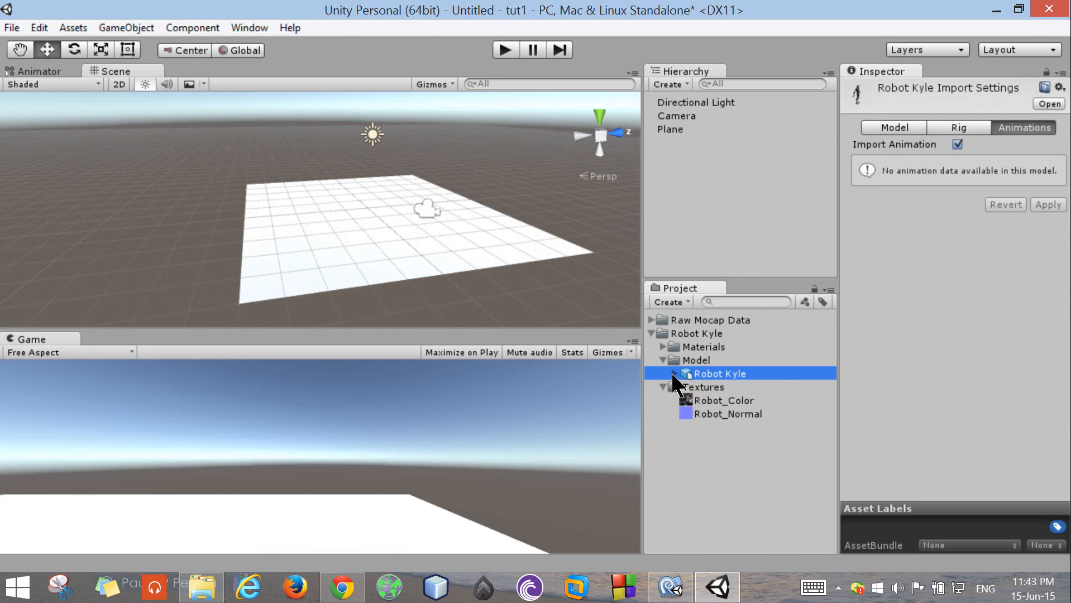
left_click(958, 126)
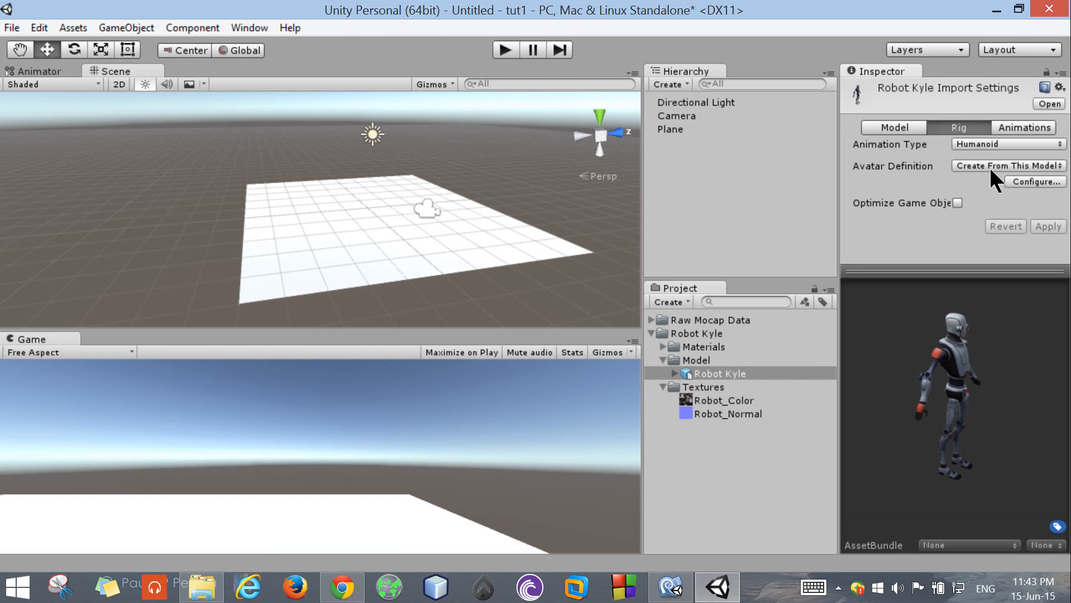
mouse_move(1006, 165)
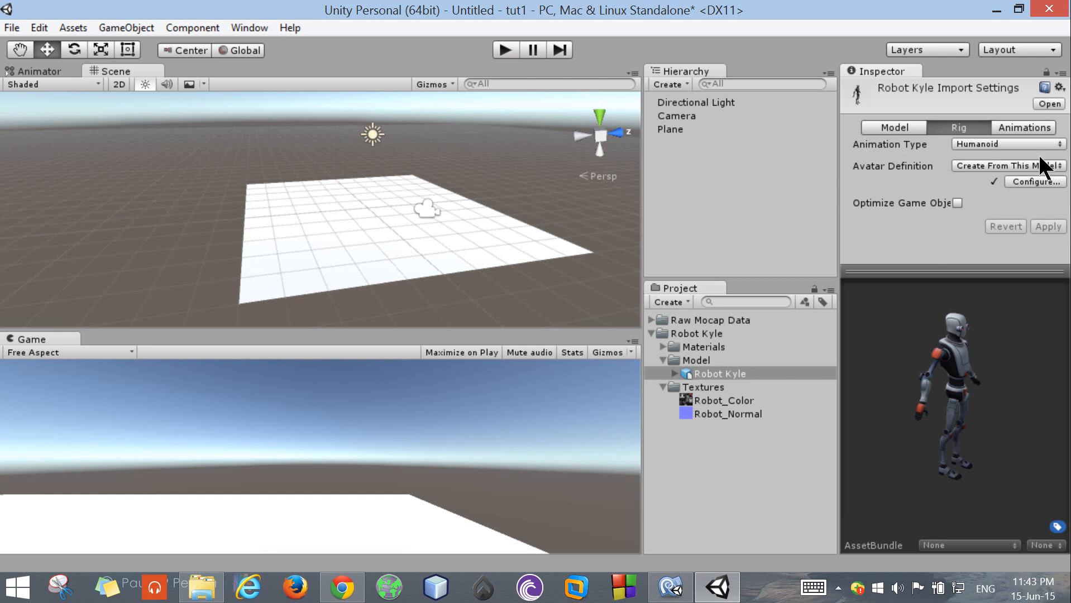
mouse_move(896, 340)
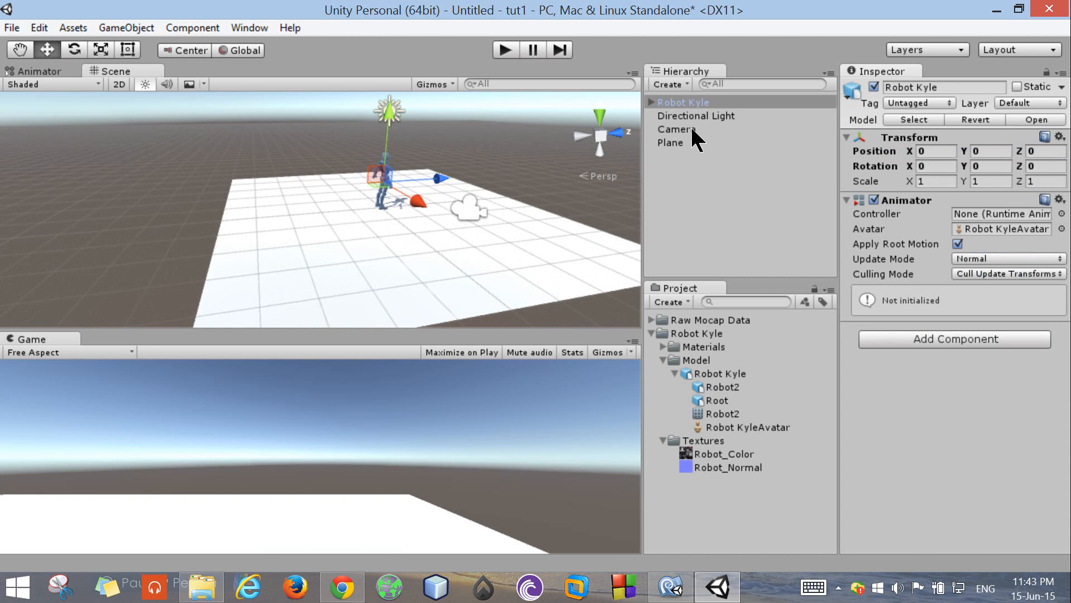
Step: Select the Camera to check its view of Robot Kyle from behind
left_click(680, 129)
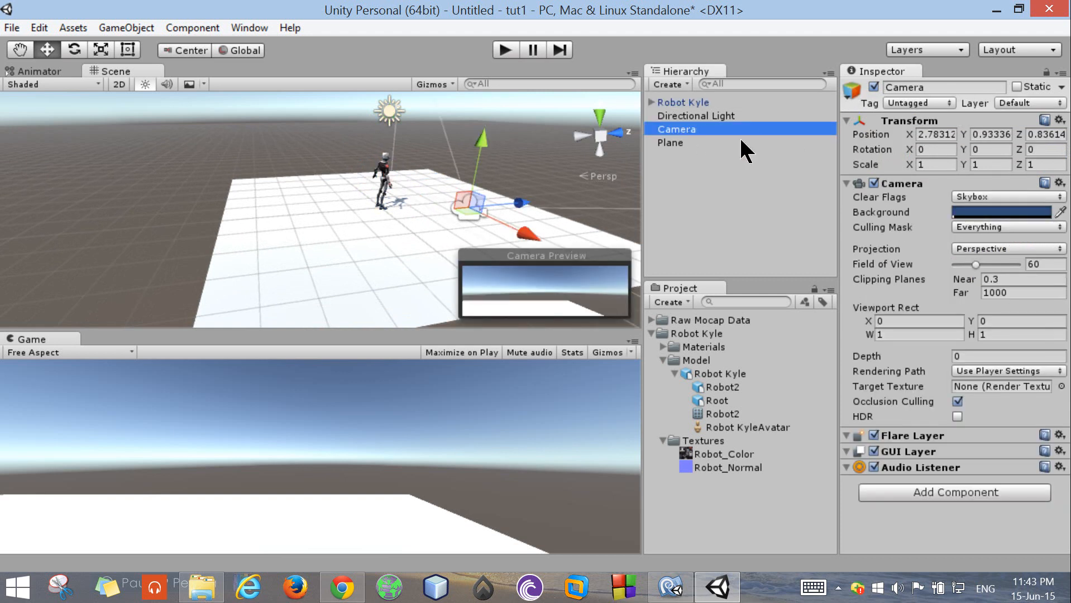
mouse_move(464, 215)
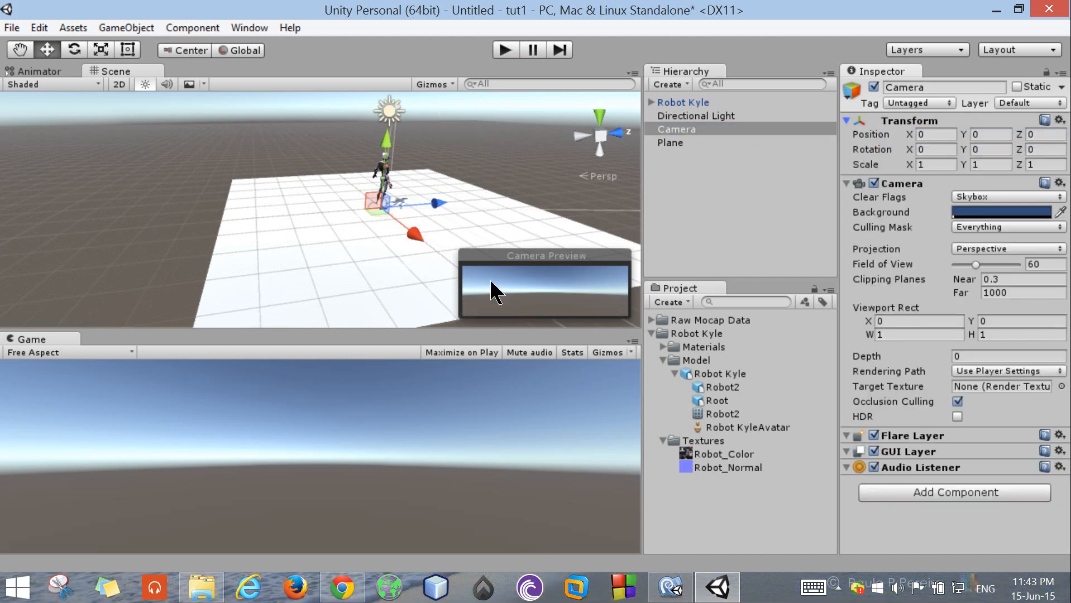
mouse_move(479, 259)
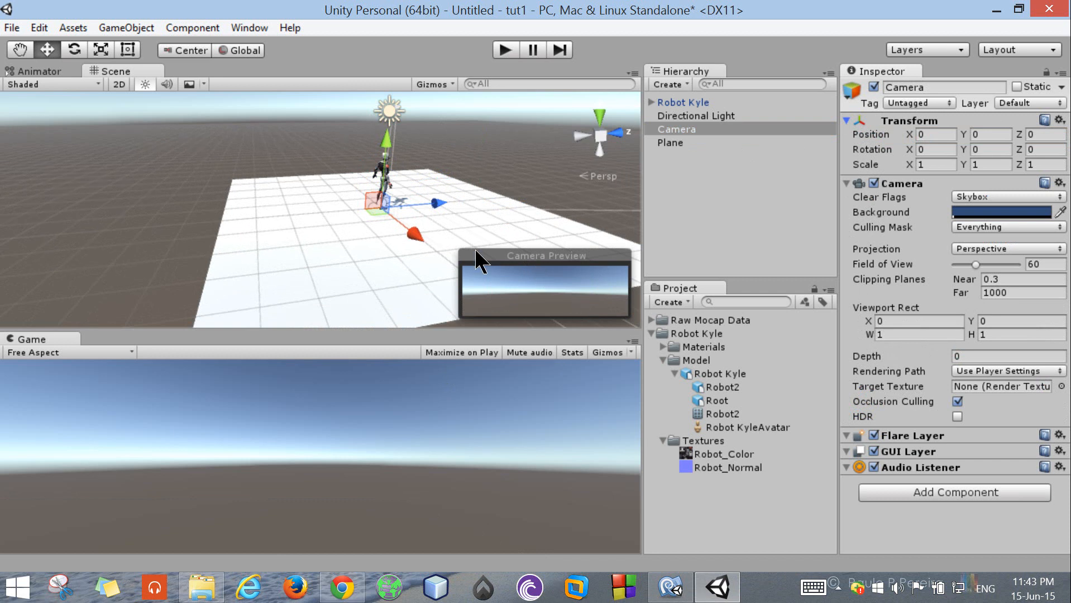
mouse_move(560, 304)
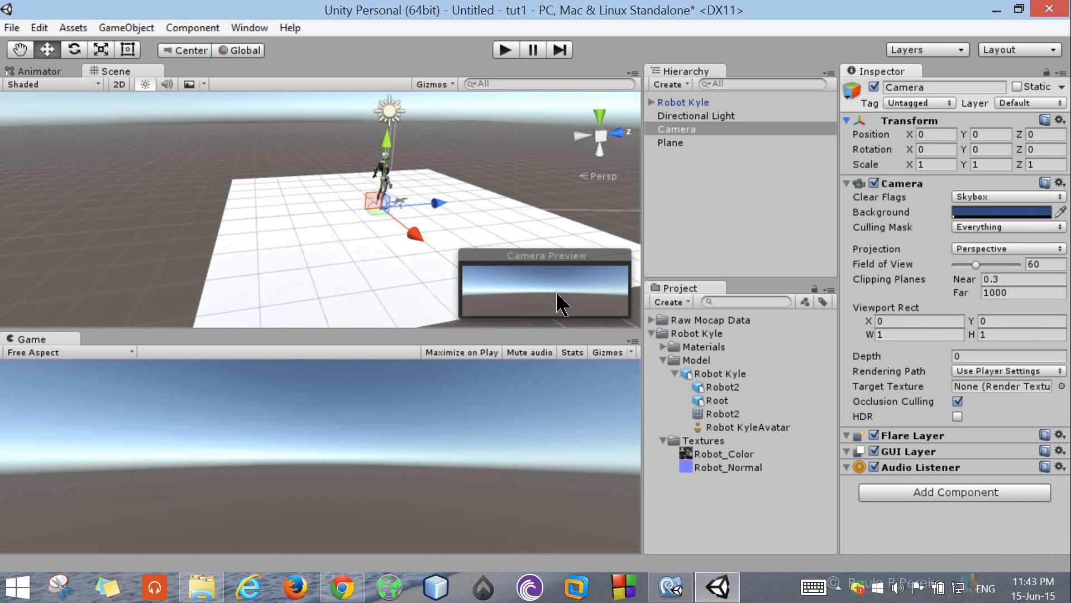
mouse_move(406, 505)
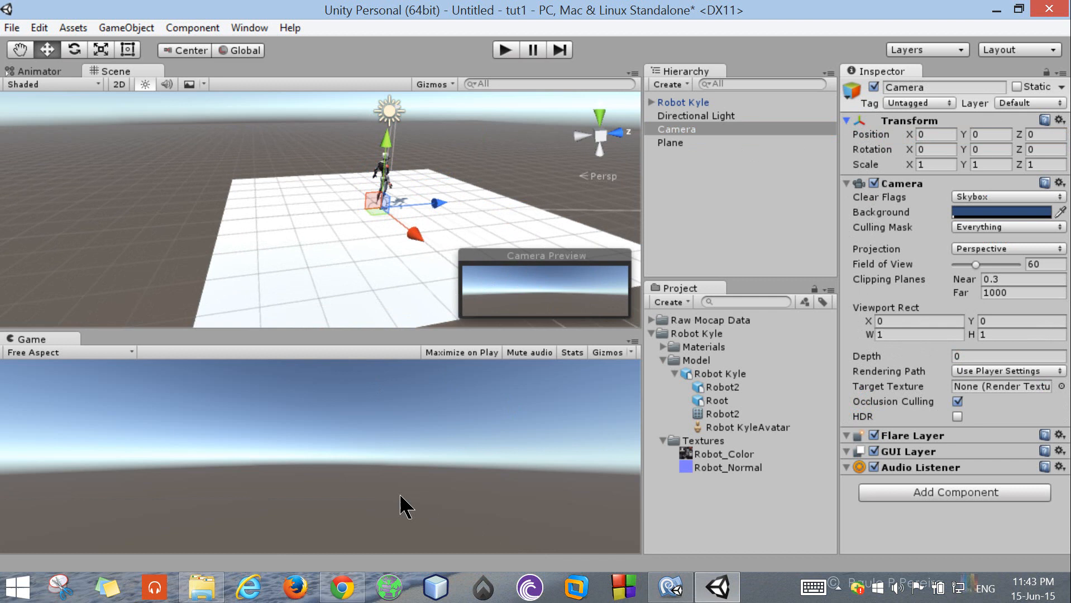
mouse_move(377, 406)
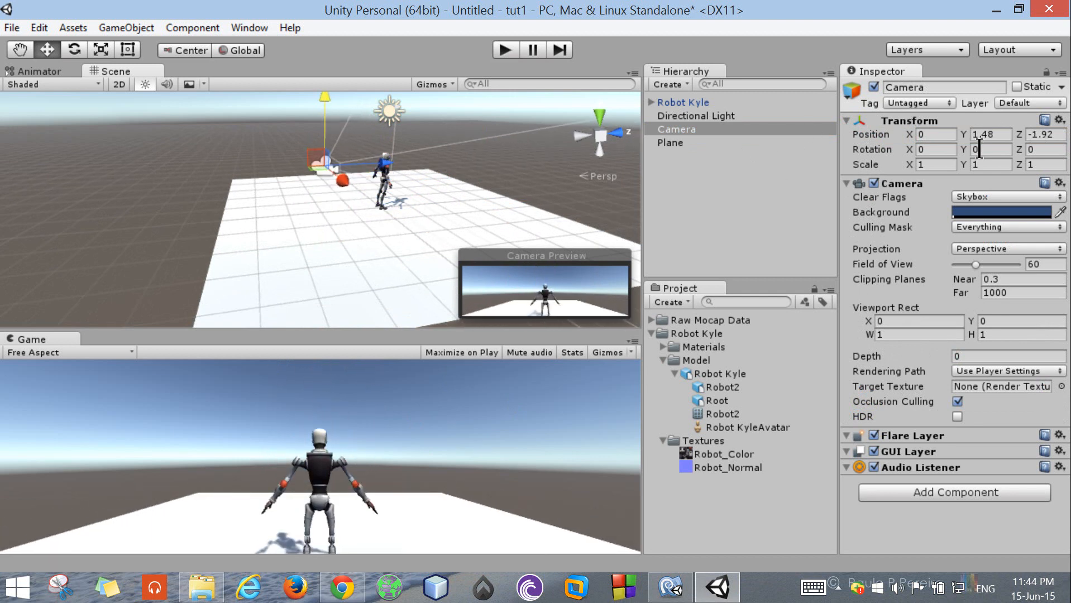
Step: Set the Camera's Transform Position to 0, 2, -2 and Rotation X to 15
left_click(936, 149)
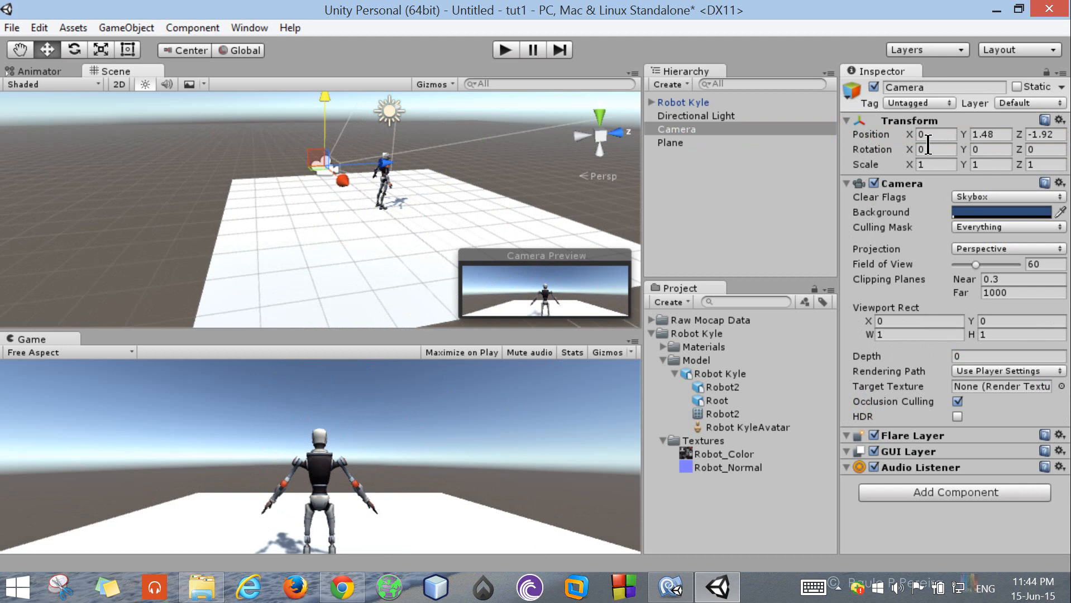
left_click(936, 134)
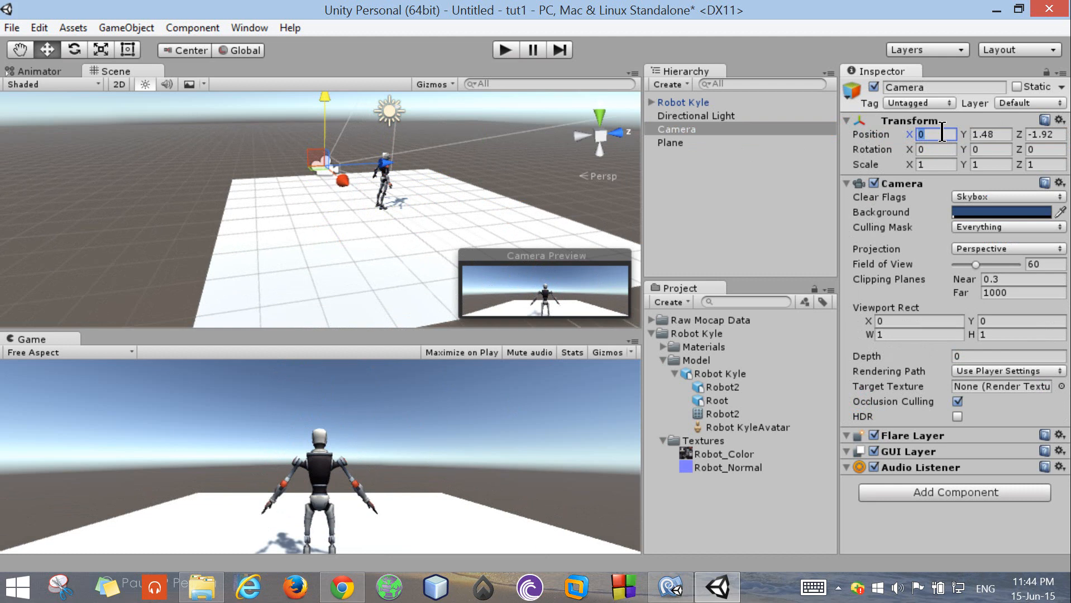
left_click(989, 134)
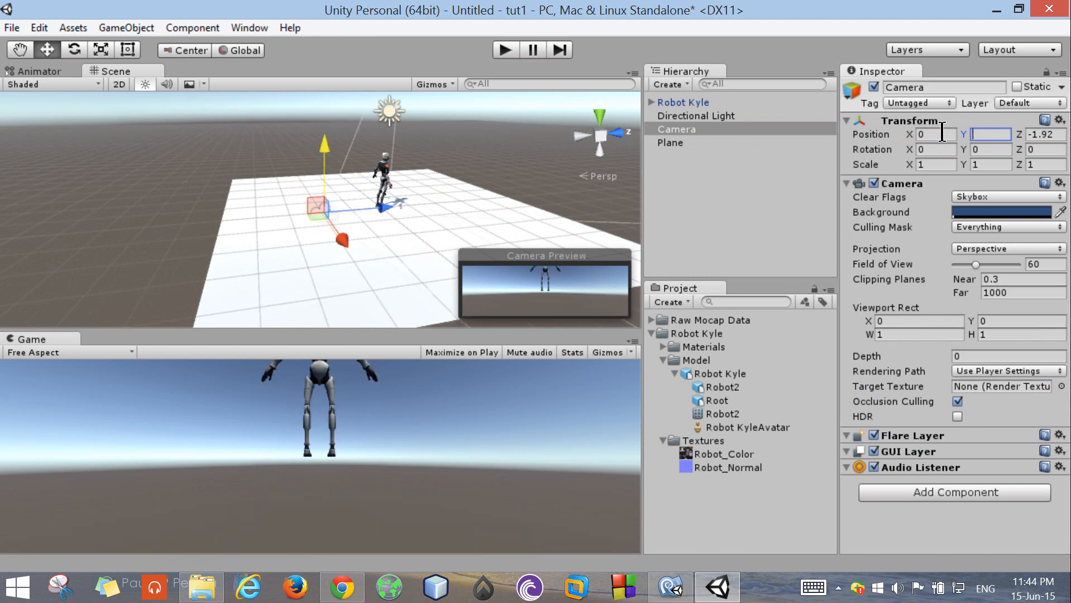
type("2")
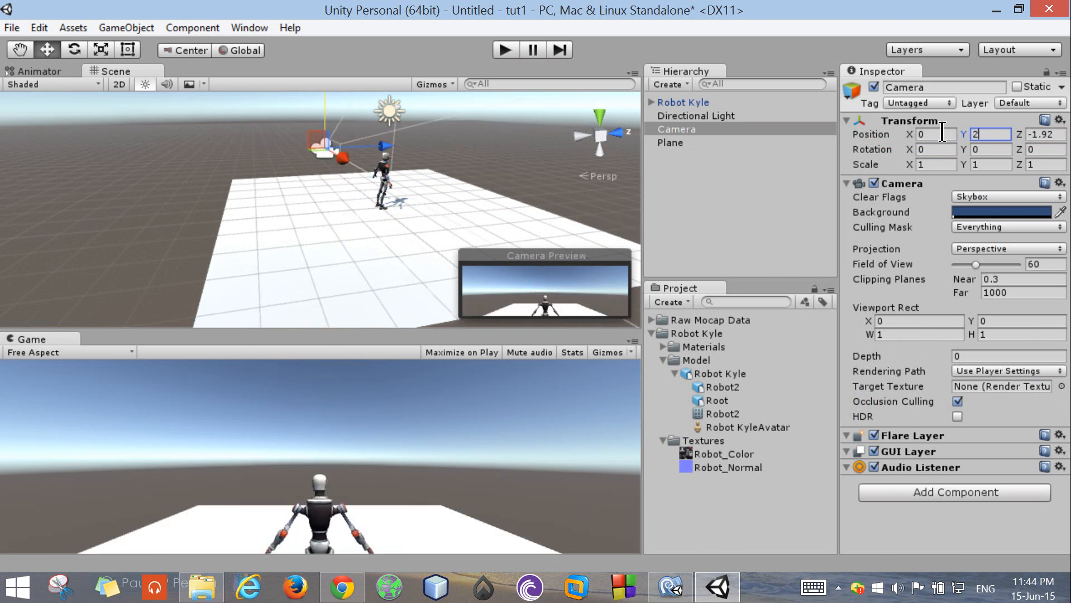
left_click(1042, 134)
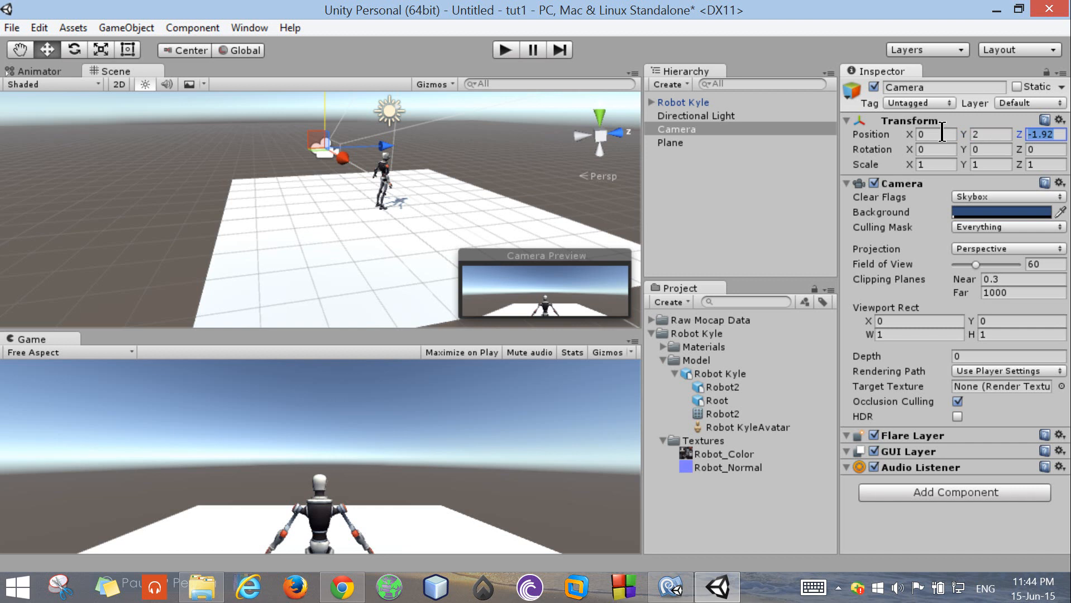
type("0")
left_click(935, 149)
type("13")
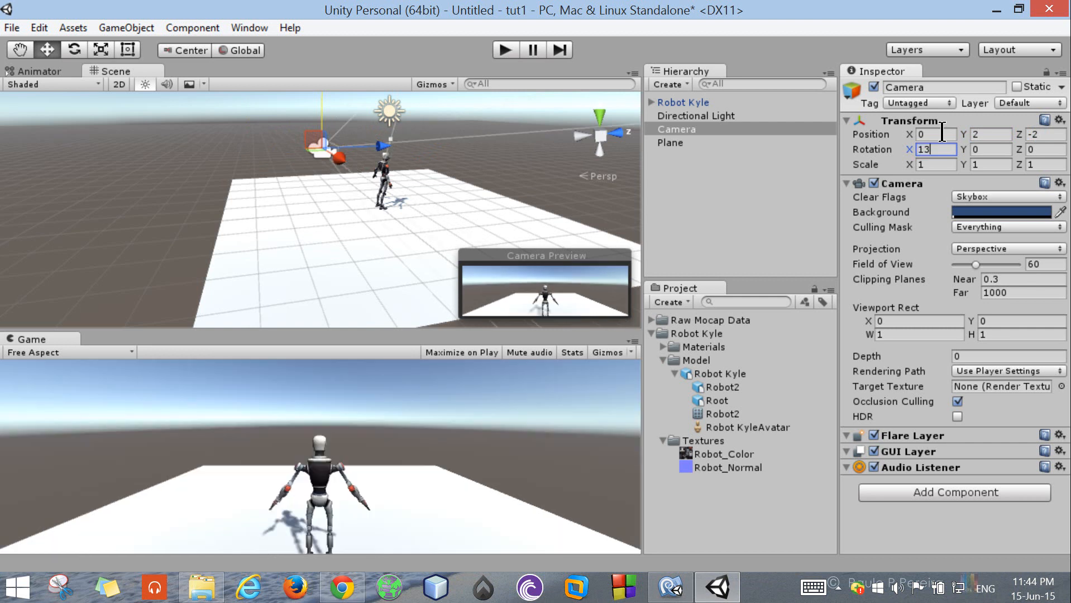
type("15")
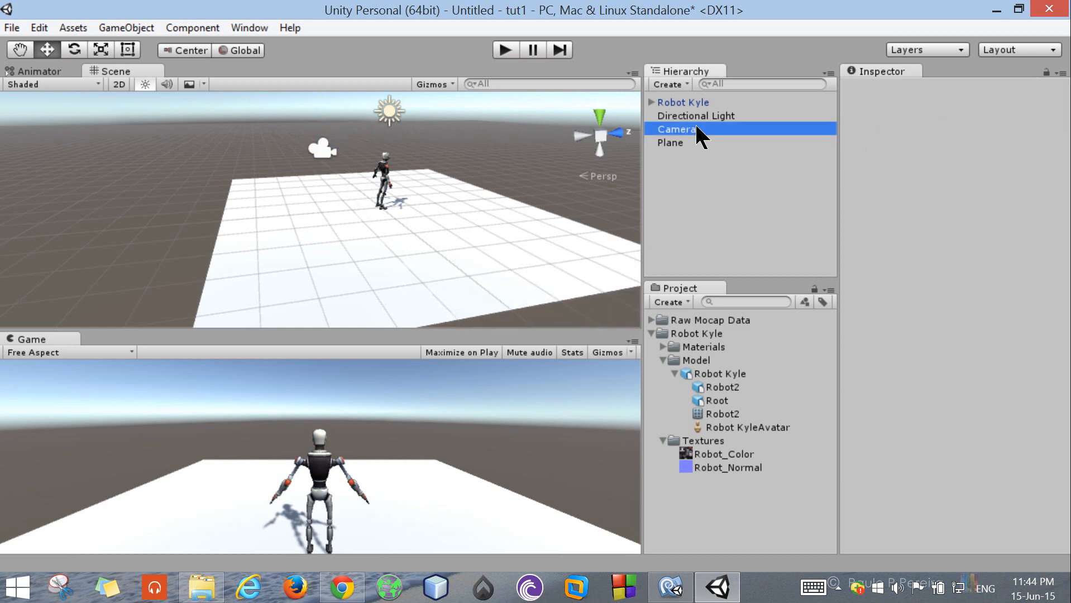
Step: Remove the Animator component from Robot Kyle using its gear menu, then reselect Camera
left_click(676, 129)
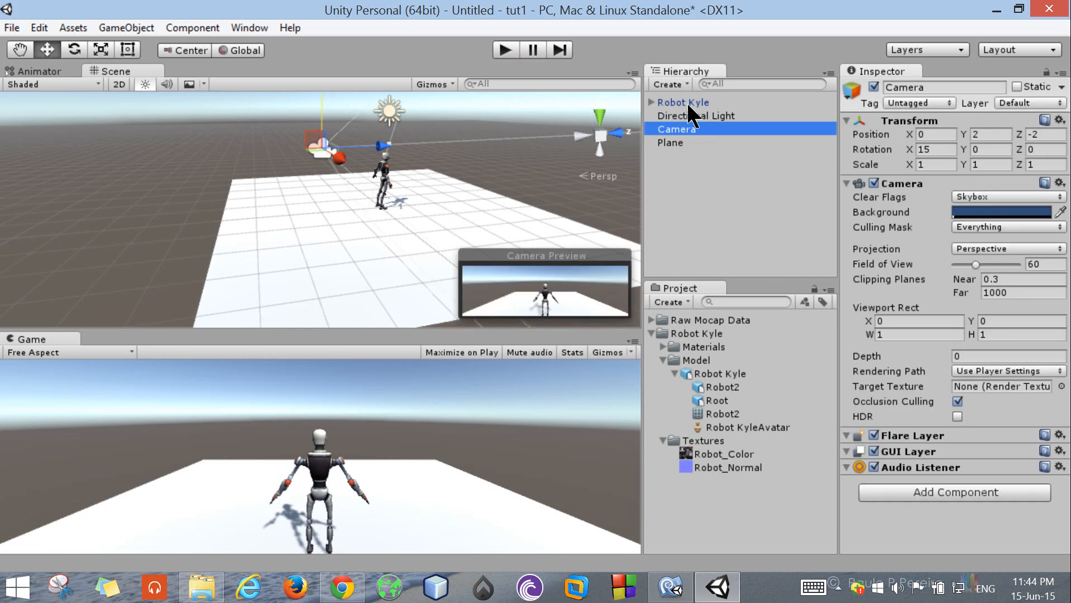
left_click(681, 101)
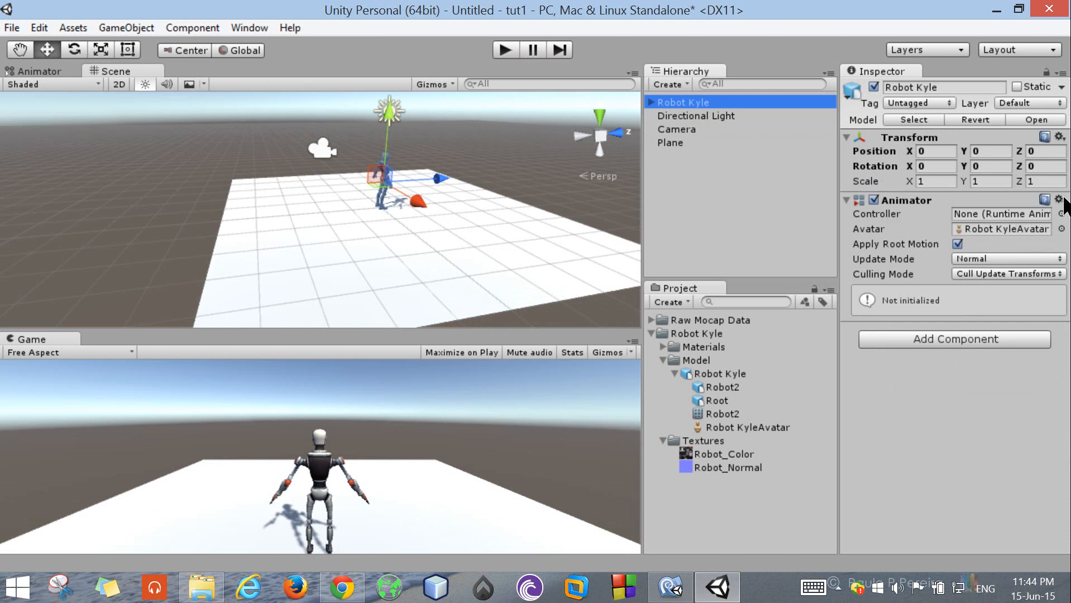
left_click(1059, 199)
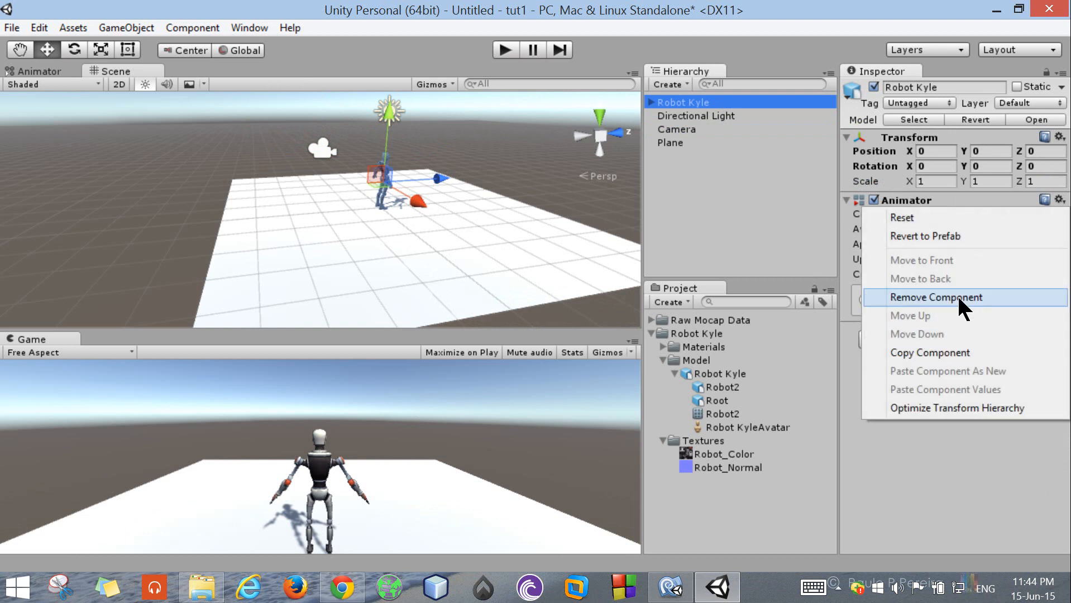
left_click(939, 298)
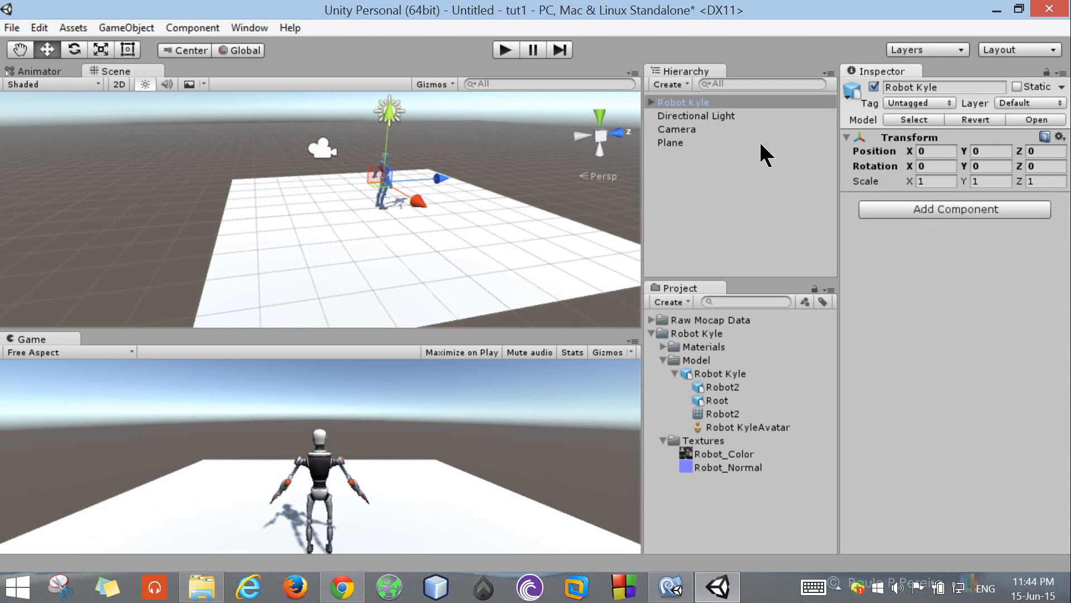
mouse_move(654, 155)
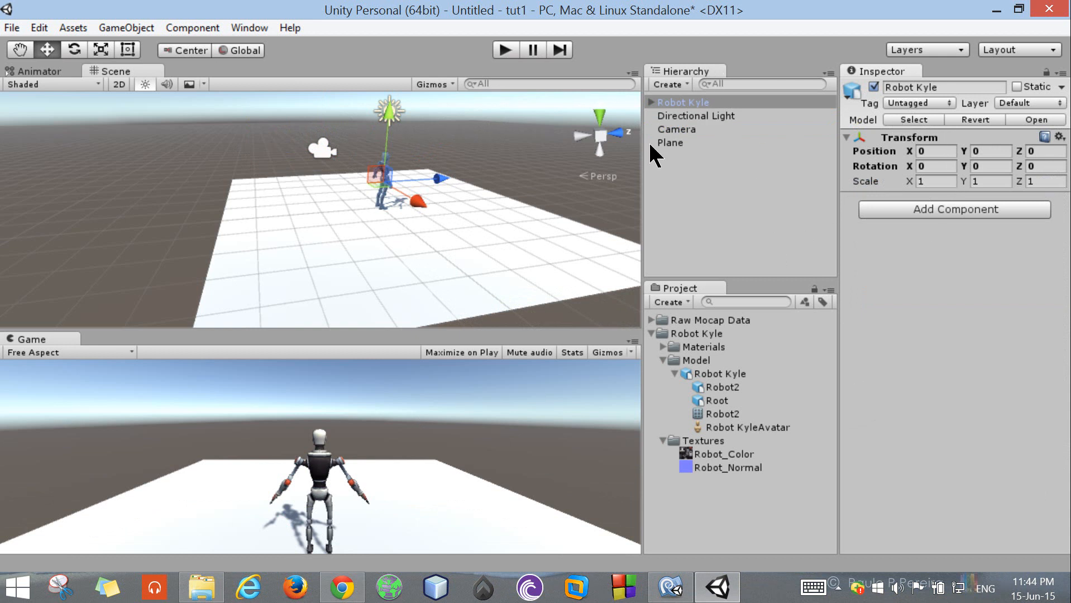
left_click(676, 129)
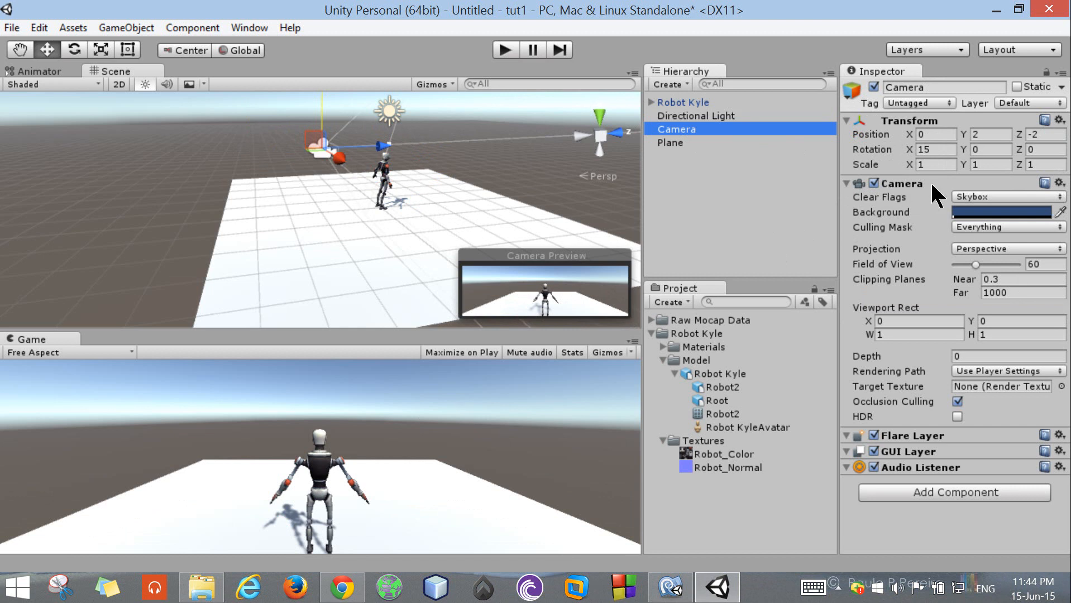
Step: Collapse the Camera component's foldout in the Camera's Inspector
left_click(847, 183)
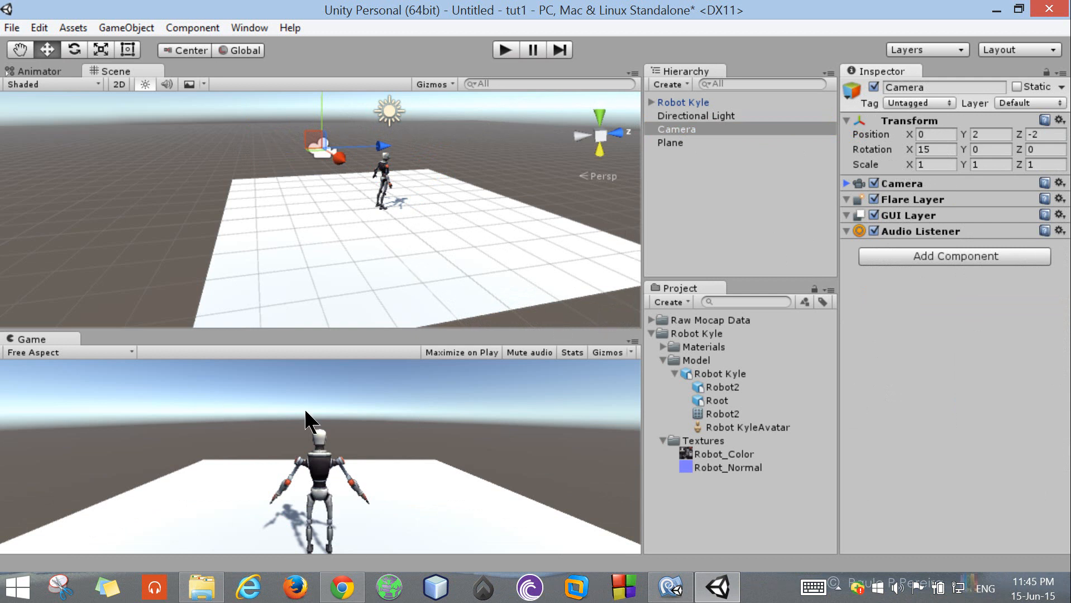
mouse_move(520, 137)
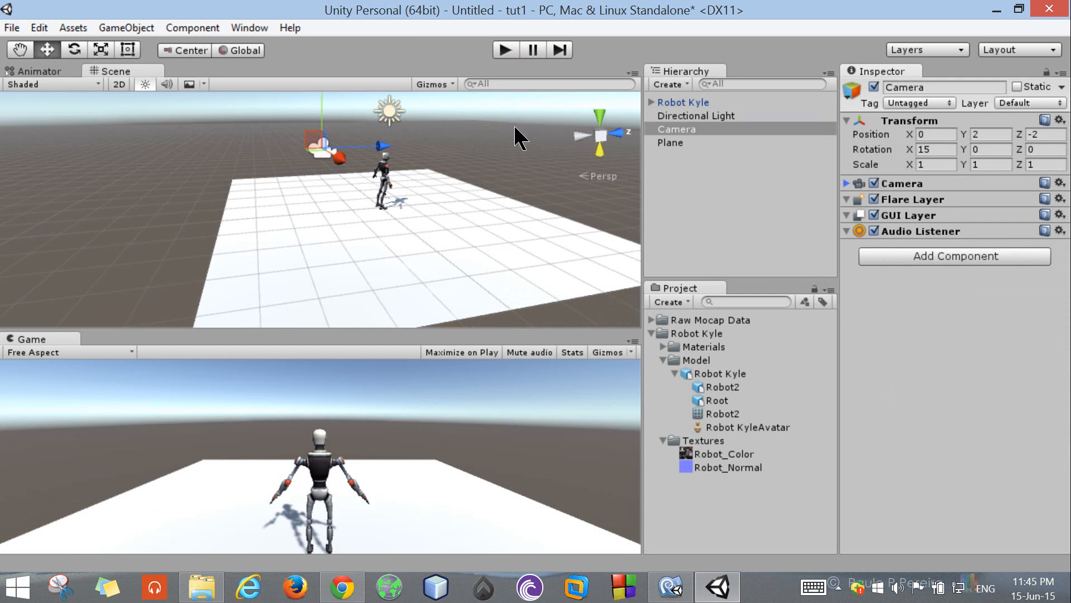
Step: Create an empty 'Character' object, reset its transform, and select Robot Kyle and Camera for parenting
left_click(667, 83)
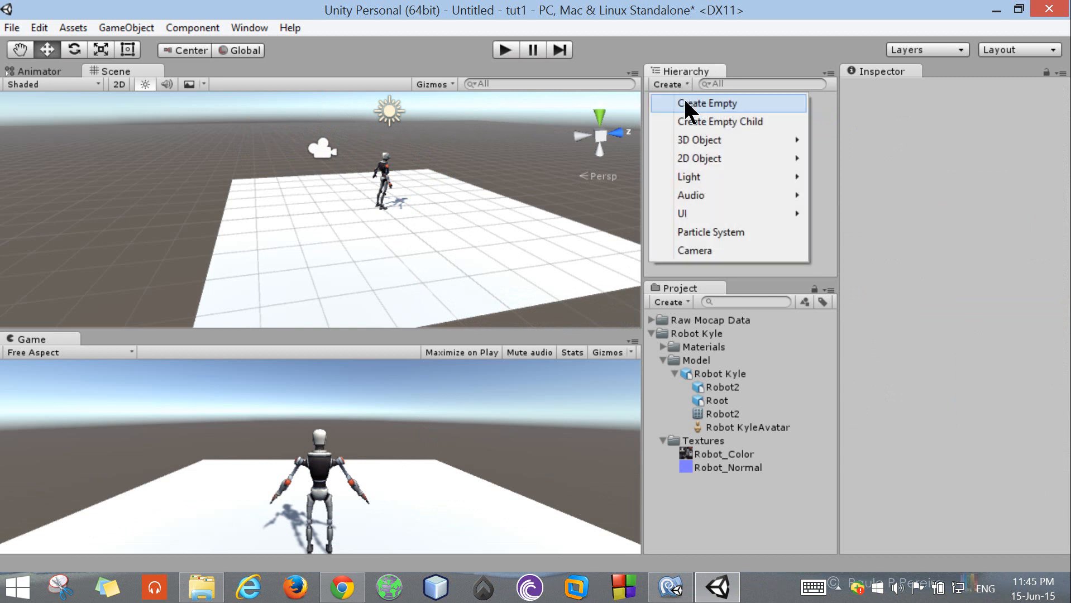
left_click(711, 103)
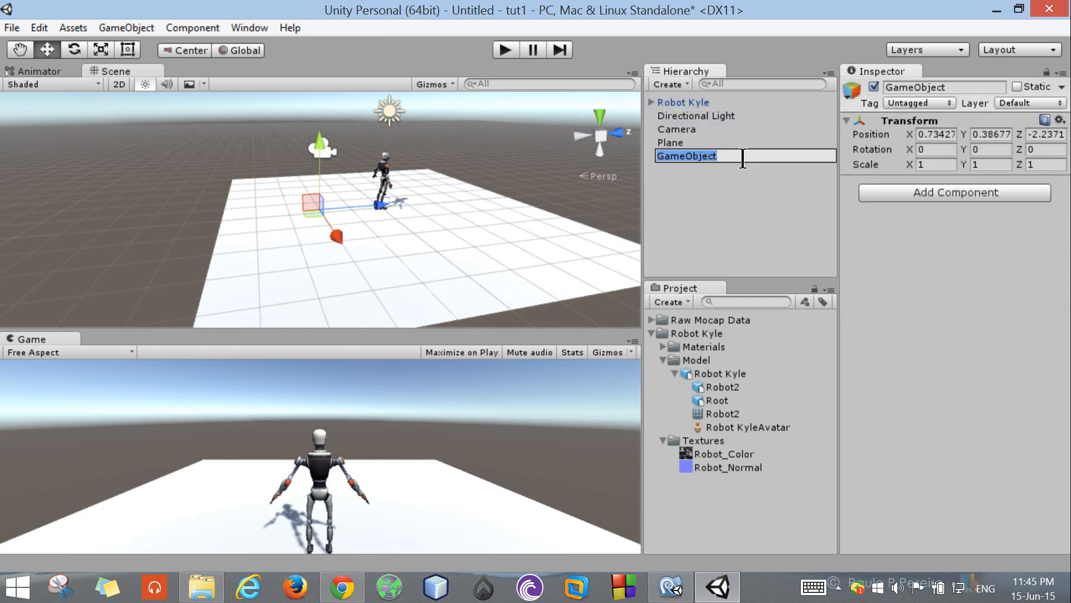
type("Character")
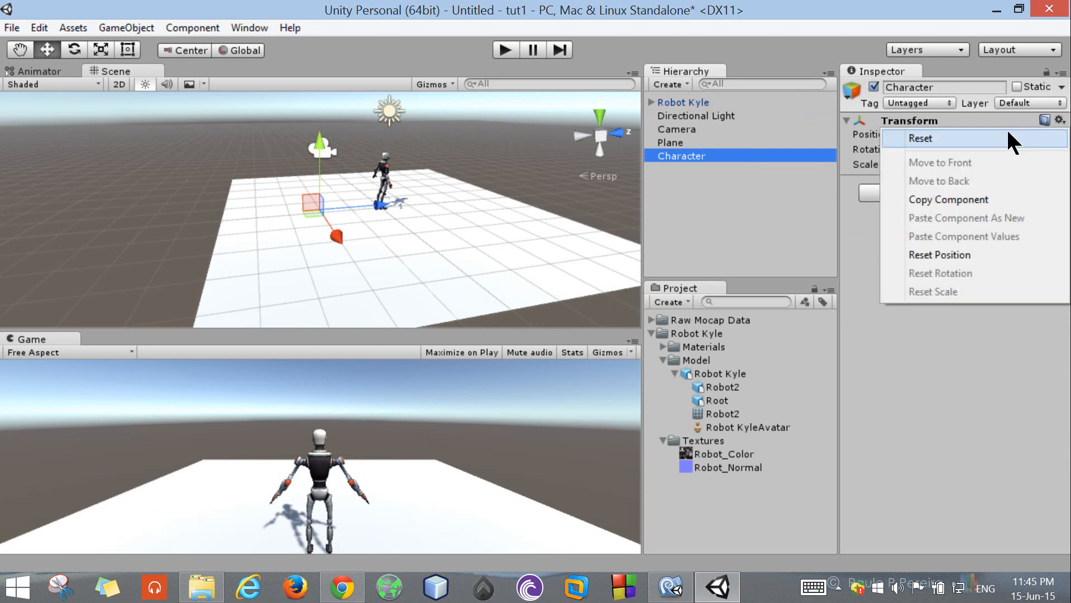
left_click(919, 138)
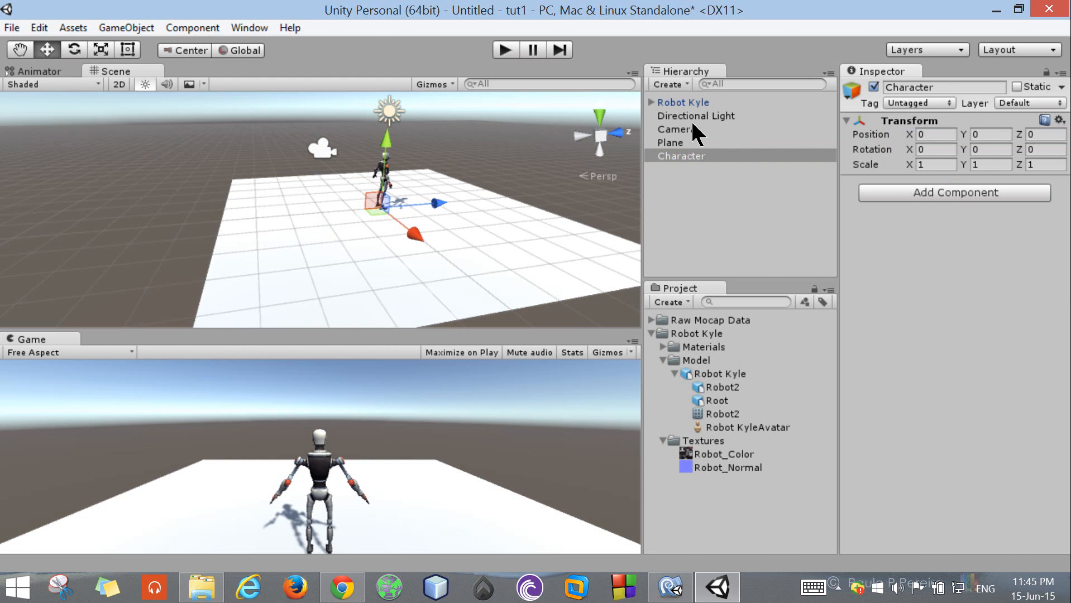
left_click(684, 102)
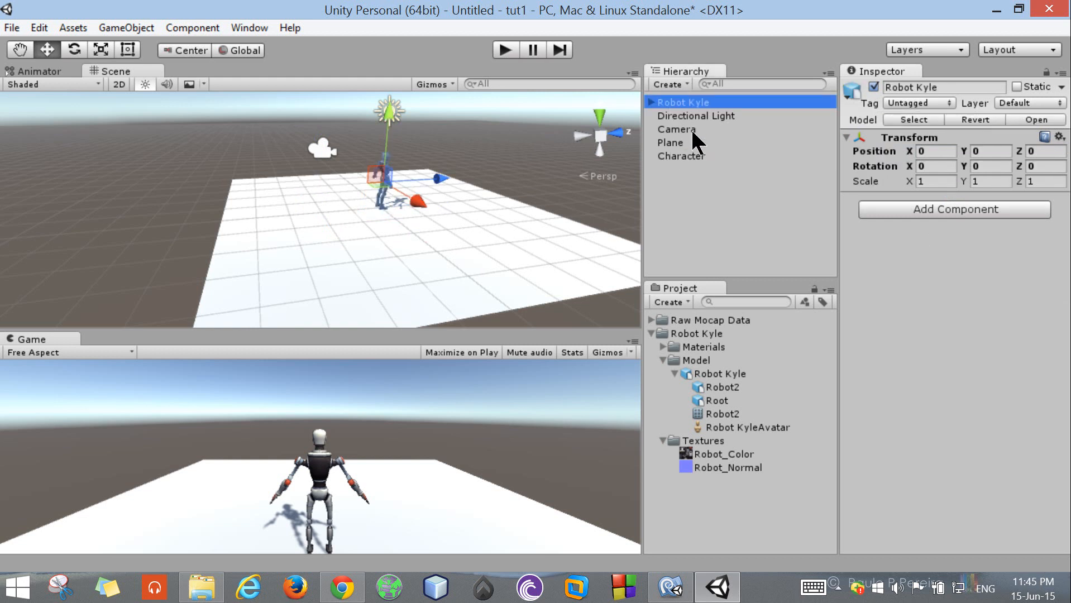
left_click(680, 156)
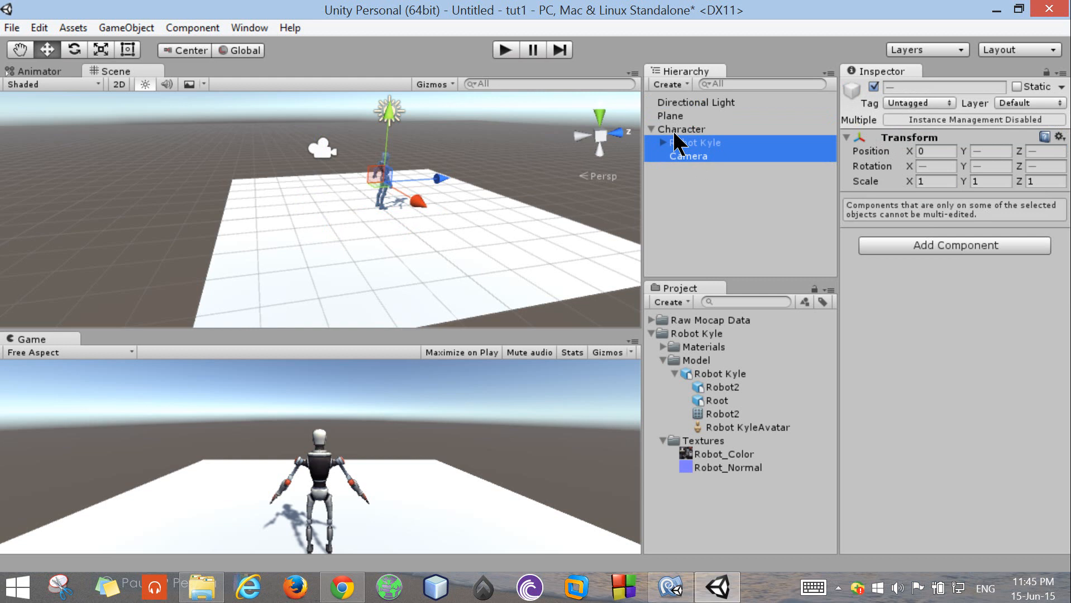
Step: Inspect the transforms of Character, Camera and Robot Kyle, ending with Character selected
left_click(686, 129)
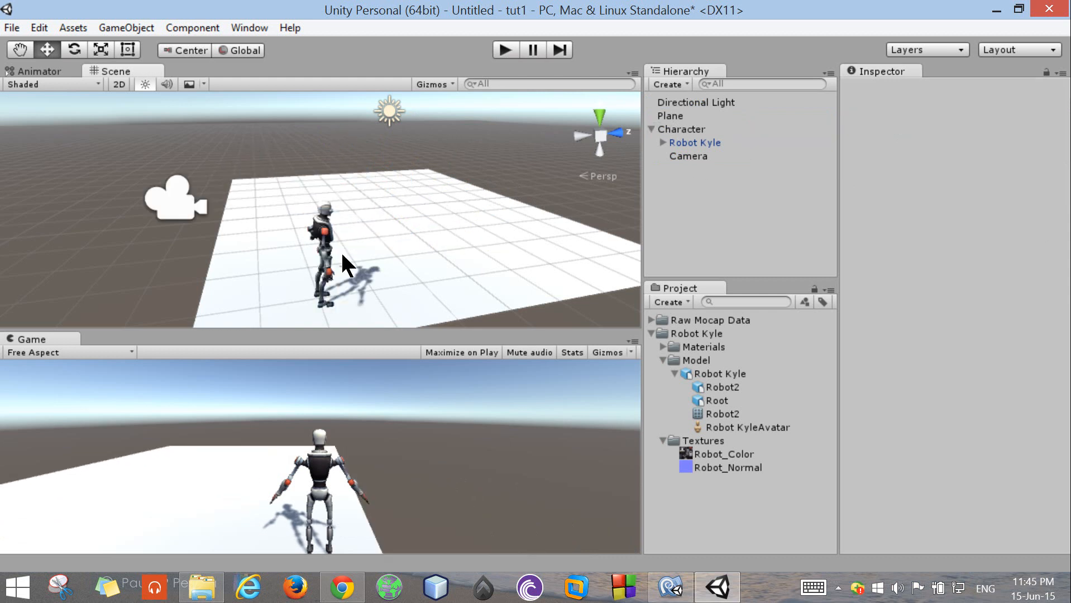
mouse_move(314, 249)
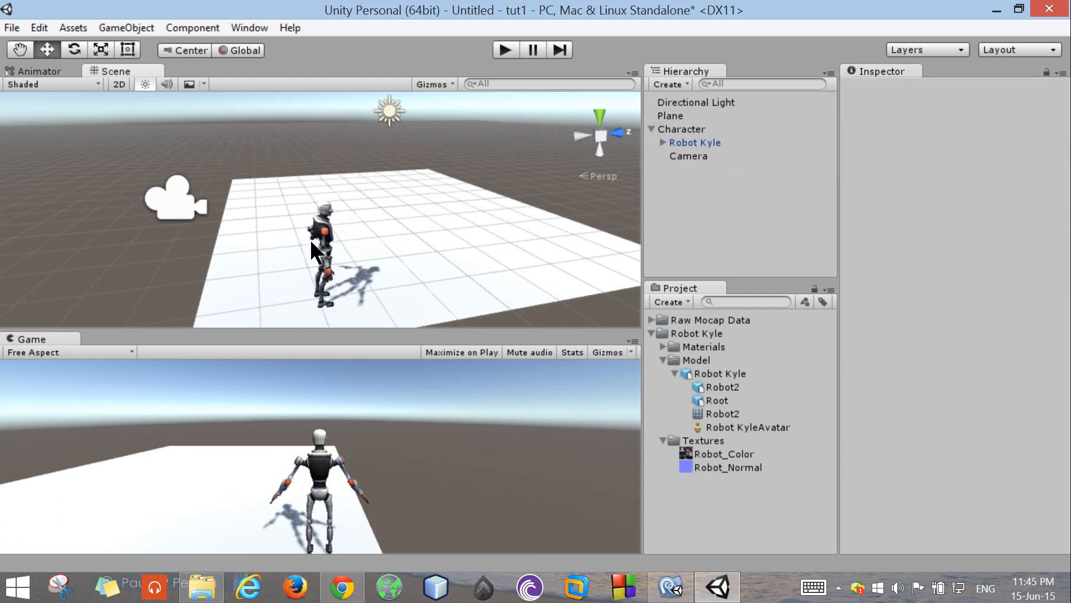
mouse_move(617, 184)
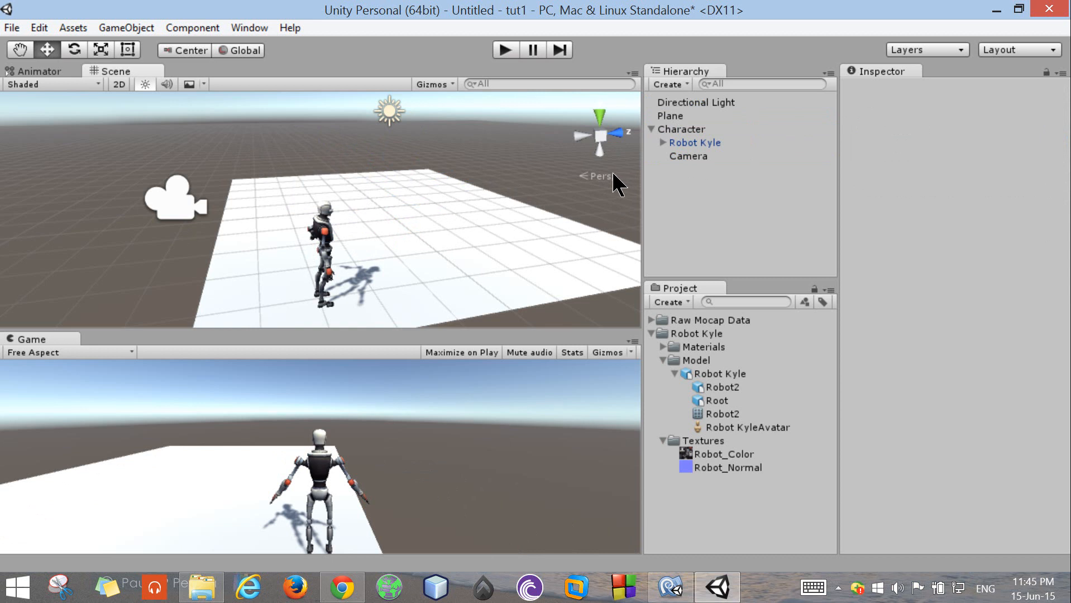
mouse_move(704, 175)
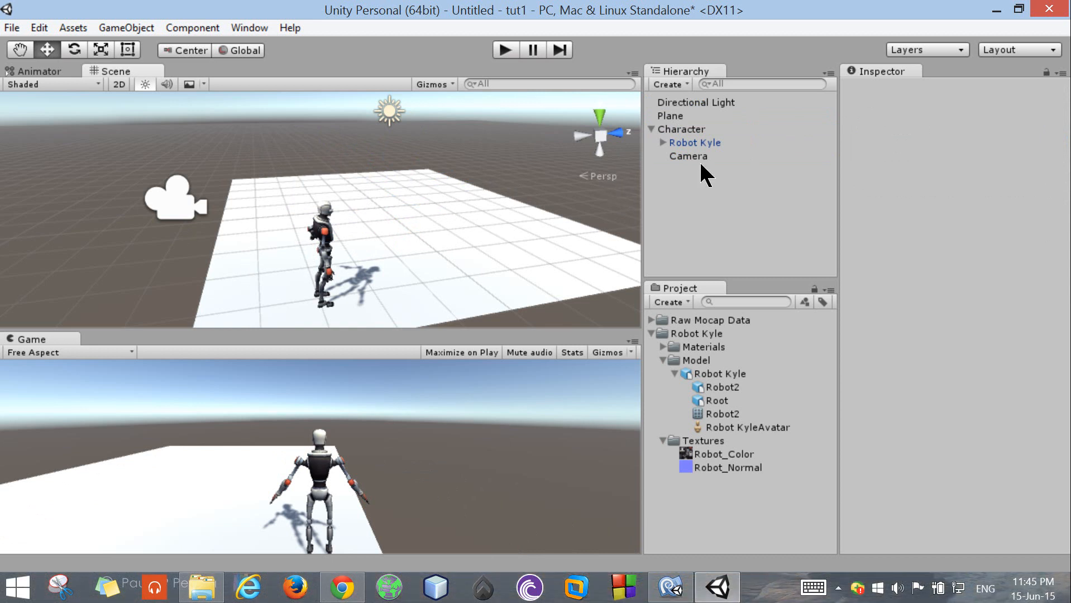
left_click(684, 129)
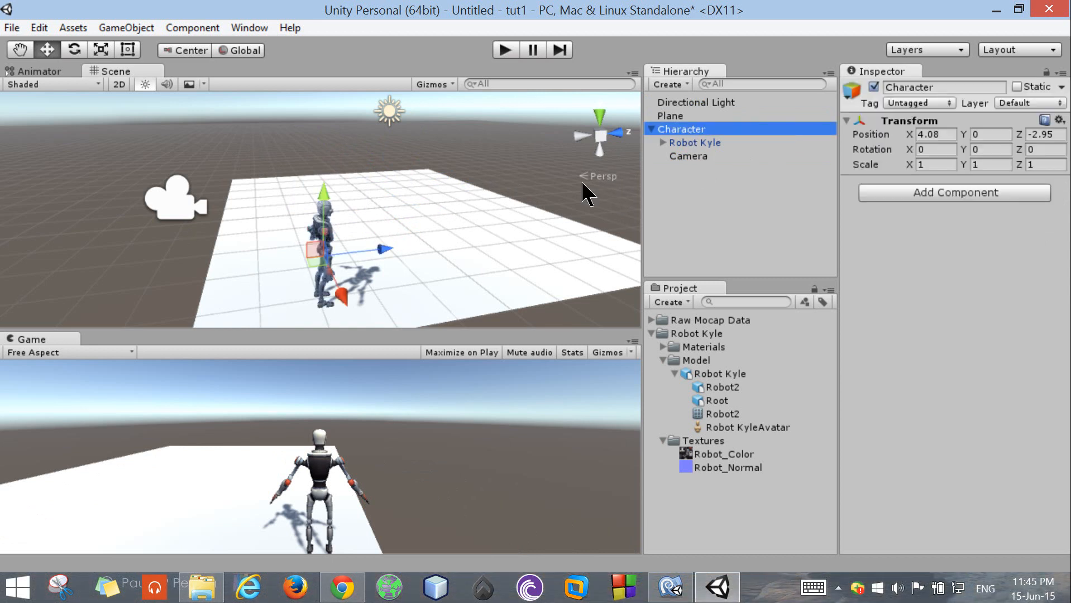
left_click(689, 155)
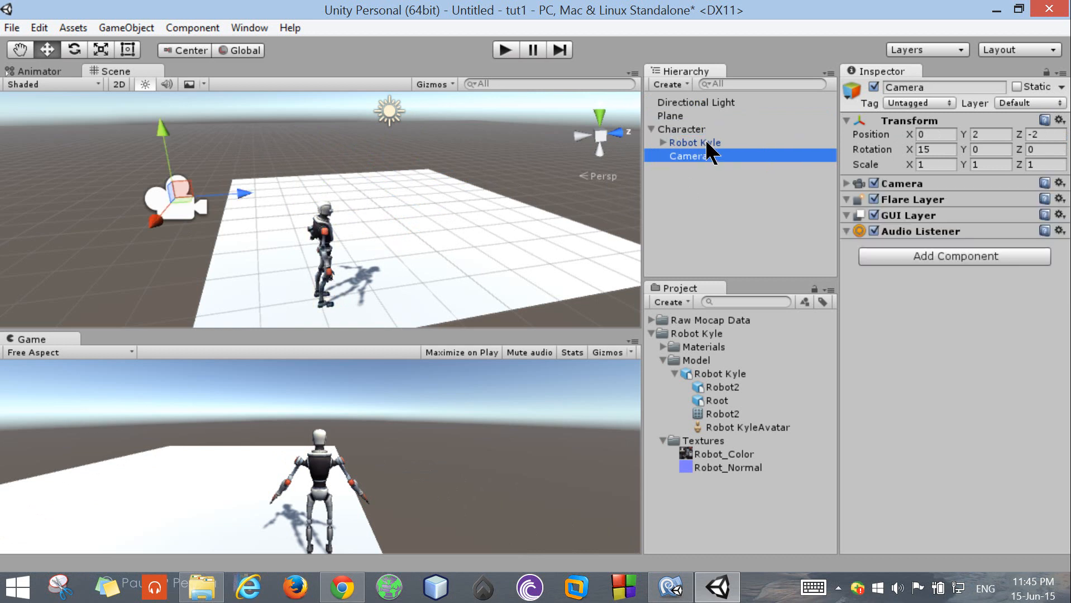
left_click(695, 142)
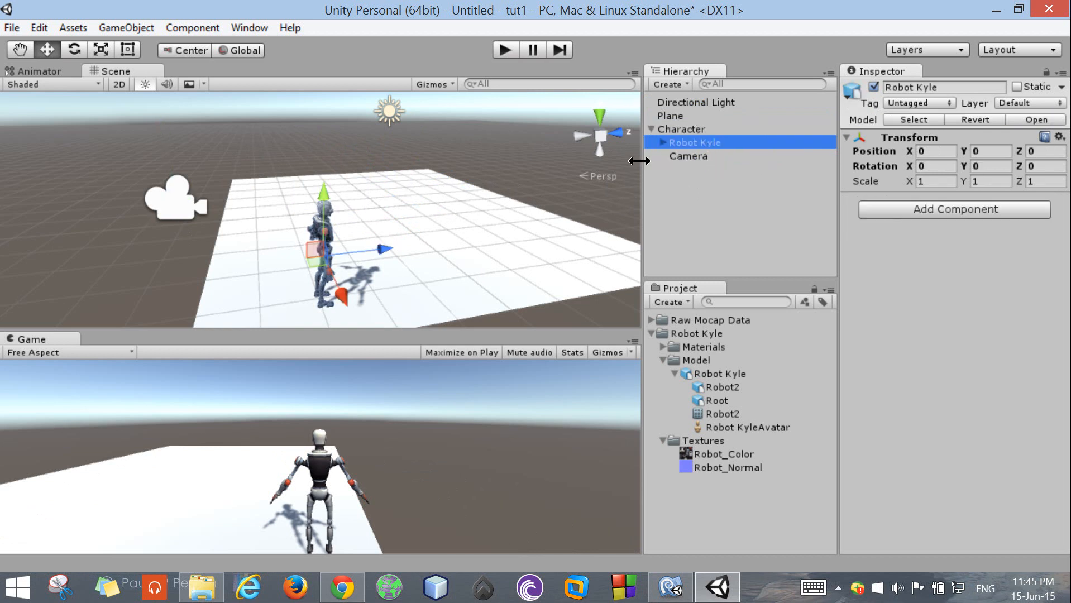
left_click(683, 129)
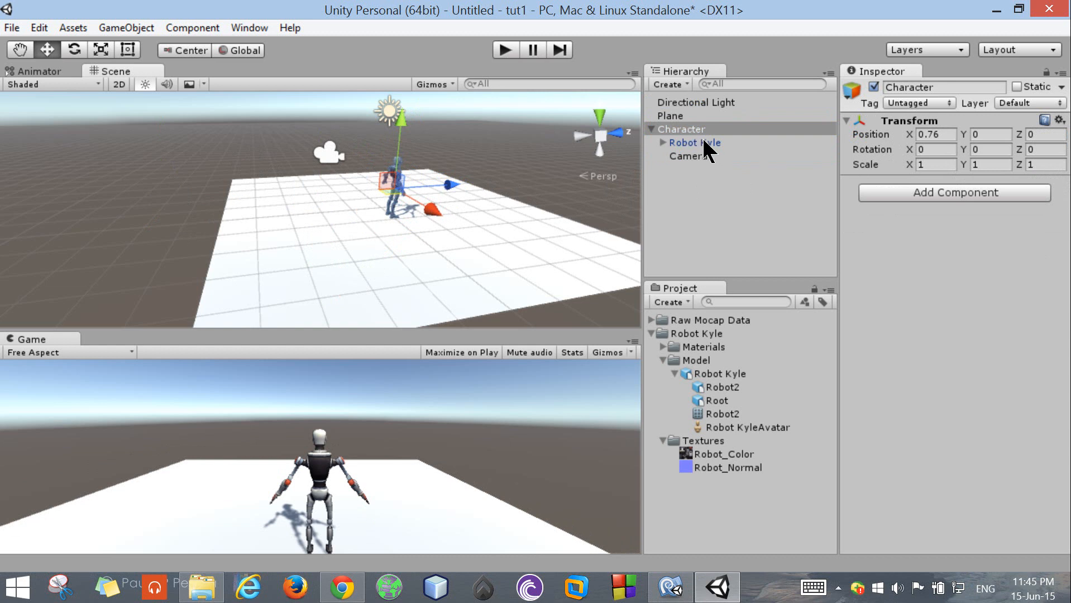
mouse_move(832, 176)
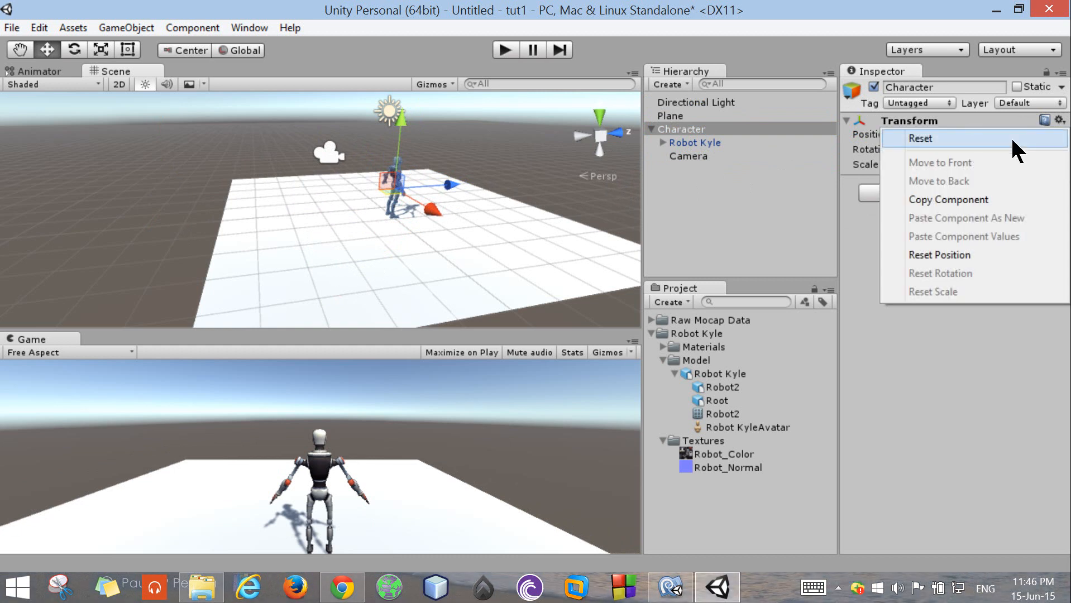
Step: Reset Character's transform to the origin and expand the Raw Mocap Data folder
left_click(922, 138)
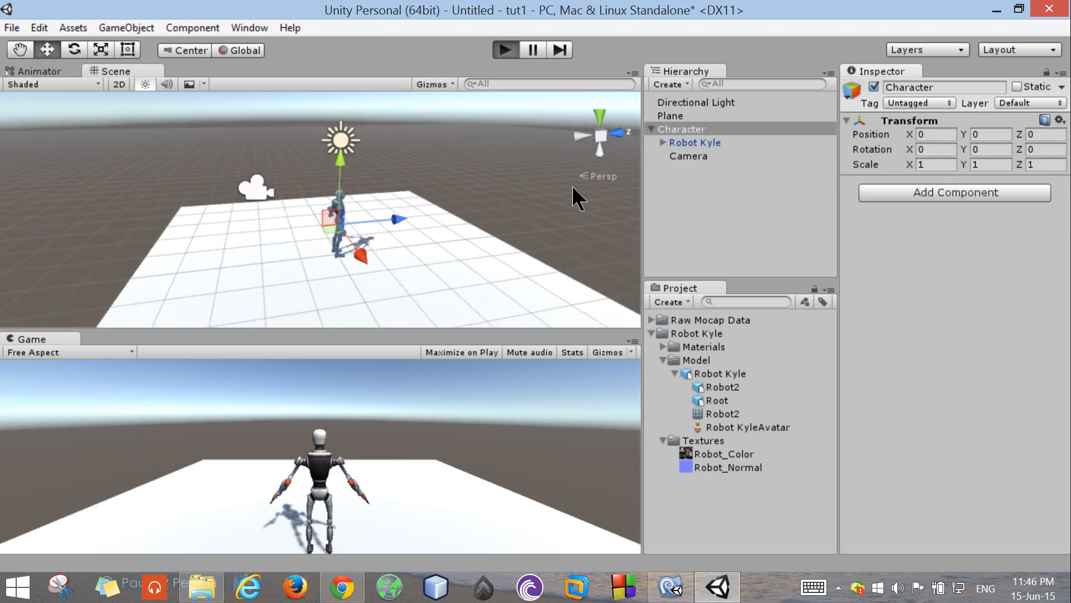
mouse_move(519, 244)
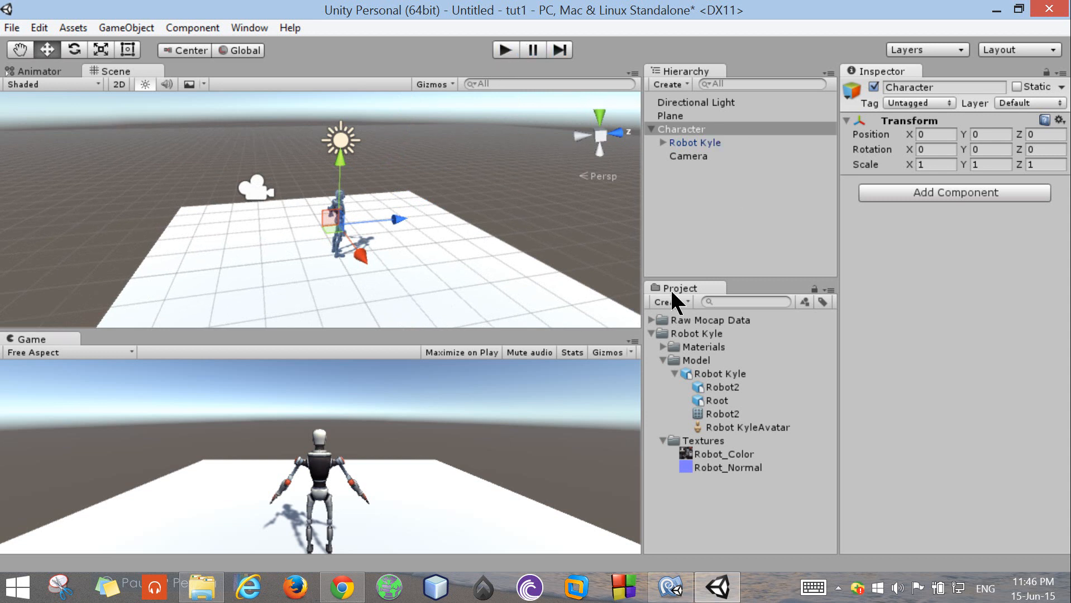
left_click(661, 320)
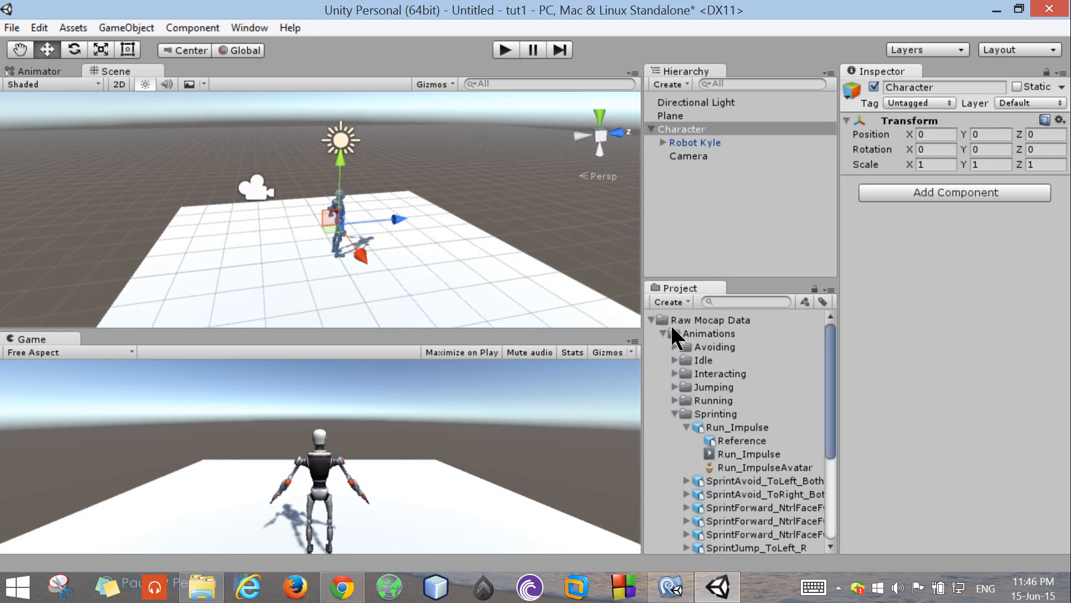
mouse_move(680, 349)
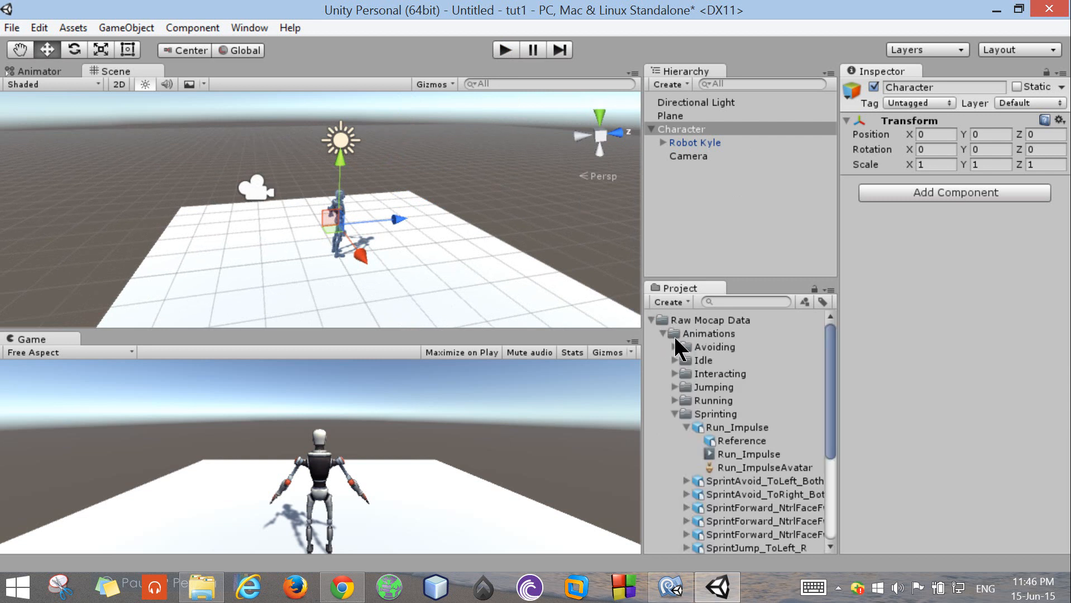
mouse_move(721, 349)
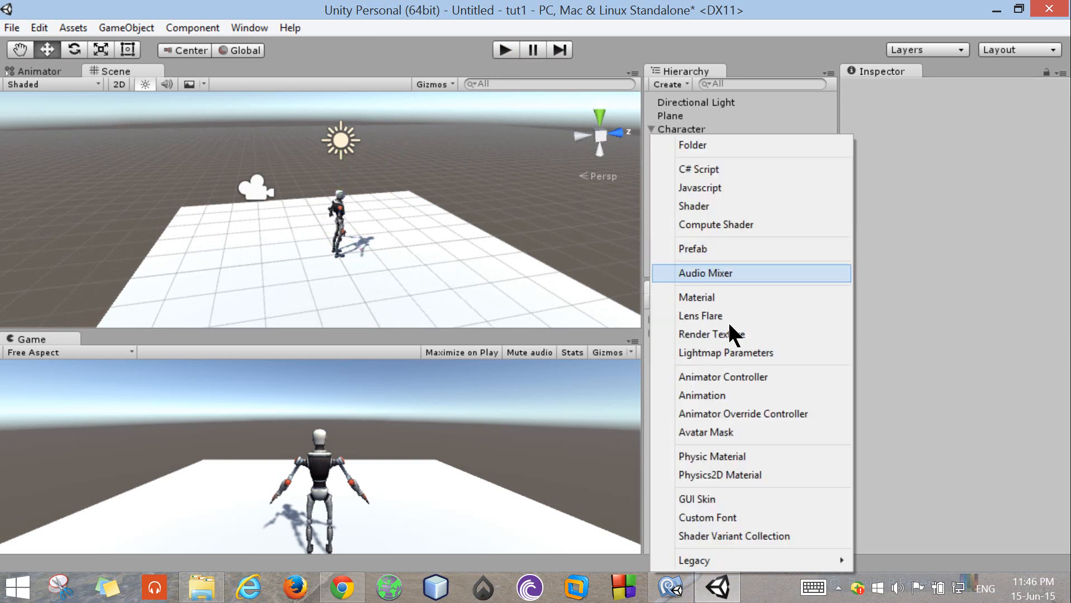
Step: Add a new Animator Controller asset to the project and name it 'animator'
left_click(723, 376)
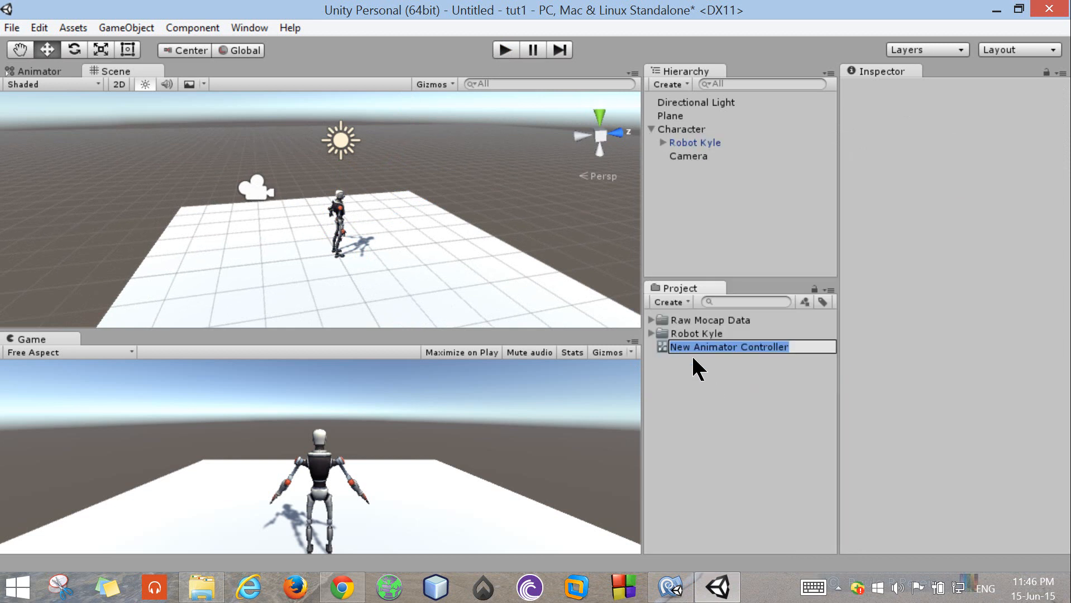
type("anima")
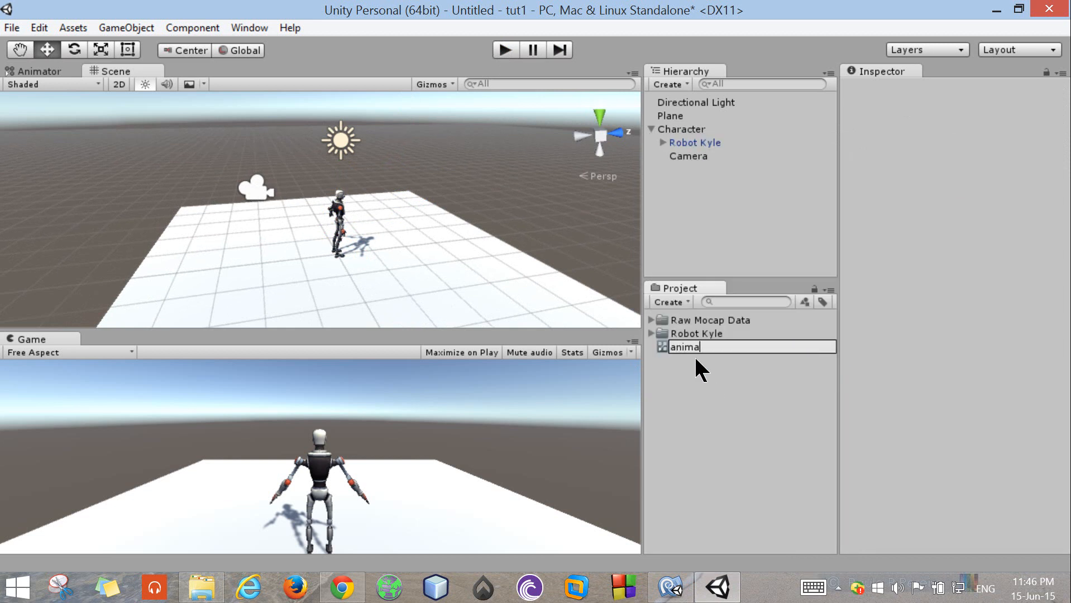
key("Return")
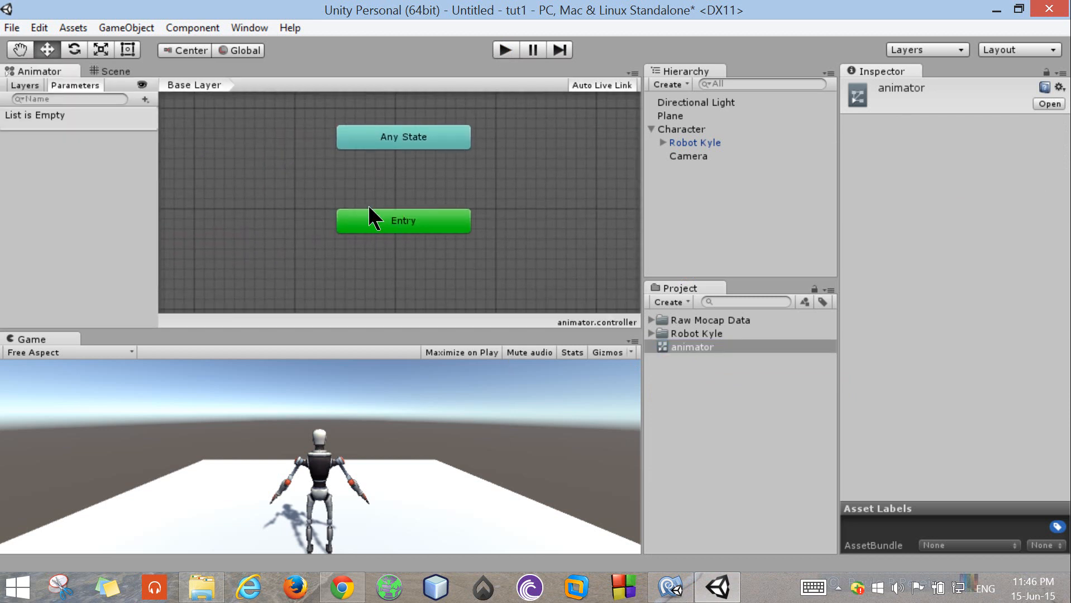
Step: Add an empty state named 'run' to the graph and expand the Raw Mocap Data folder
right_click(373, 217)
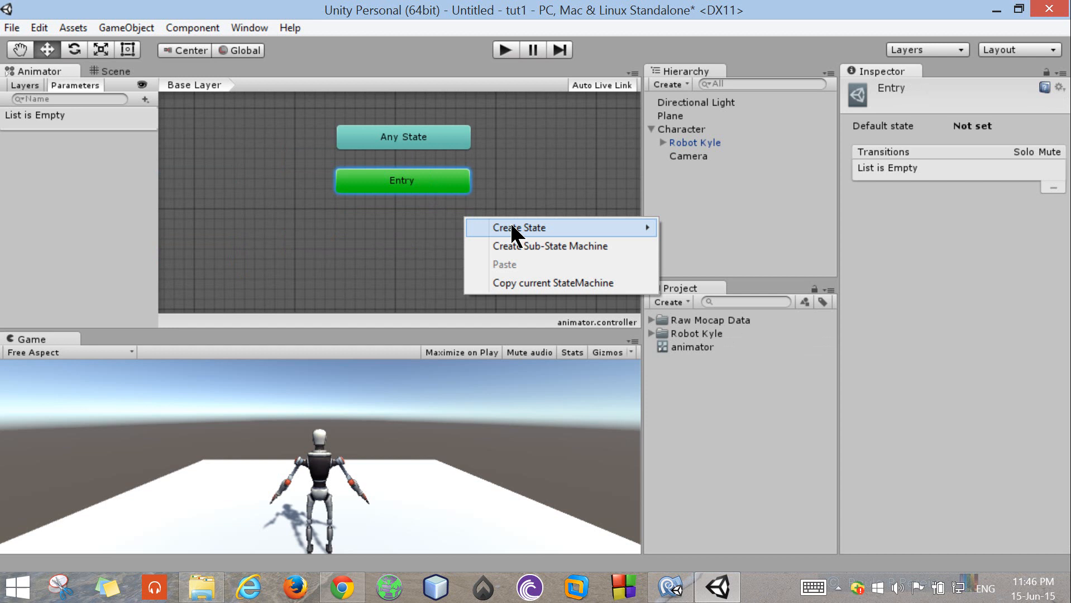
left_click(519, 227)
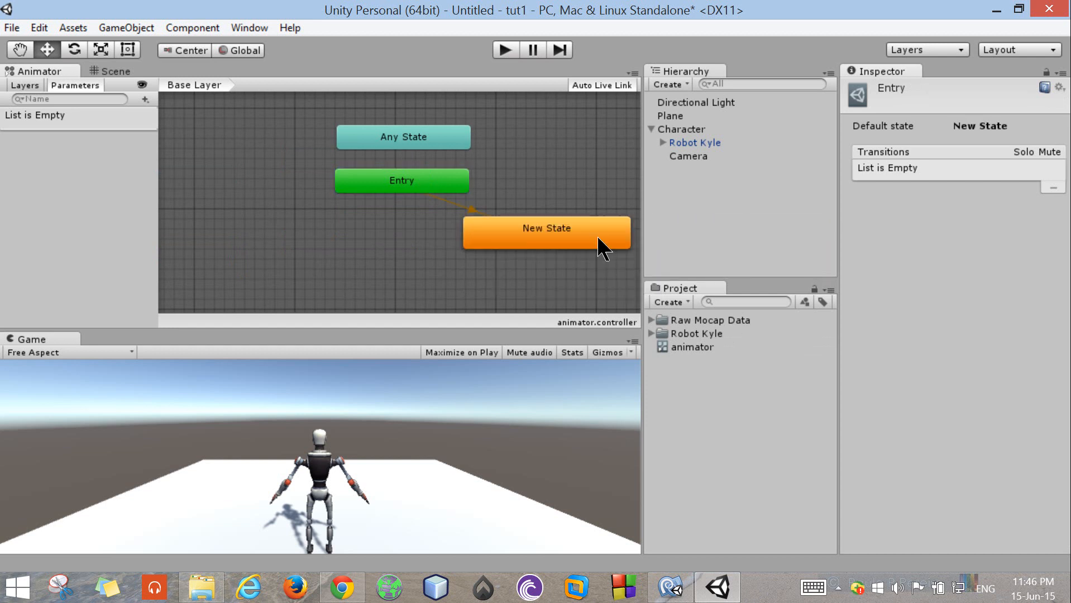
left_click(545, 228)
type("run")
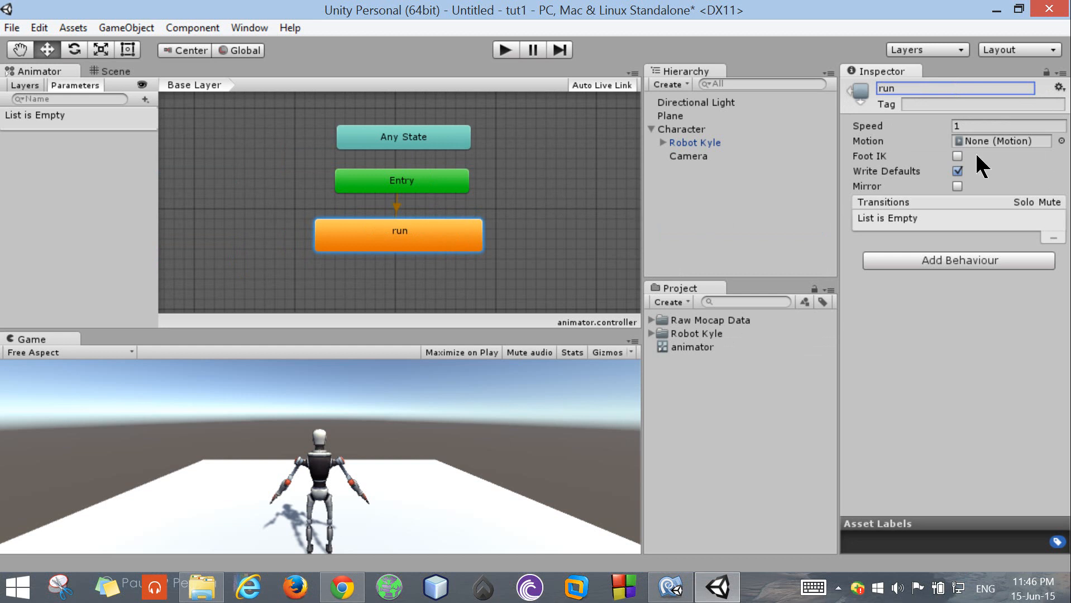
mouse_move(400, 238)
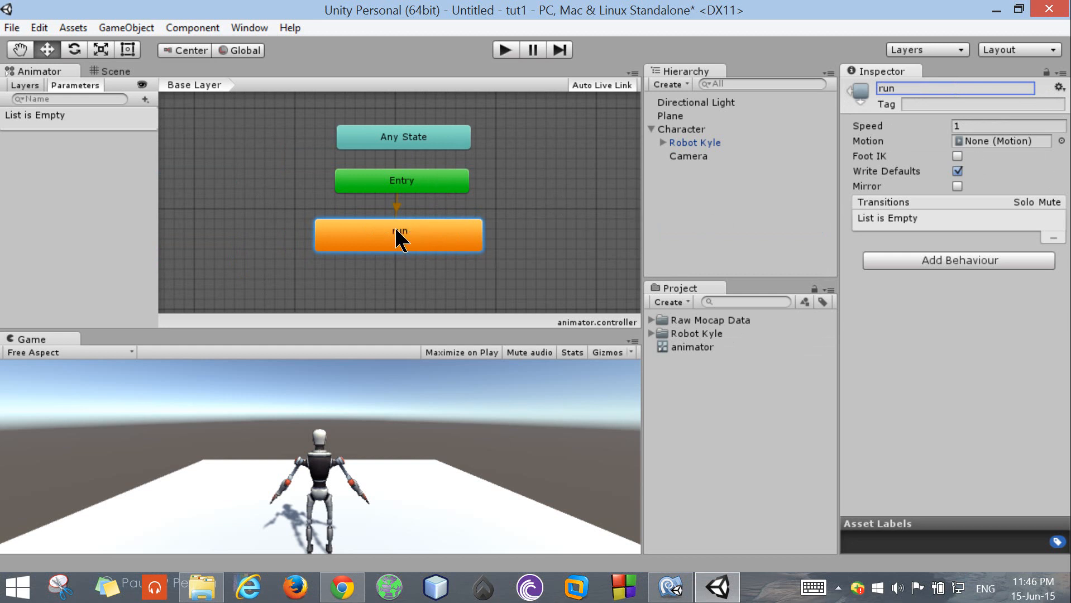
mouse_move(509, 298)
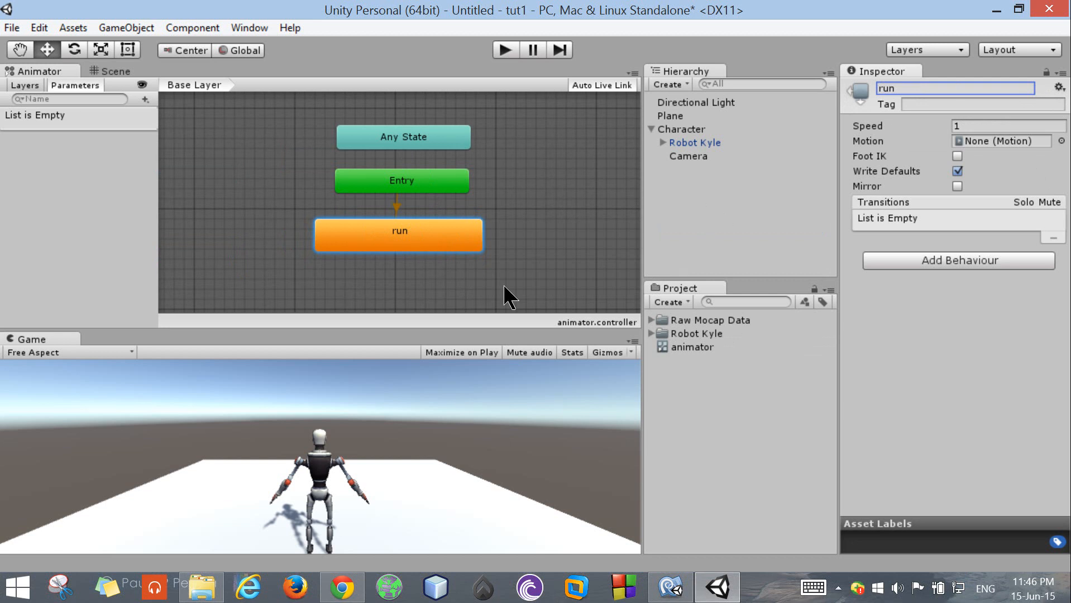
mouse_move(490, 275)
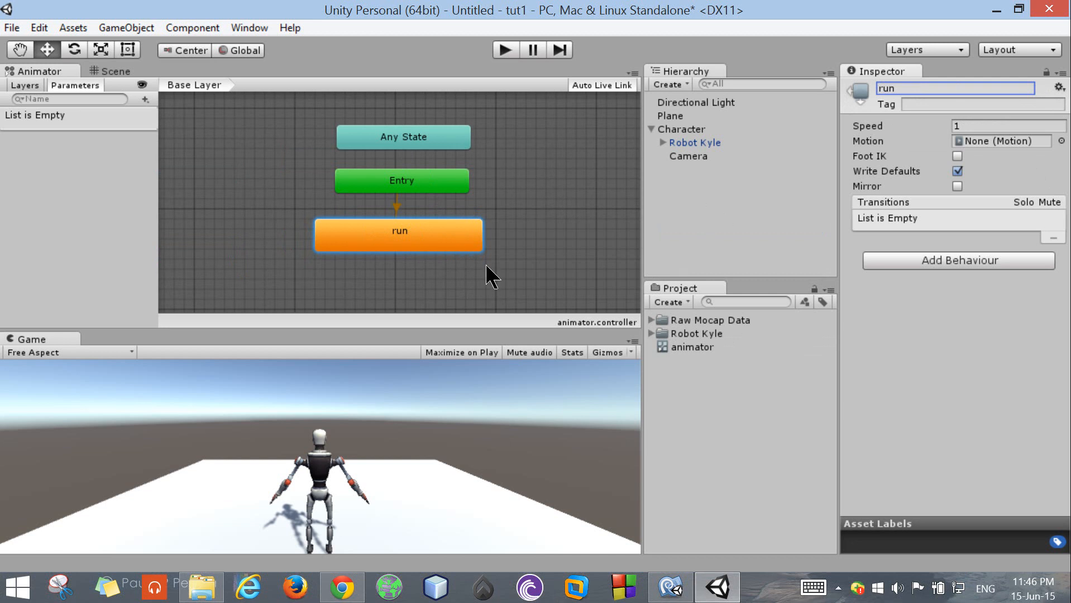
mouse_move(478, 232)
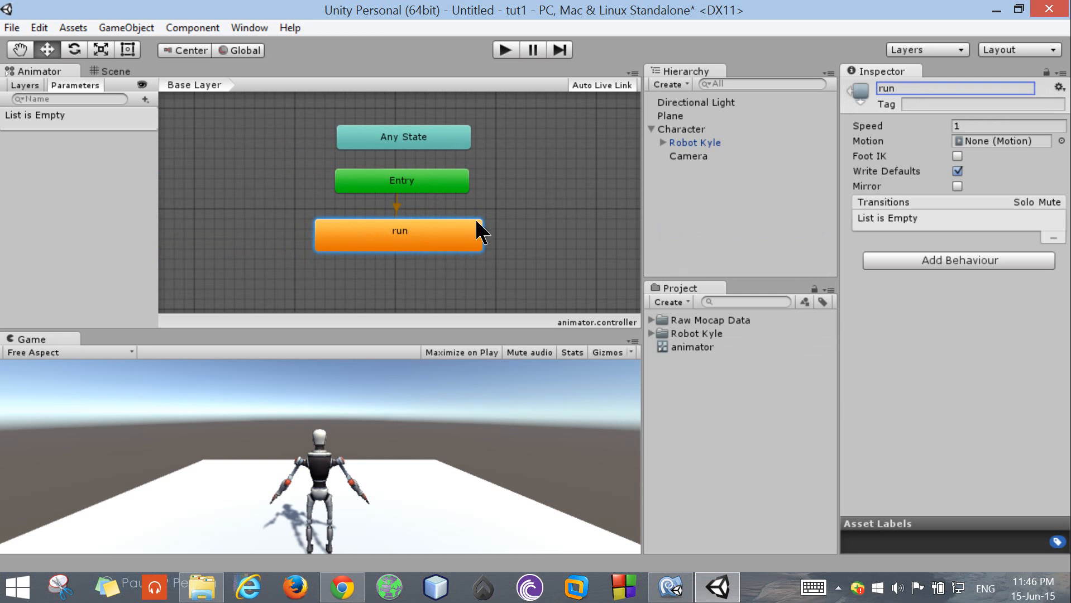
left_click(652, 319)
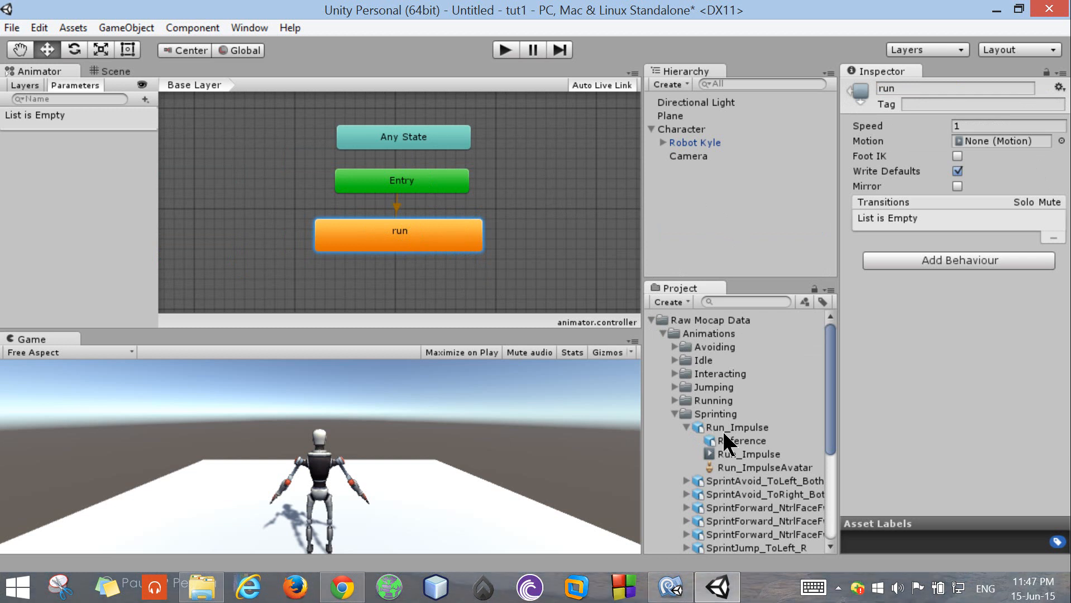
Step: Check the Run_Impulse clip, then select Character and its child Robot Kyle in the Hierarchy
left_click(736, 427)
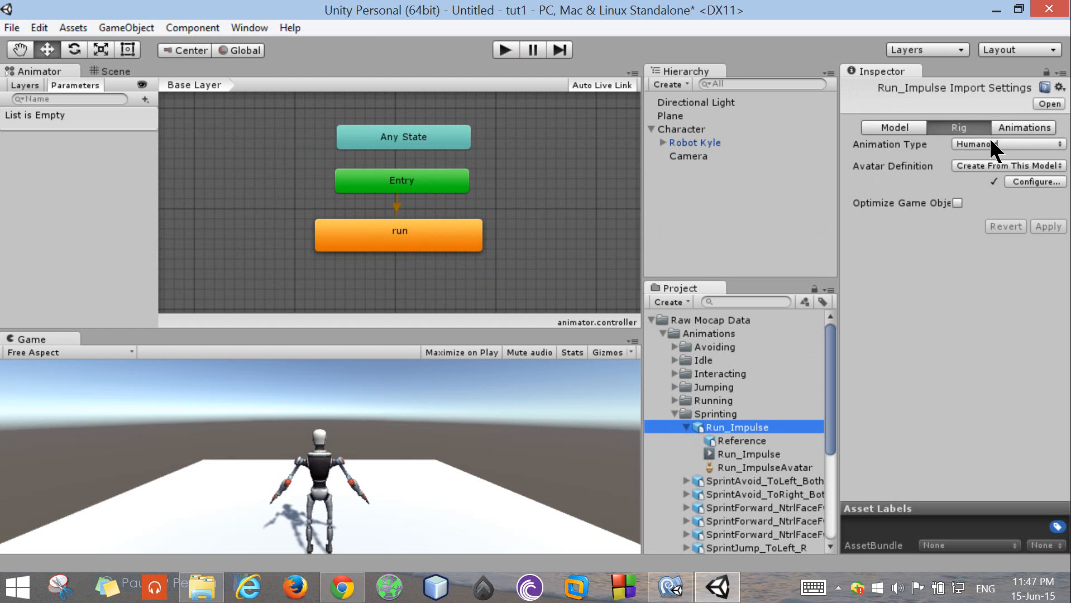
mouse_move(802, 401)
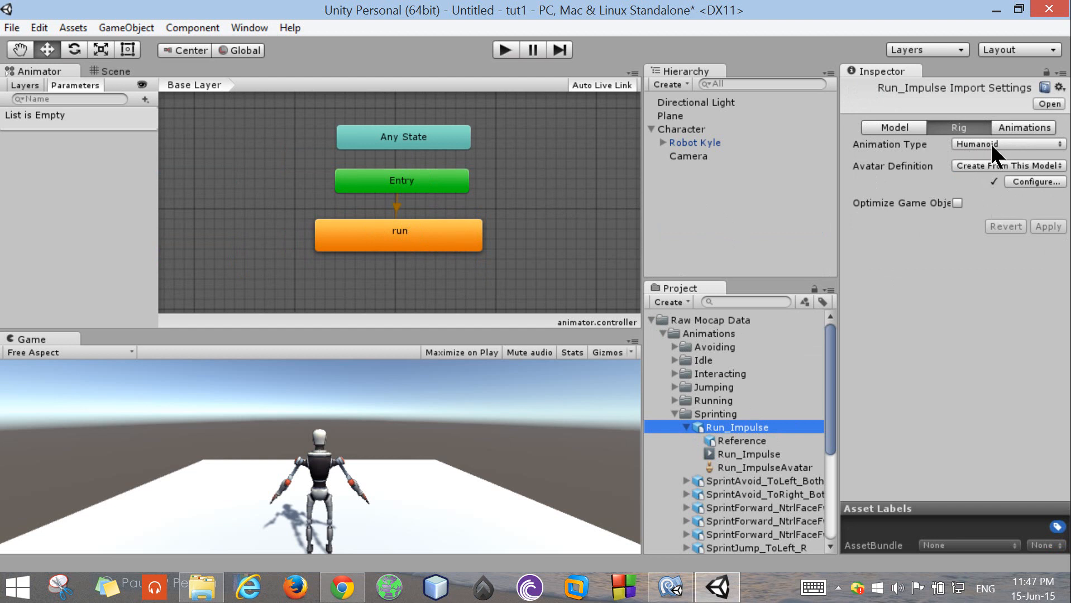
mouse_move(695, 143)
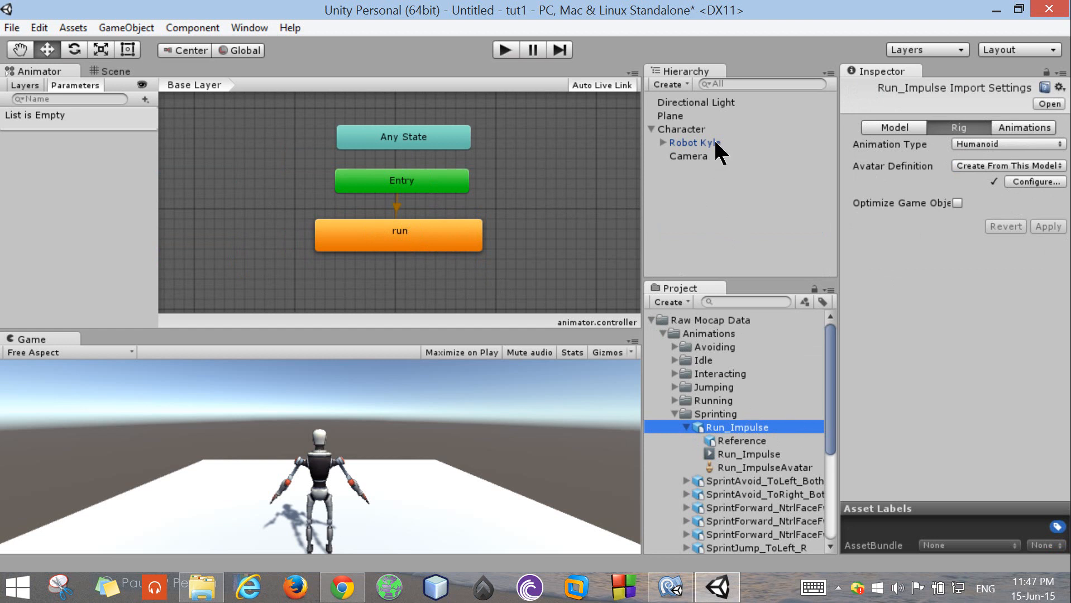
left_click(684, 129)
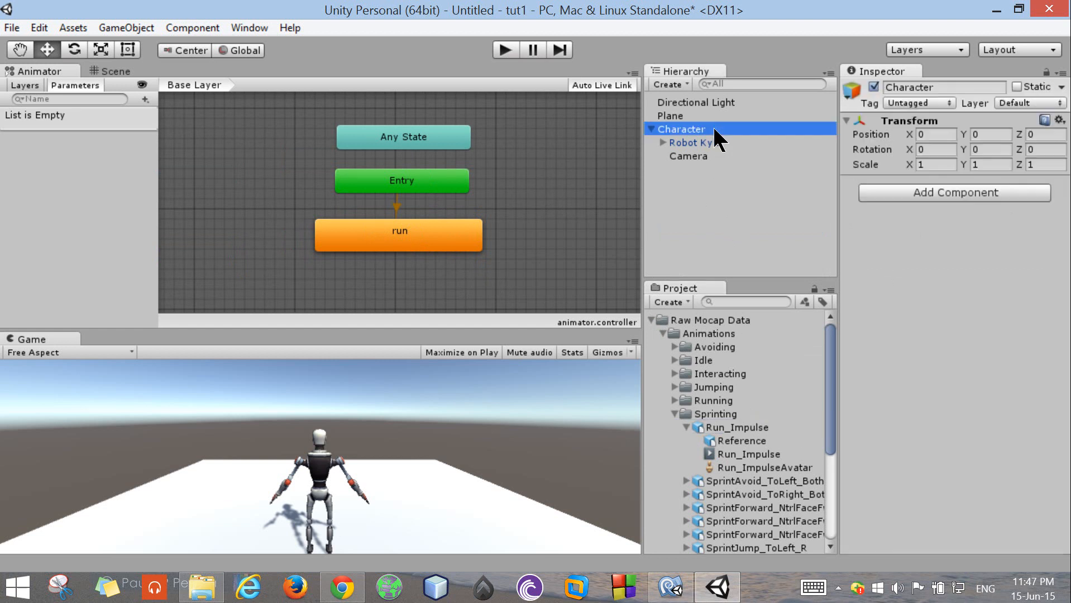
left_click(694, 142)
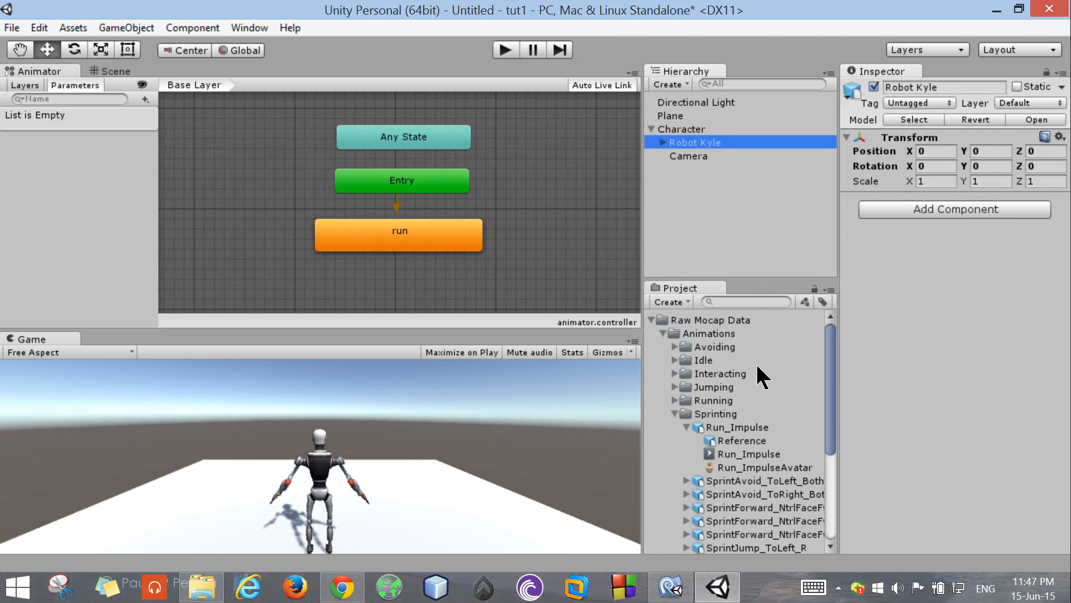
mouse_move(808, 322)
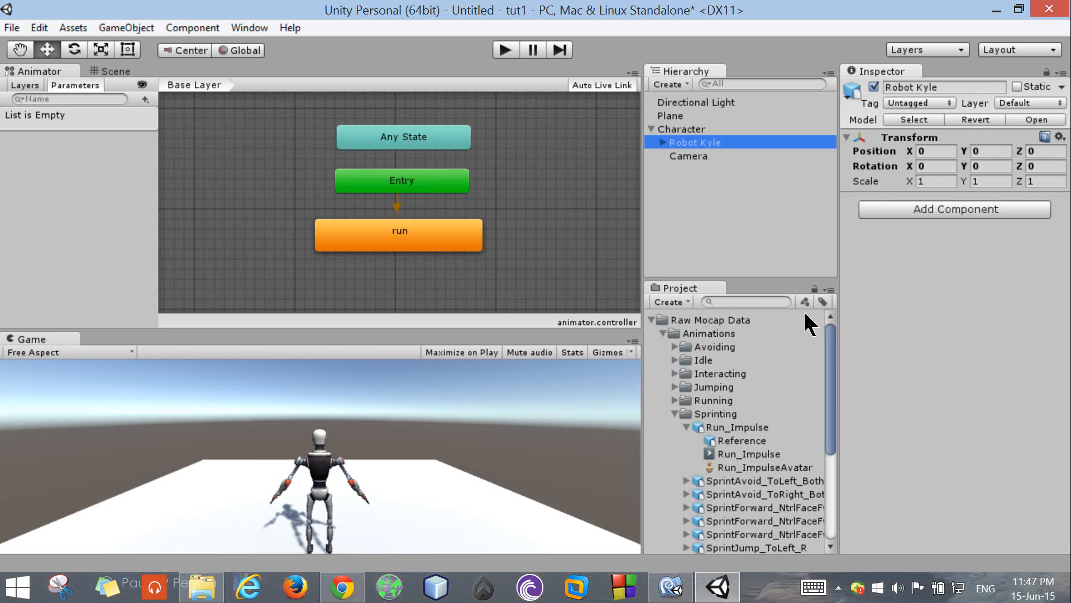
mouse_move(756, 463)
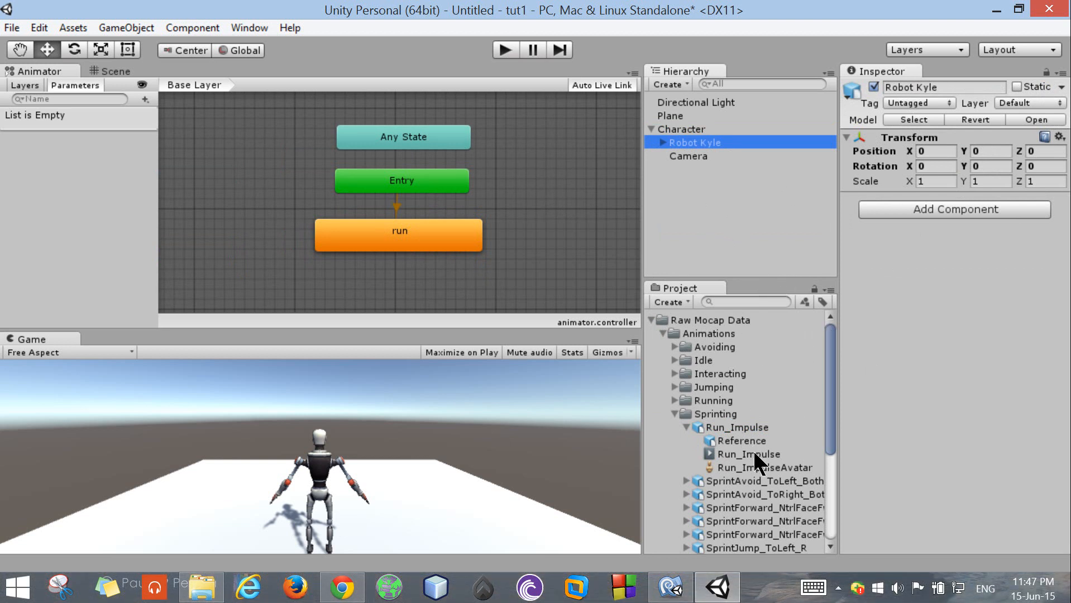
Step: Assign the Run_Impulse clip as the run state's Motion
left_click(750, 453)
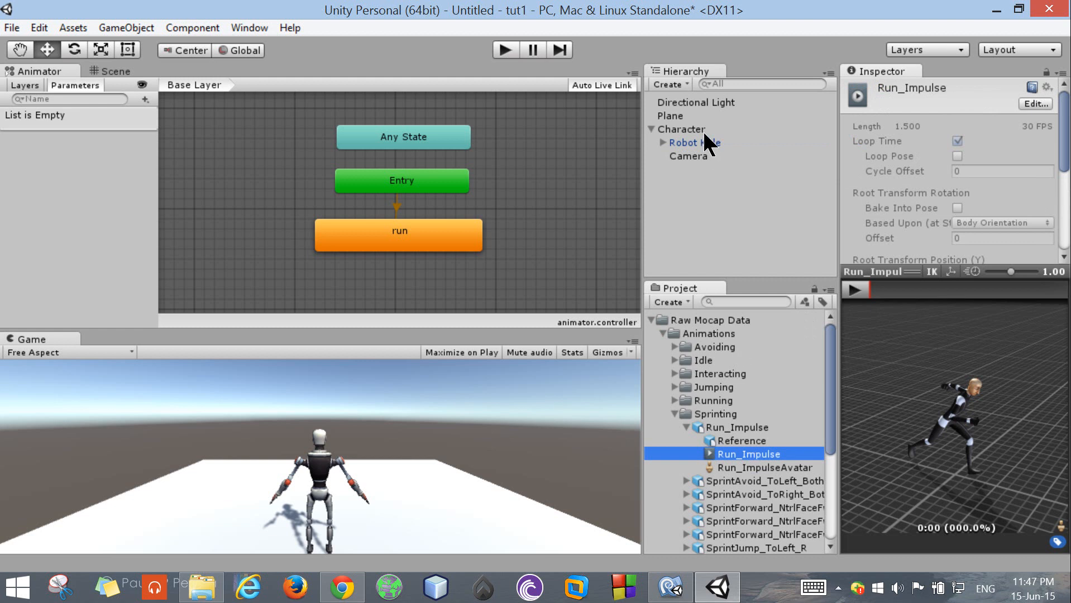
left_click(683, 129)
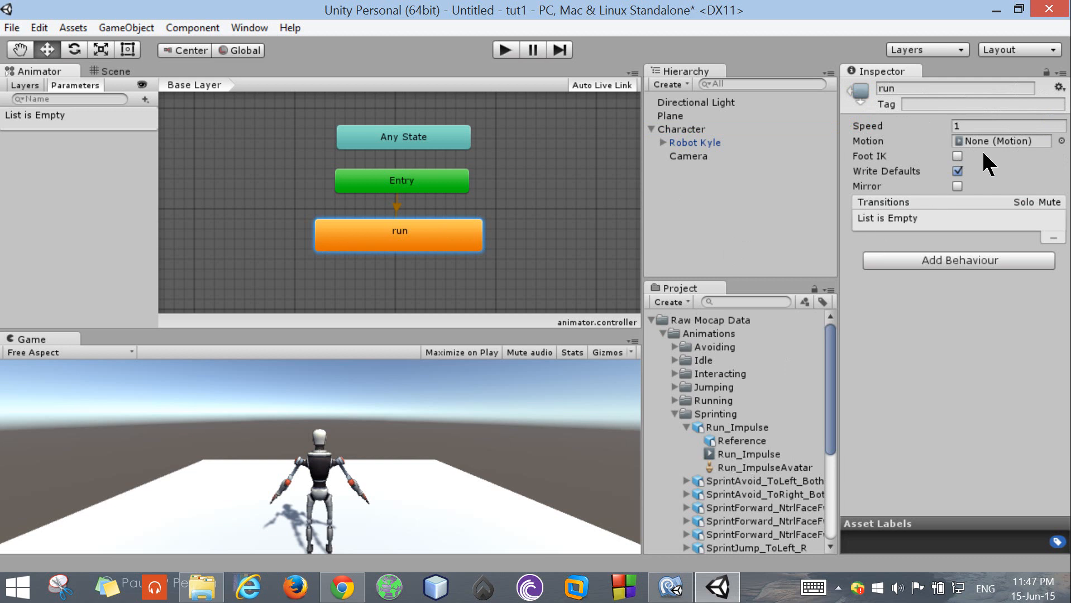
left_click(749, 454)
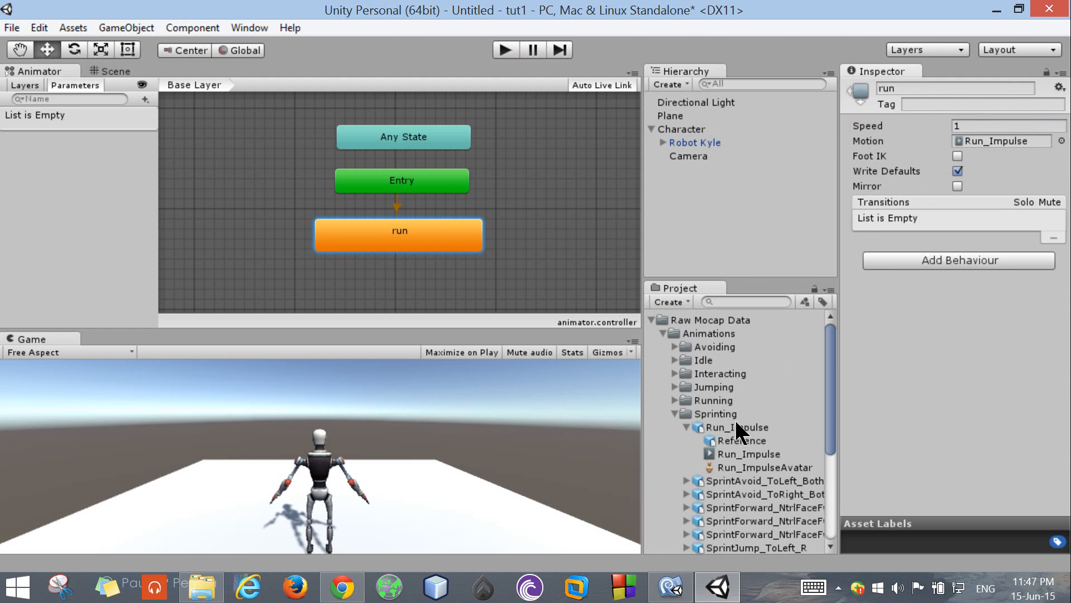
Step: Open Run_Impulse's import settings and preview the clip's animation
left_click(731, 426)
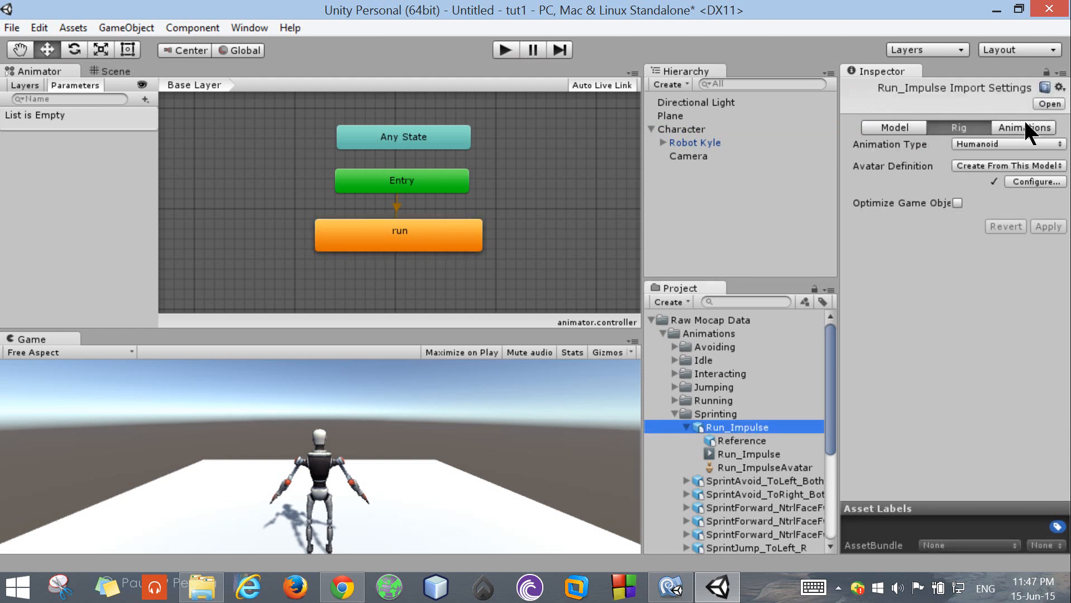
left_click(1019, 127)
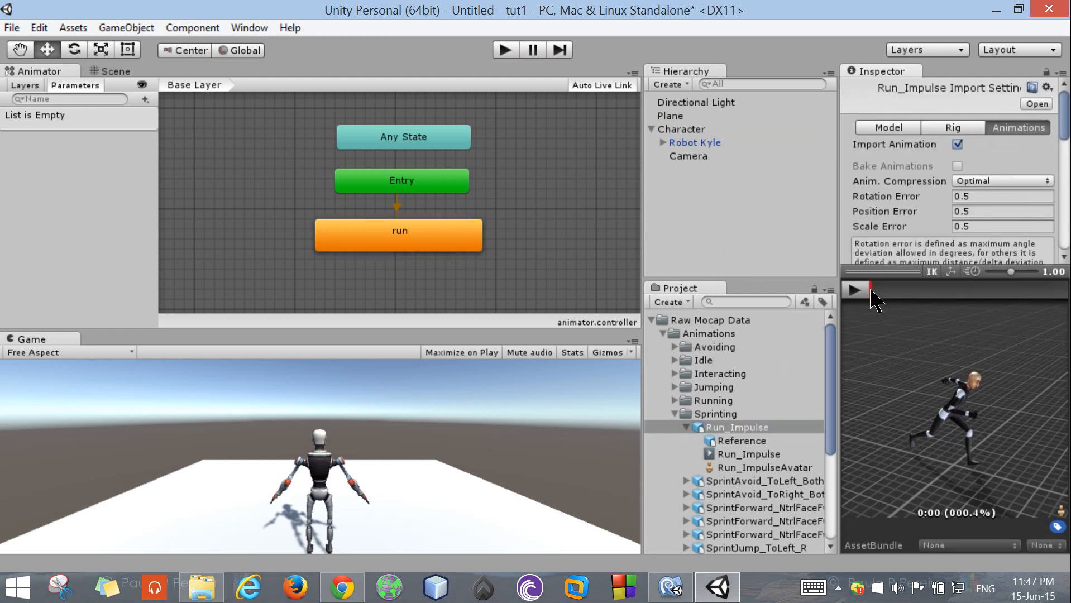
left_click(853, 290)
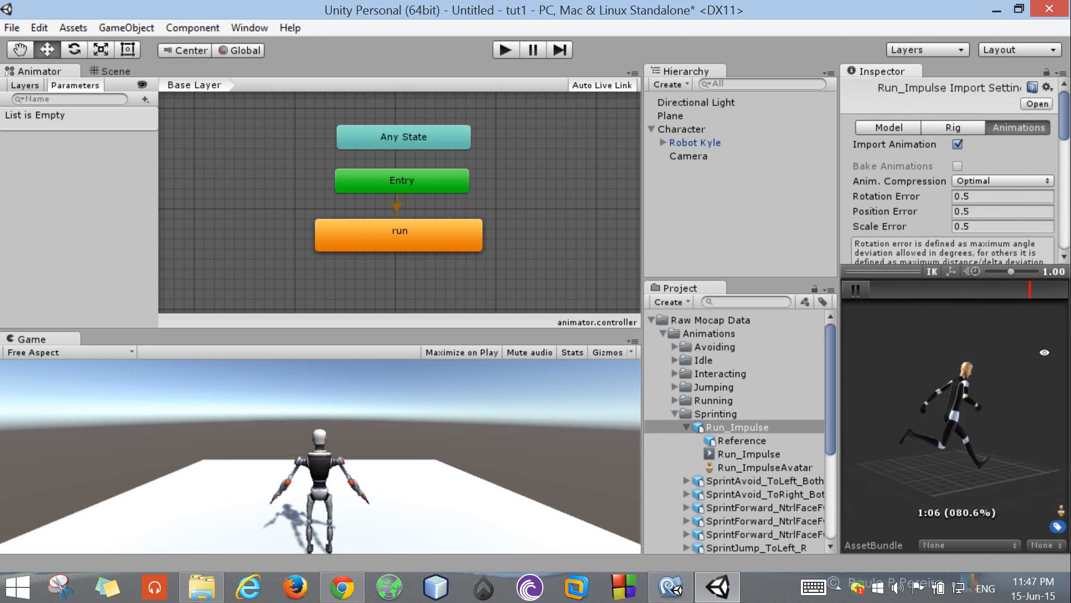
left_click(853, 290)
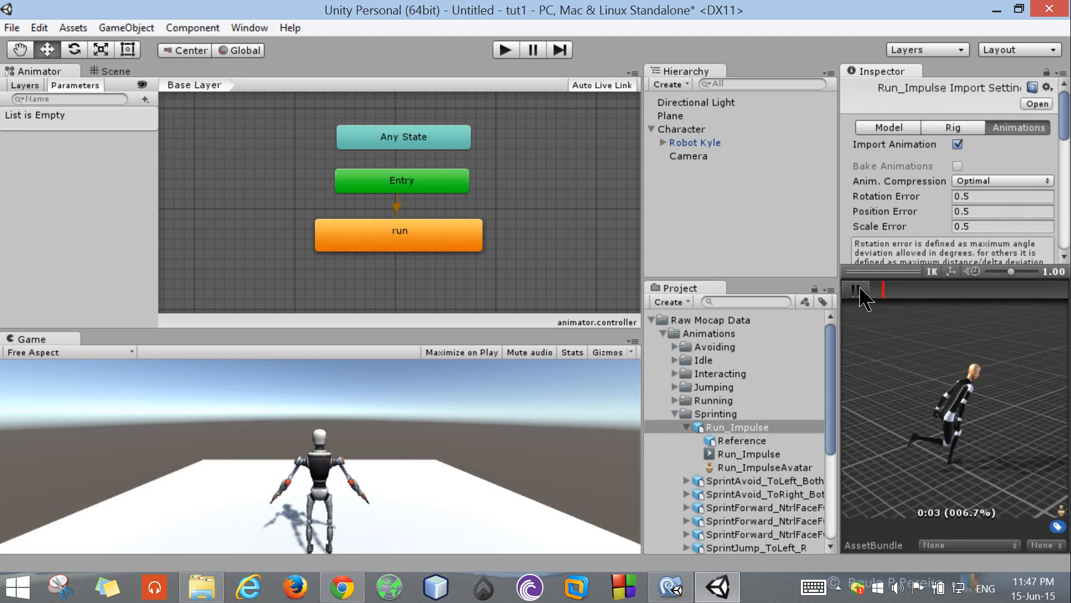
left_click(859, 289)
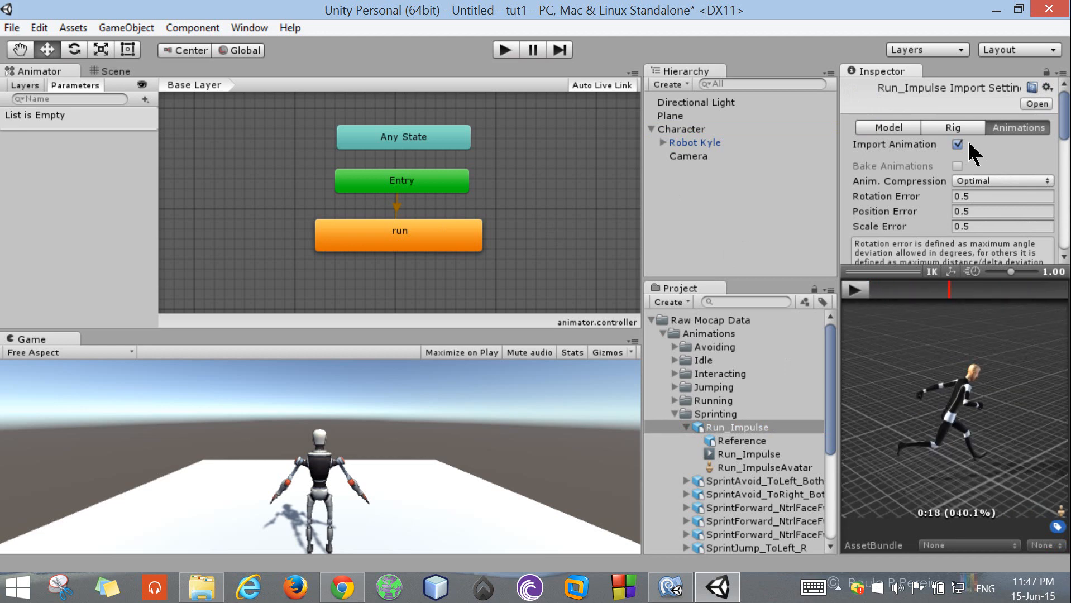
left_click(953, 127)
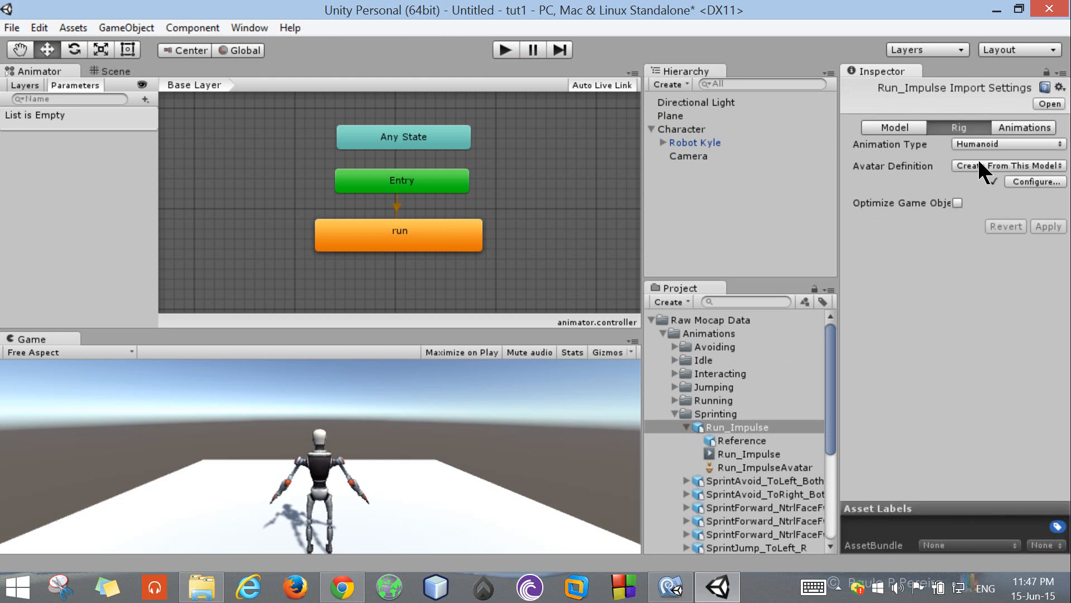
Step: Reopen Run_Impulse's Animations import options and enable Loop Time for frames 151–196
left_click(747, 454)
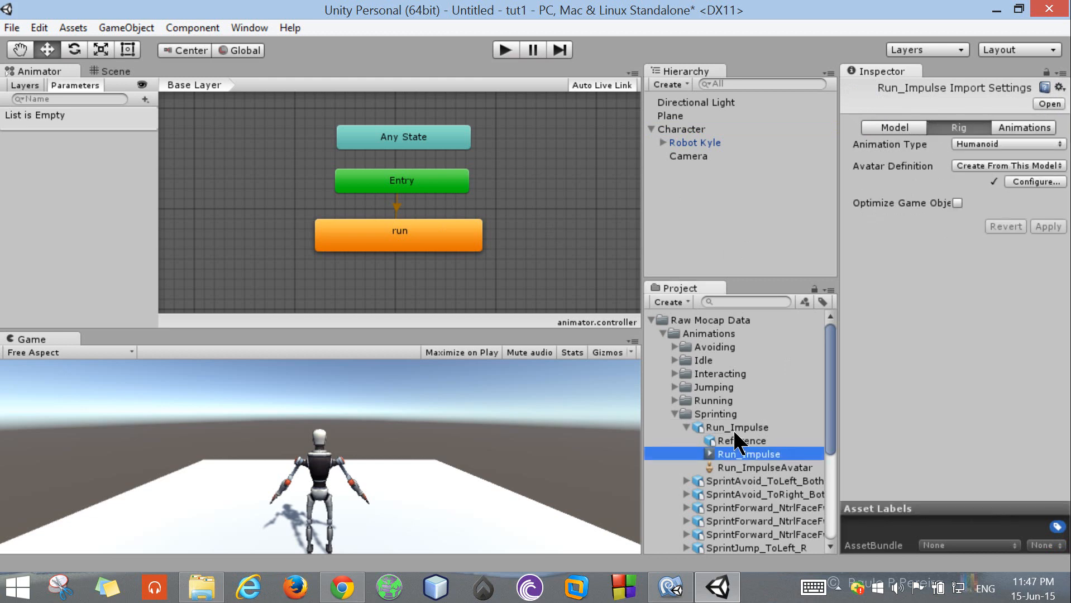
left_click(737, 427)
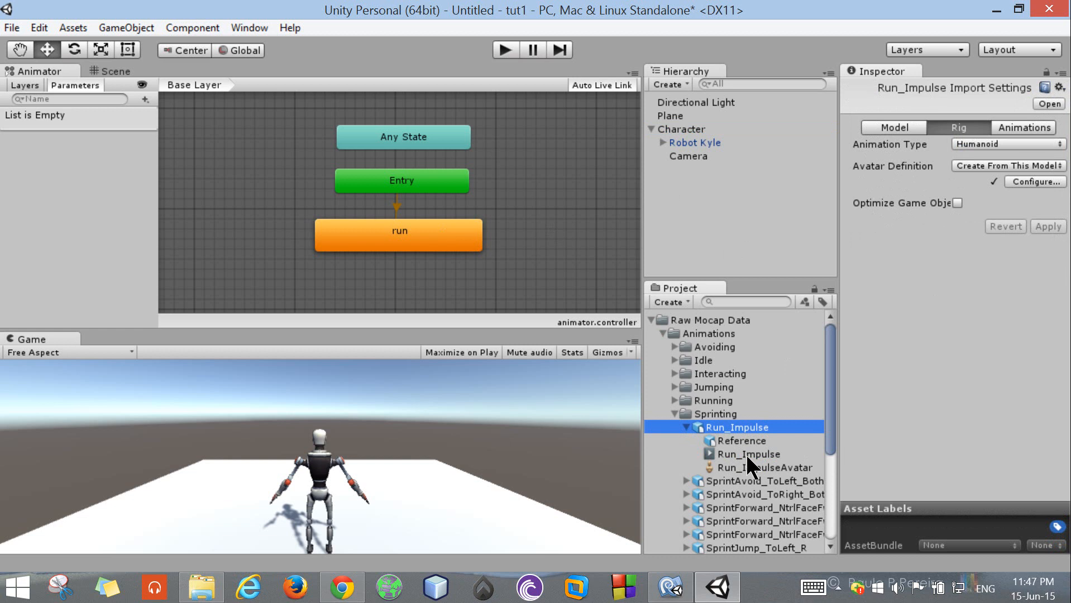
left_click(747, 453)
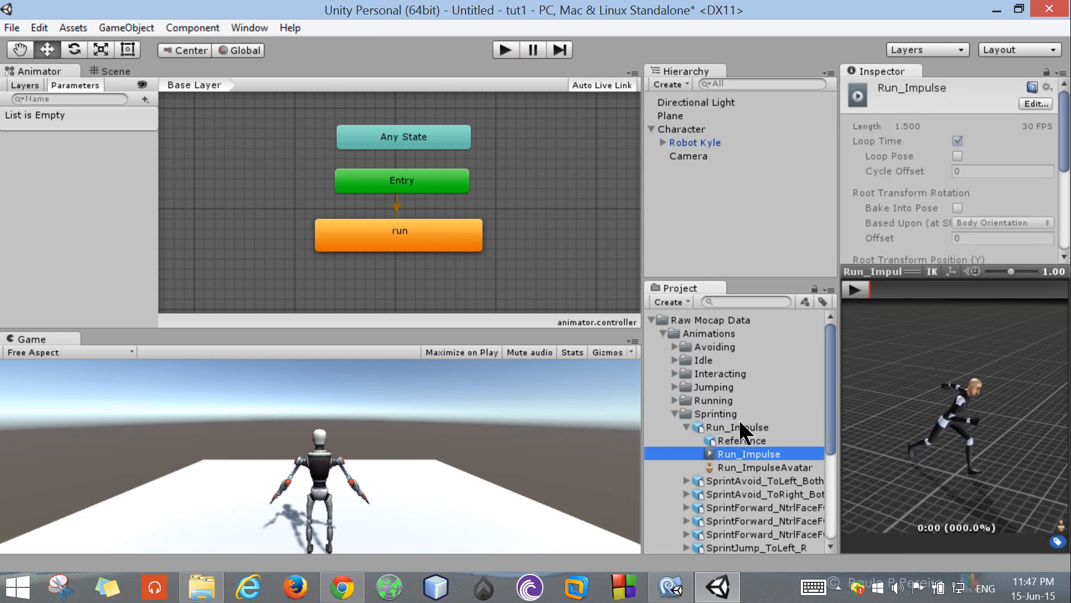
left_click(737, 427)
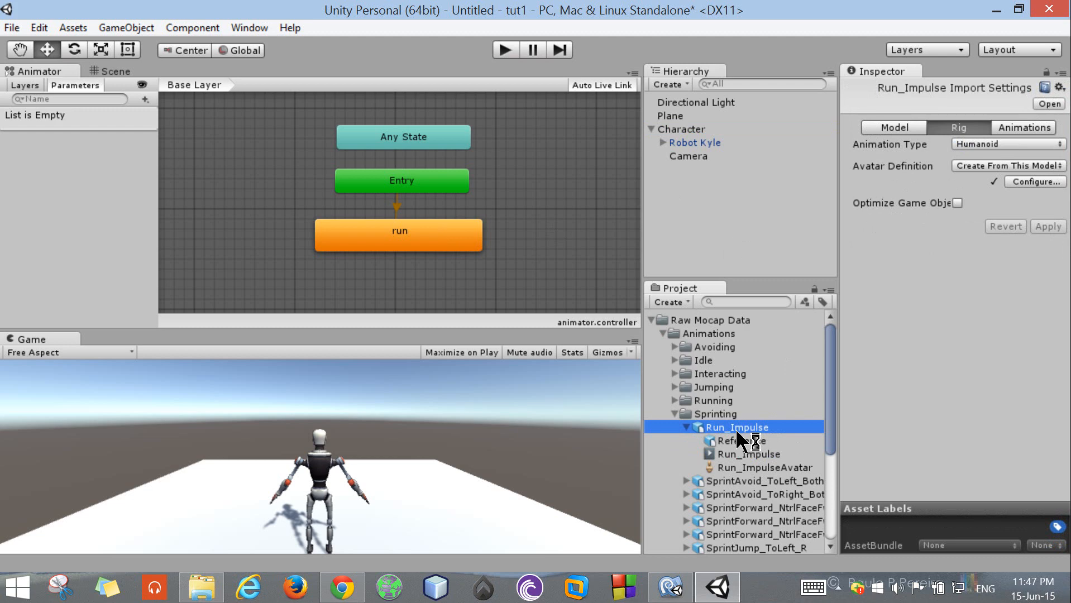
left_click(1023, 127)
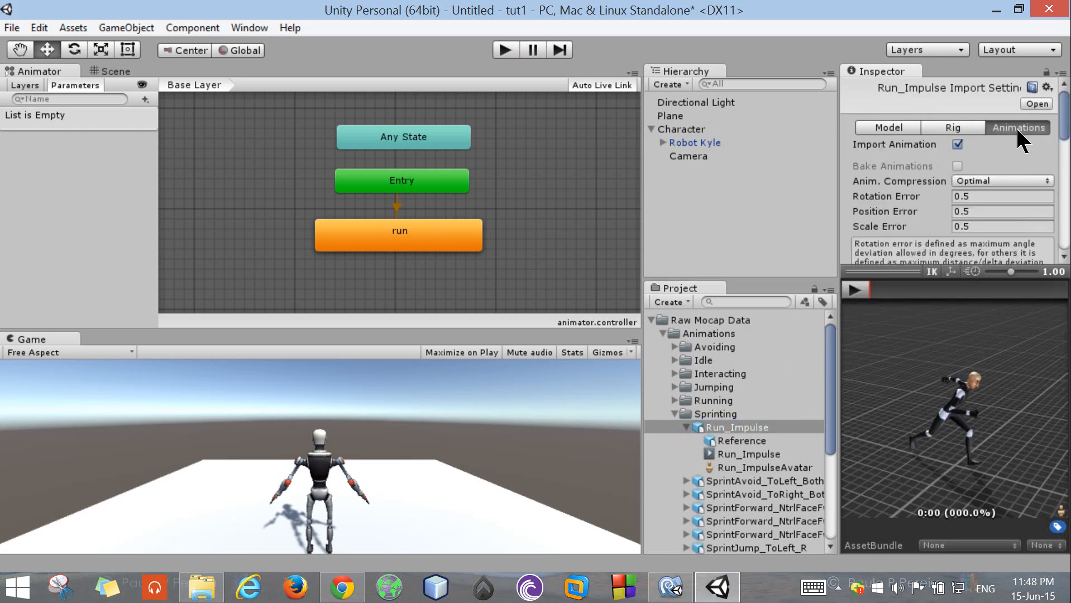
left_click(763, 587)
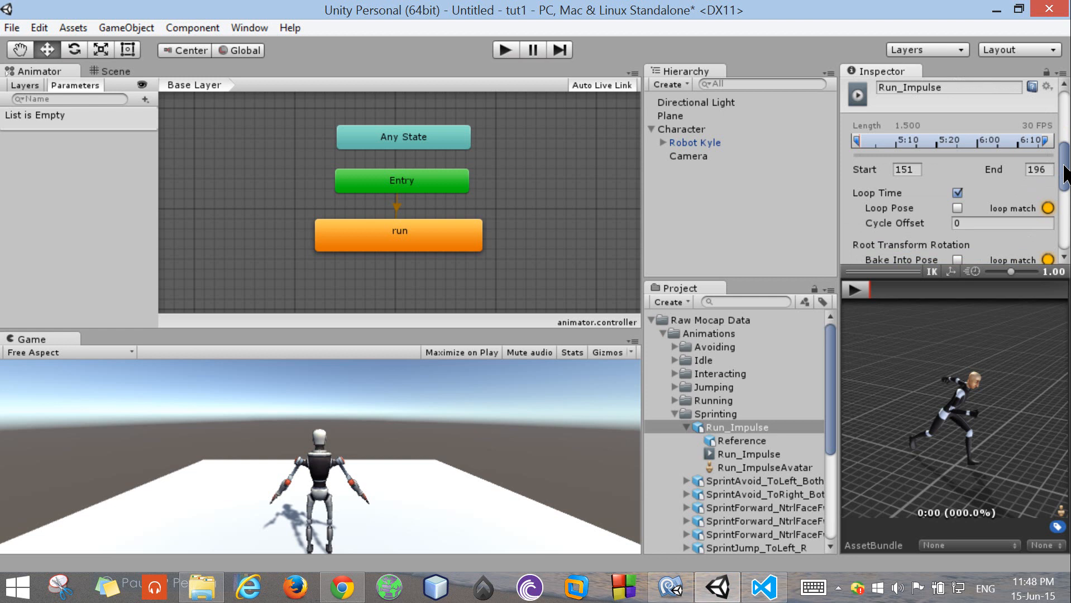
scroll("down", 3)
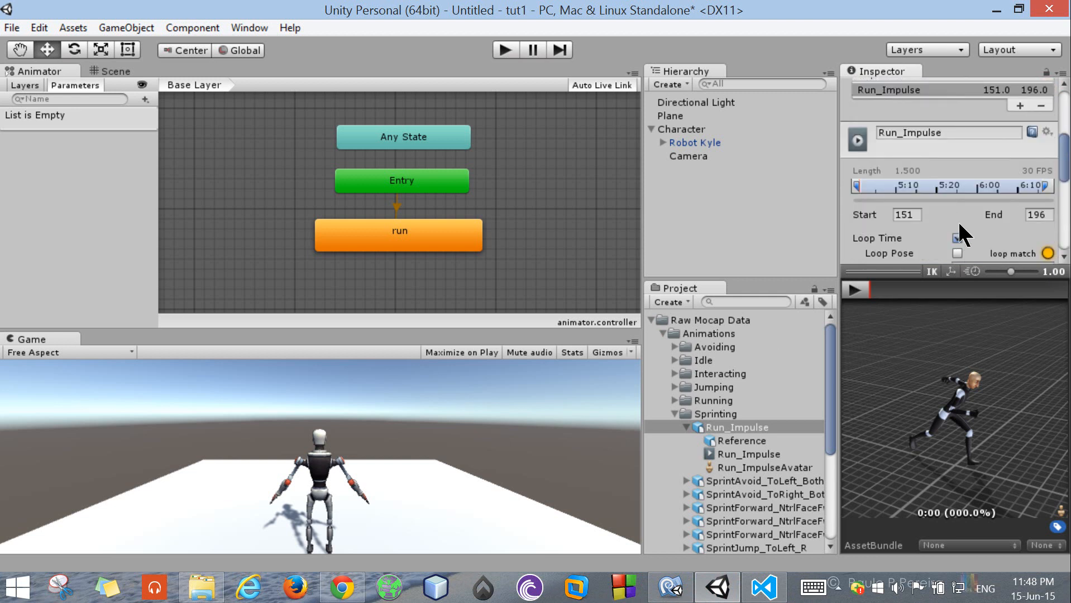
left_click(957, 238)
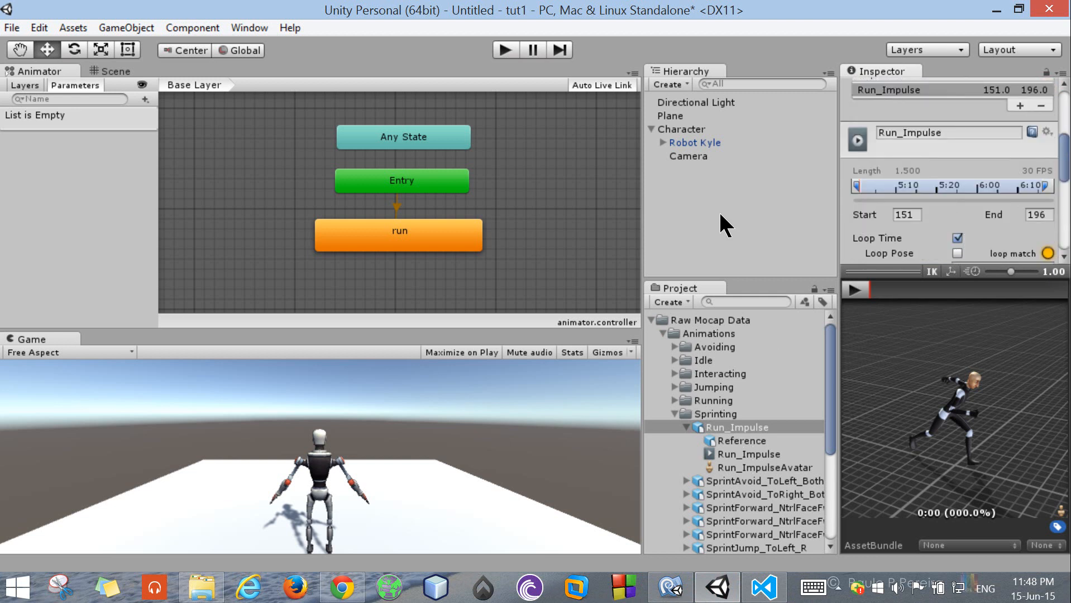
left_click(684, 129)
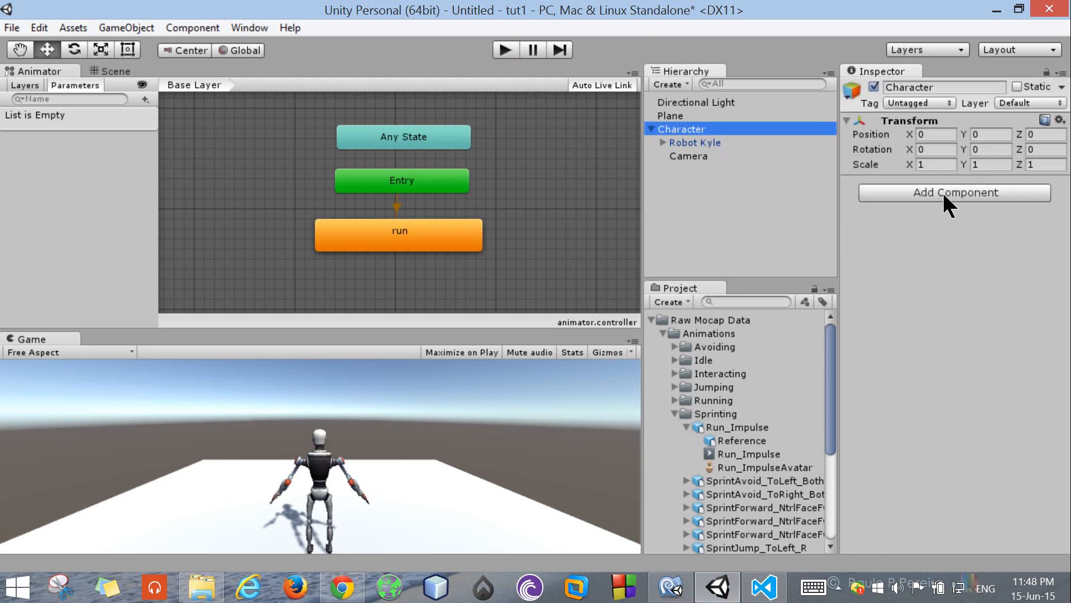
left_click(954, 193)
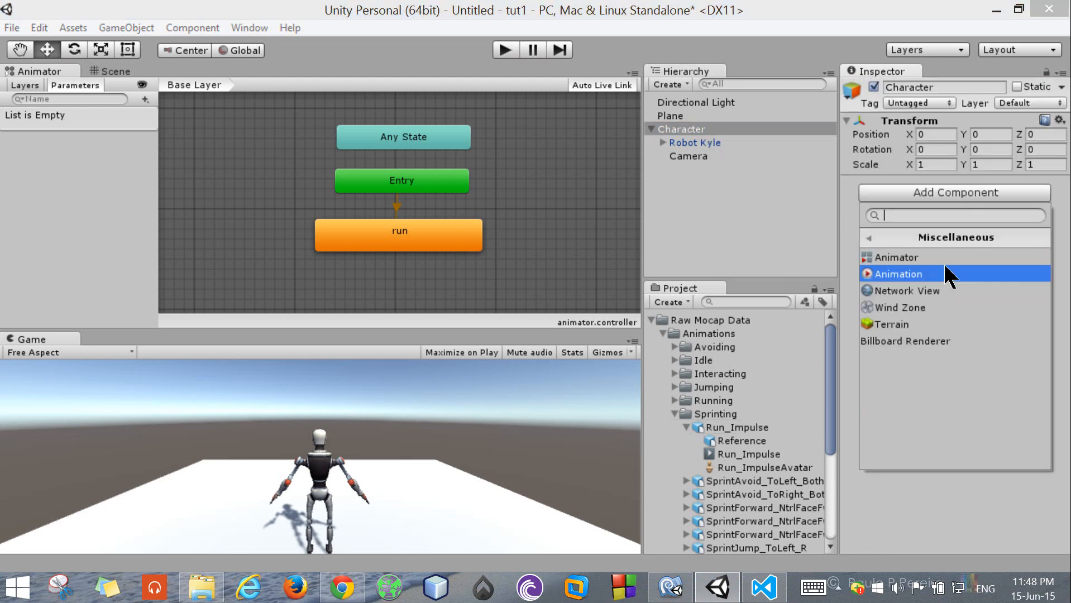
left_click(896, 256)
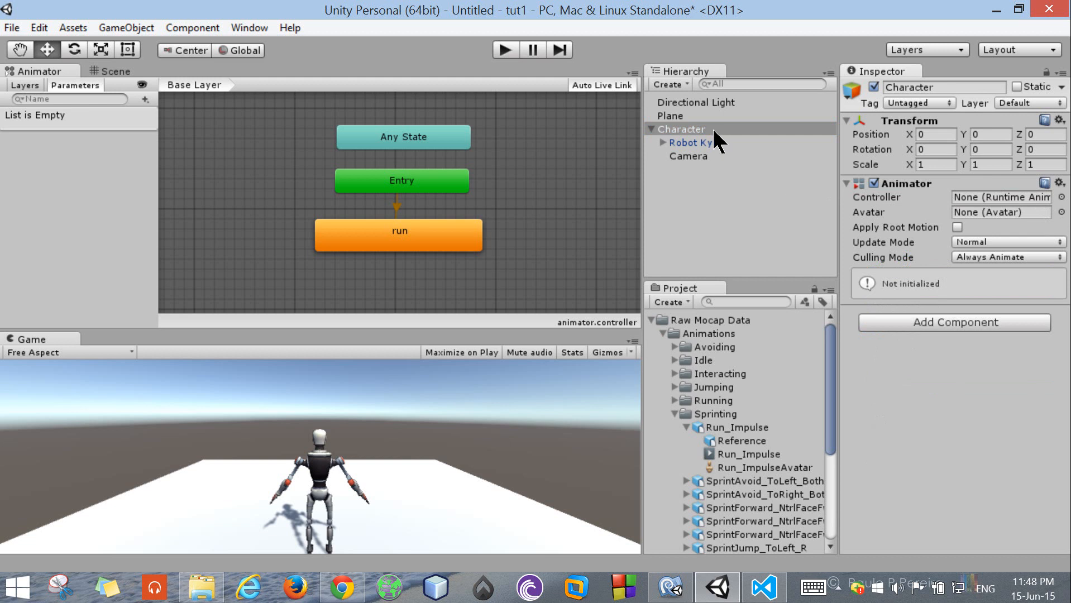
mouse_move(857, 198)
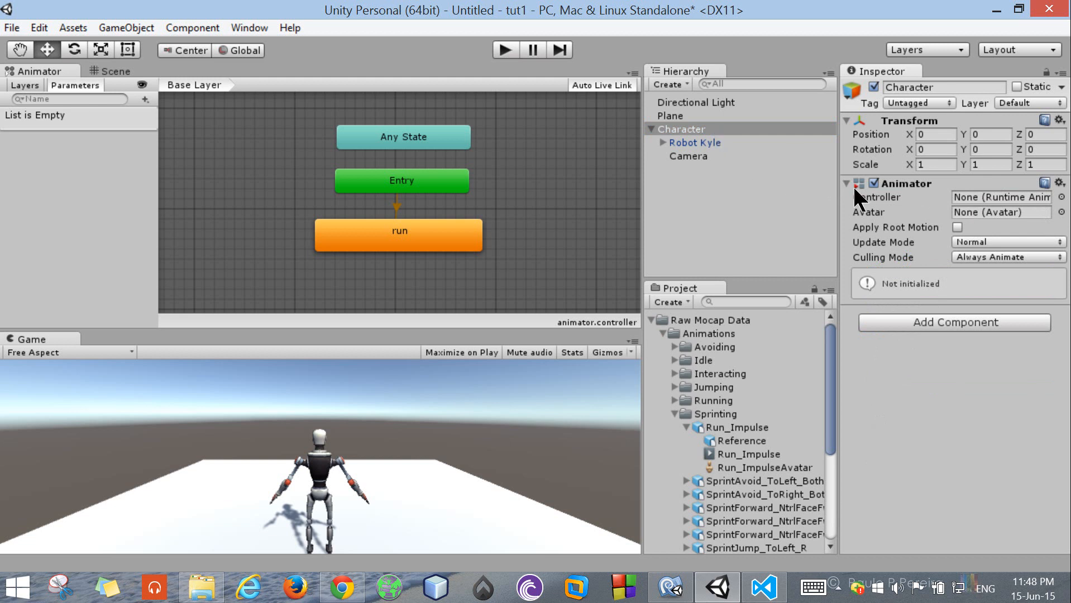
mouse_move(1056, 206)
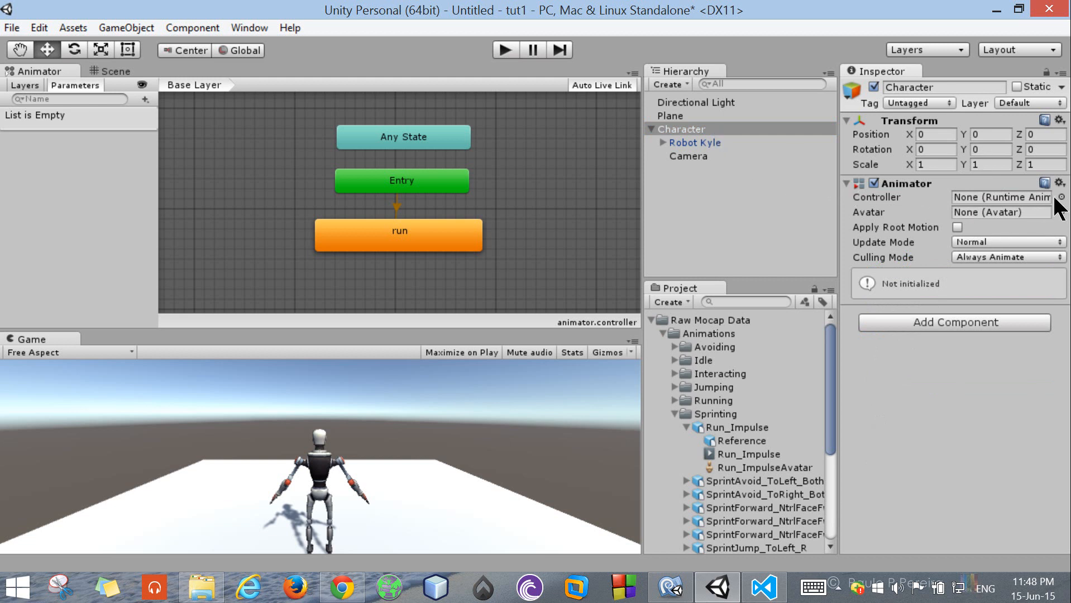
mouse_move(725, 325)
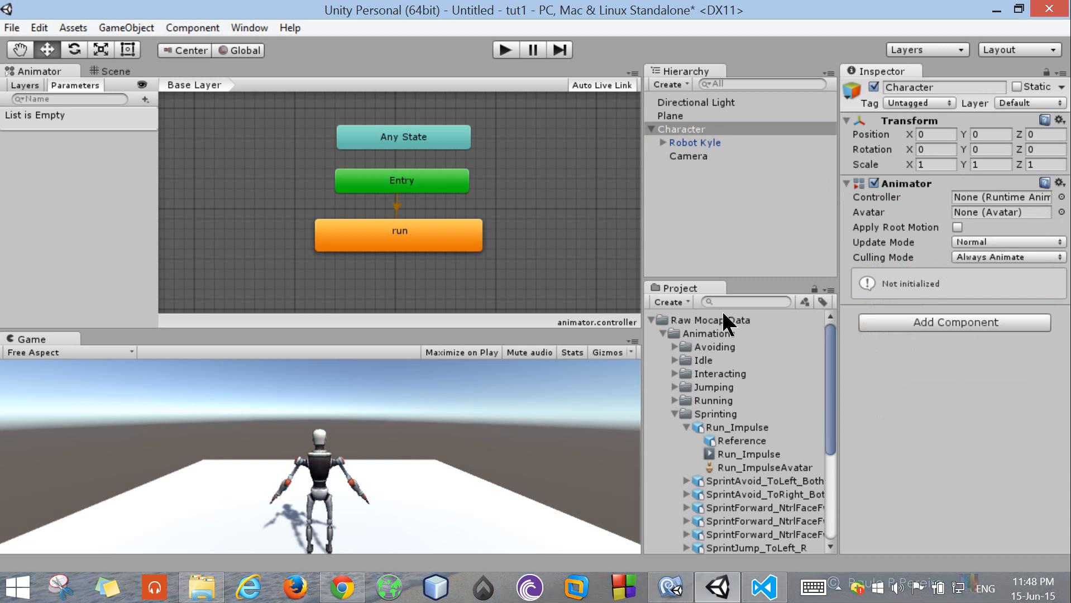
mouse_move(956, 227)
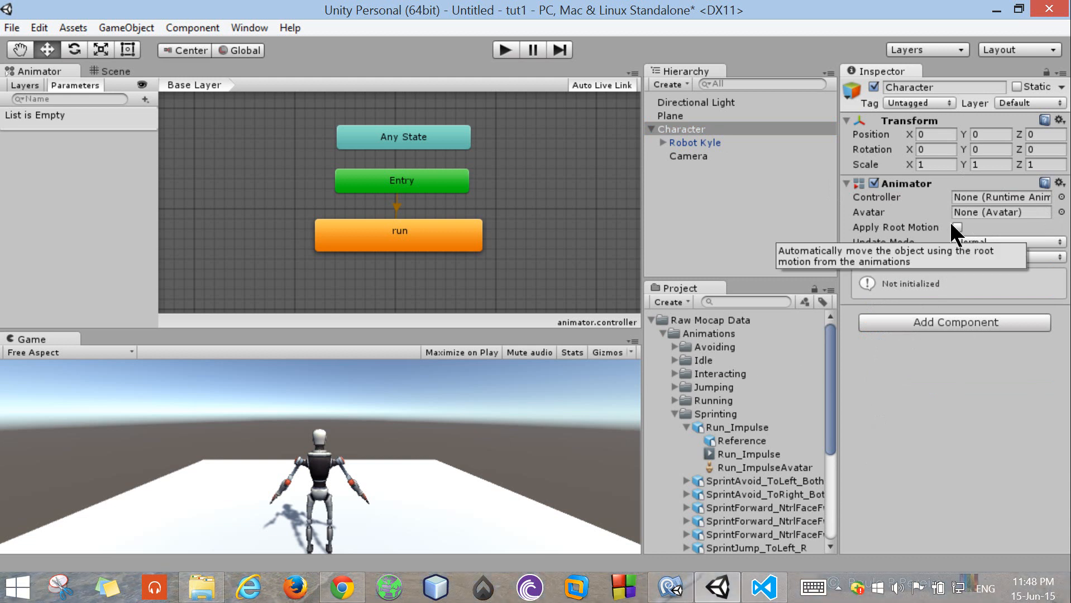
mouse_move(766, 434)
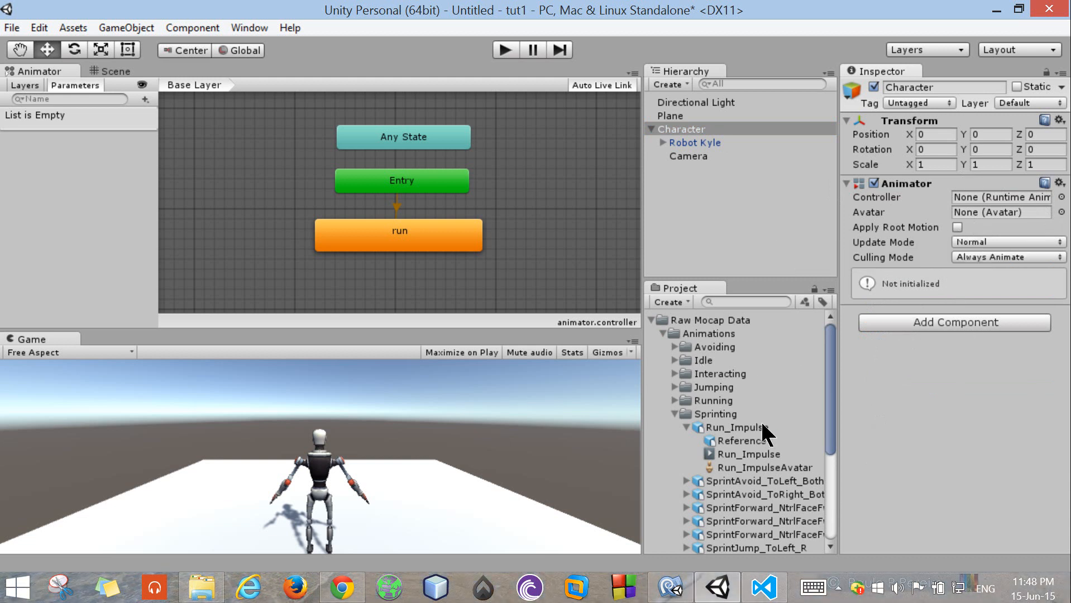
mouse_move(765, 429)
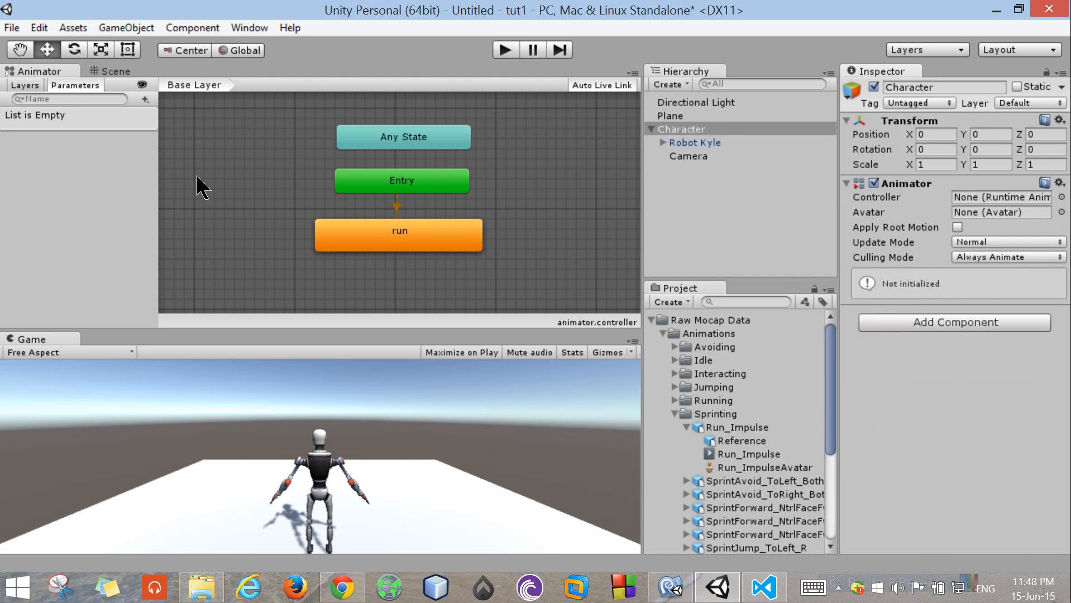
Step: Verify run's Run_Impulse motion and set the 'animator' controller on Character's Animator
left_click(694, 547)
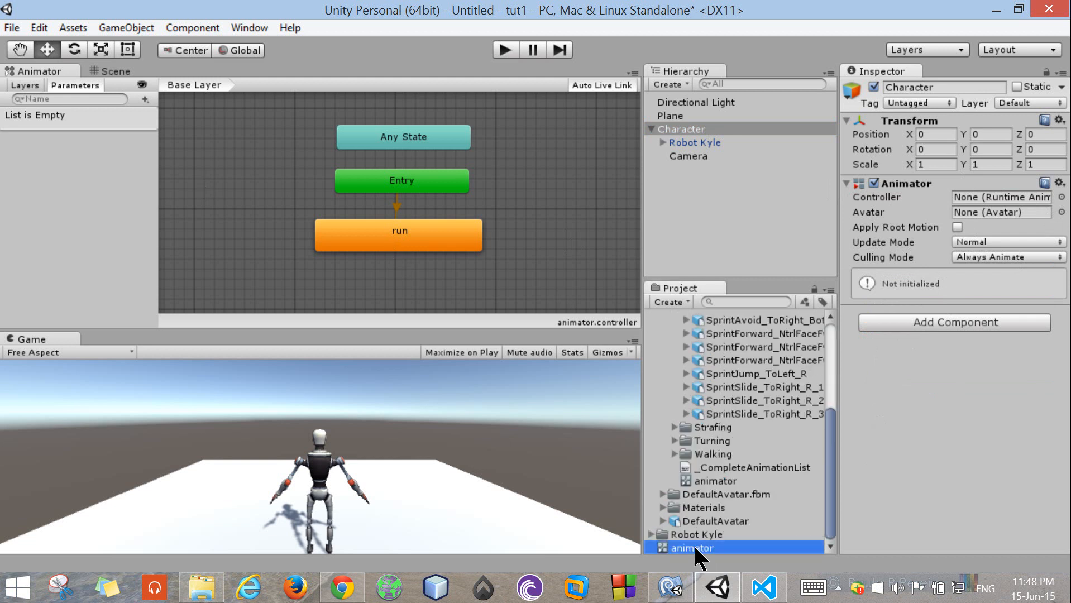
left_click(694, 547)
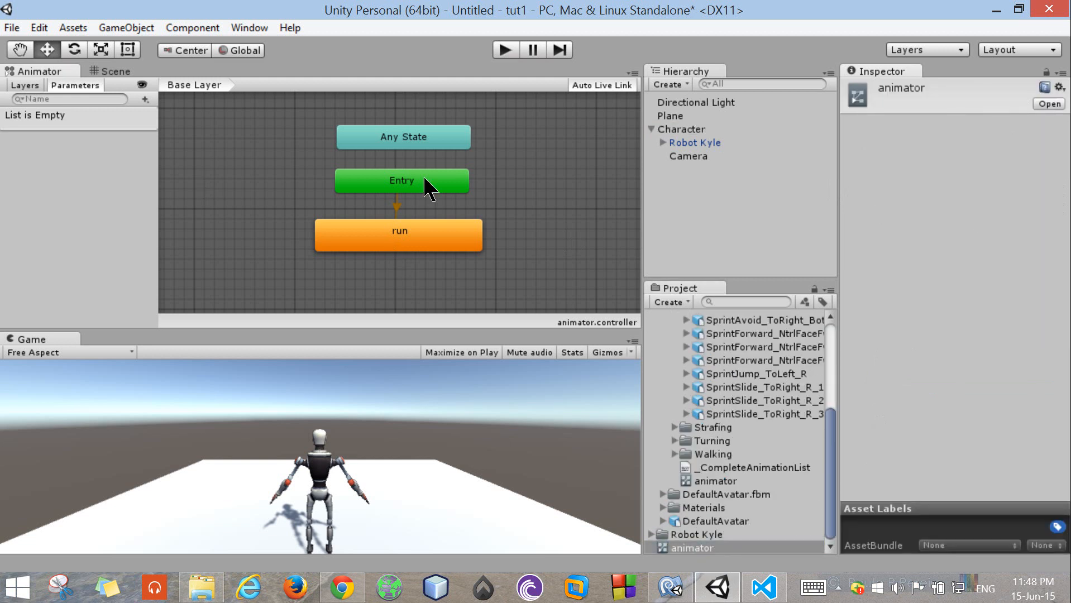
left_click(398, 231)
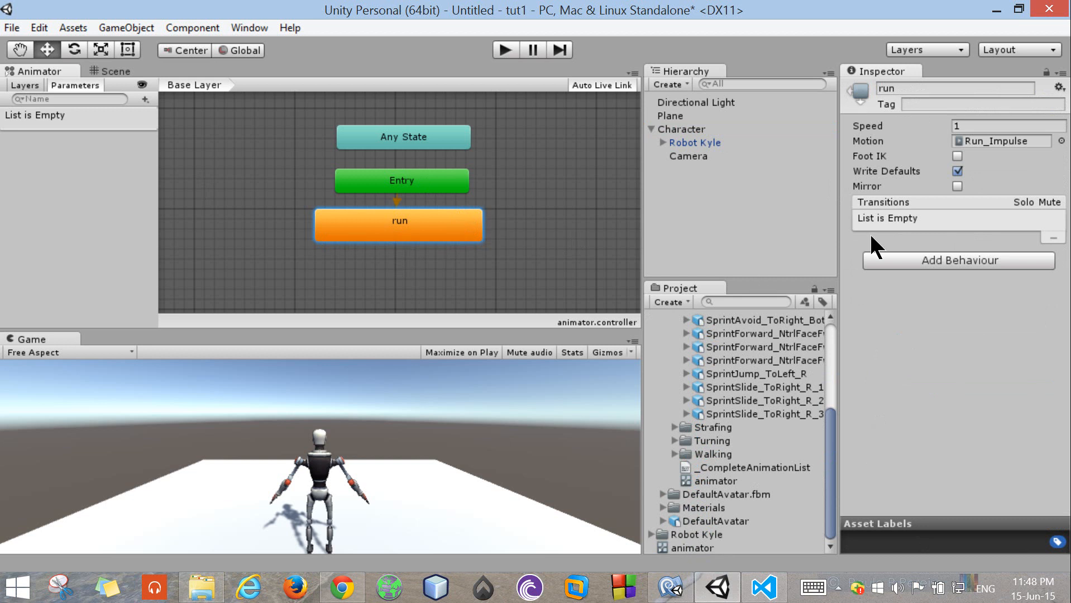
mouse_move(711, 217)
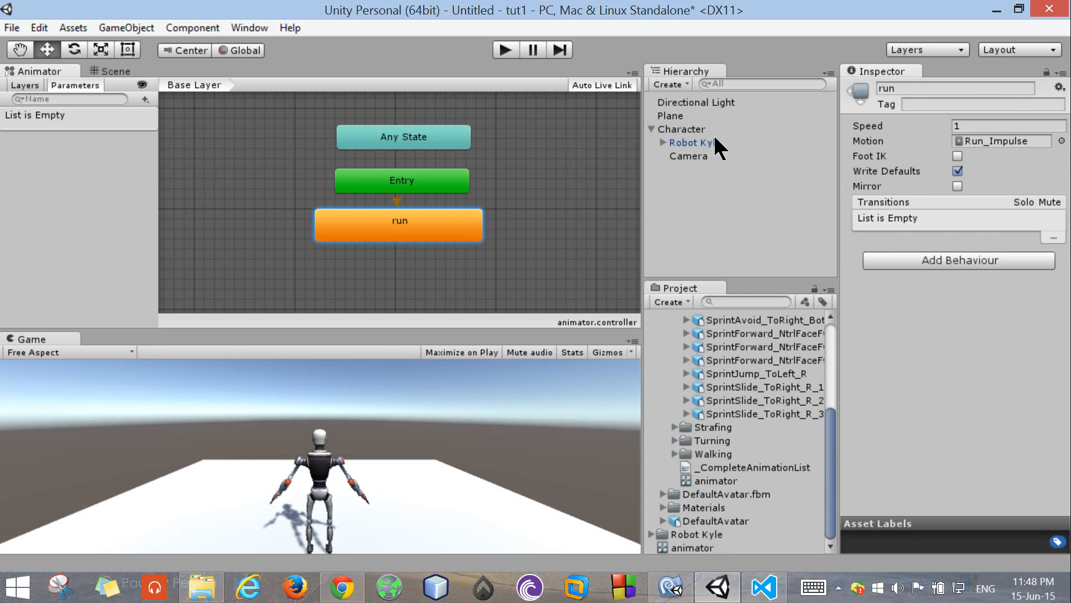
left_click(683, 129)
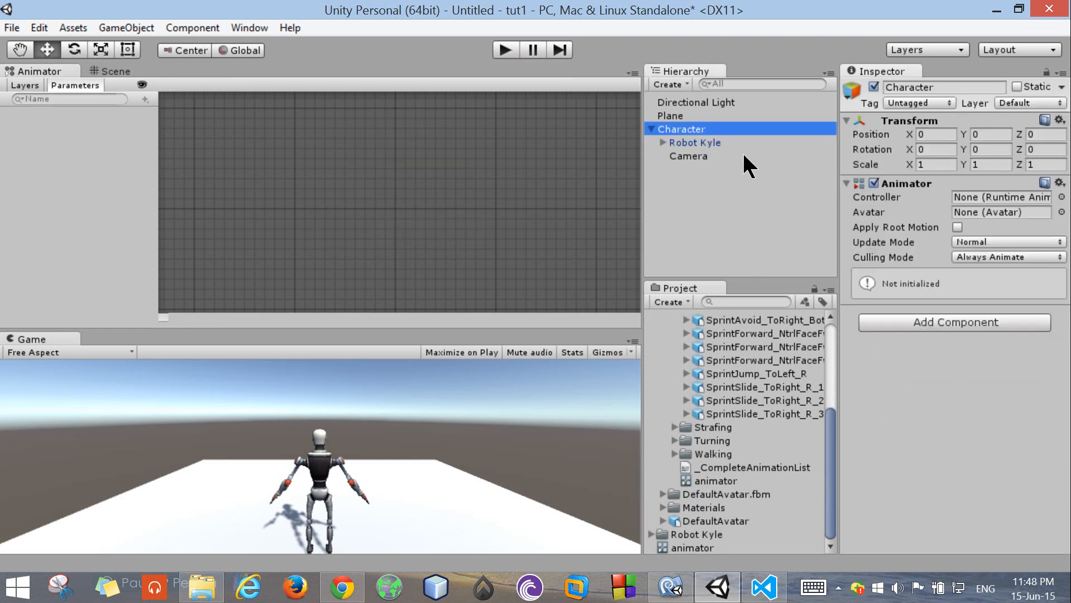
mouse_move(787, 536)
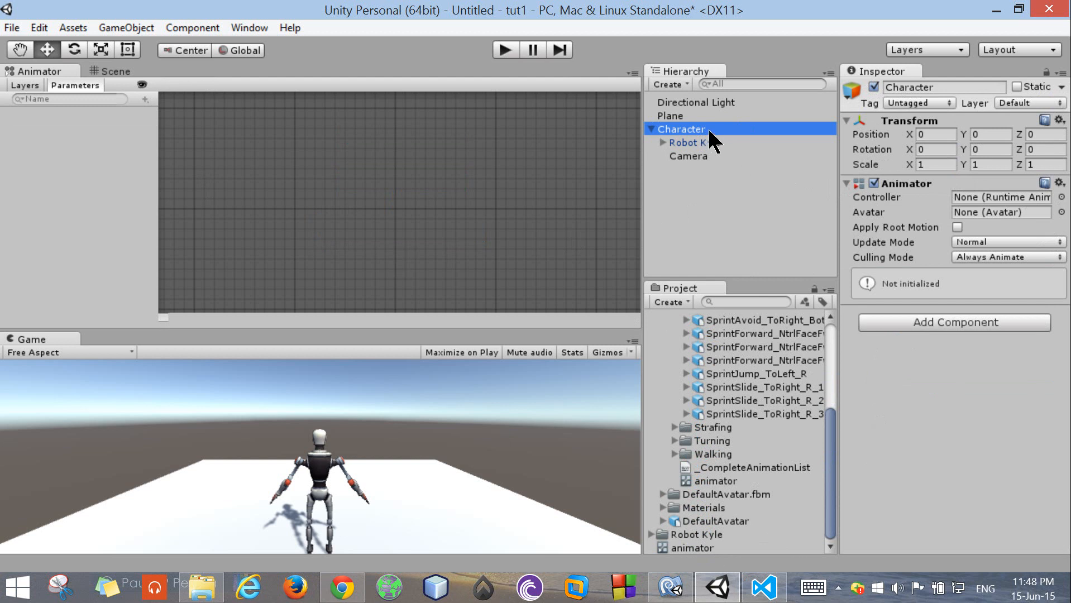
mouse_move(955, 334)
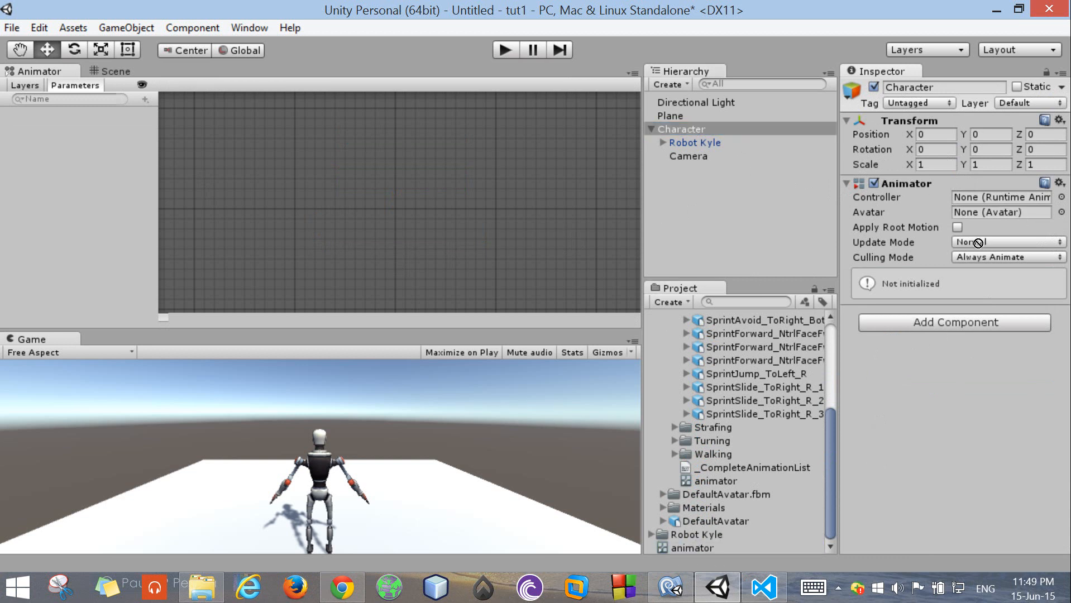
left_click(1001, 197)
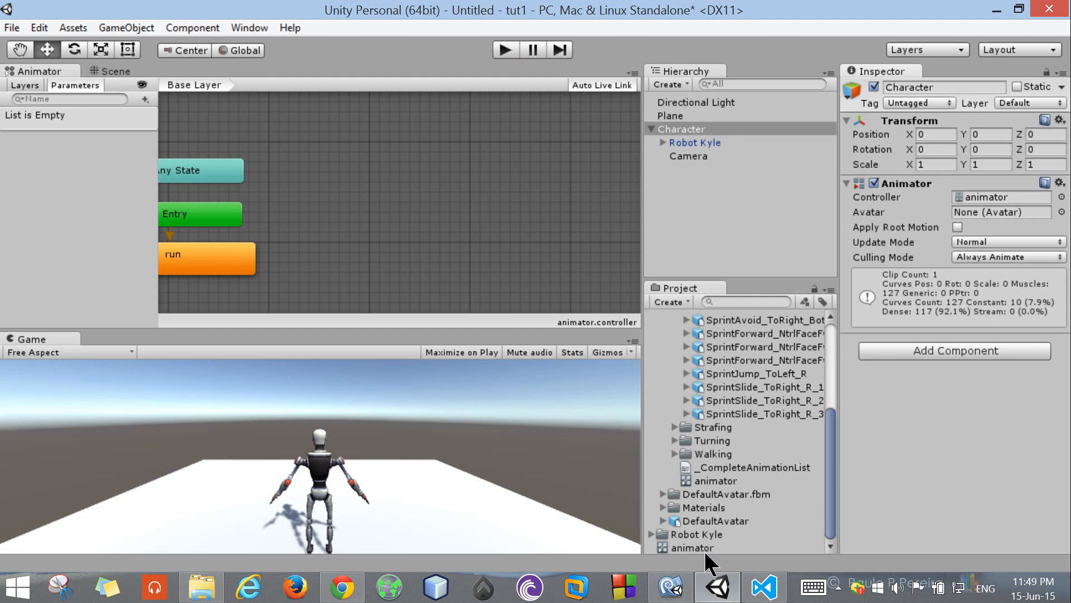
mouse_move(1023, 212)
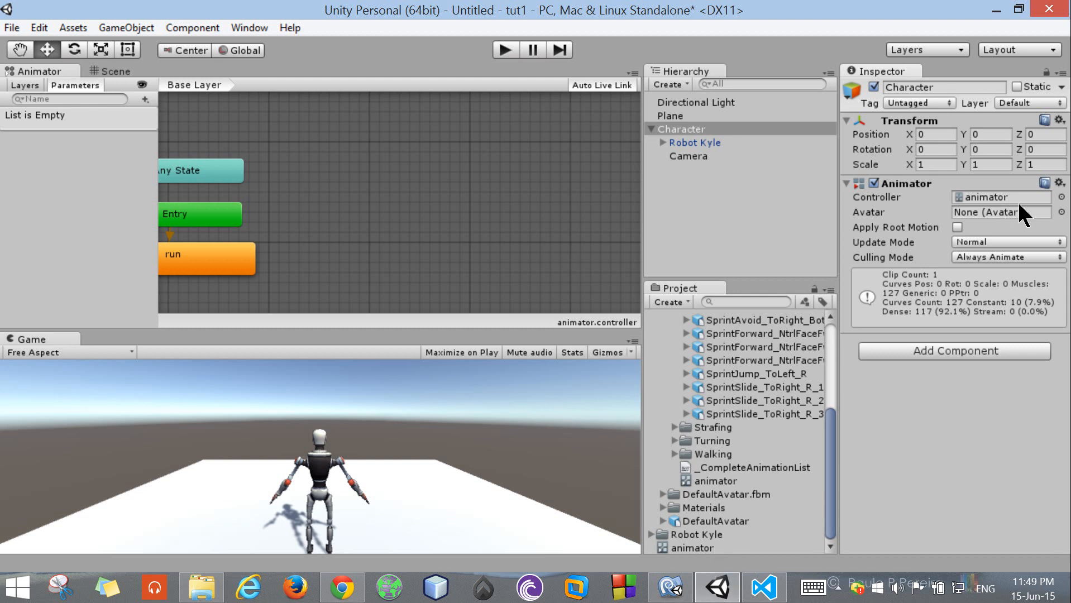
mouse_move(786, 171)
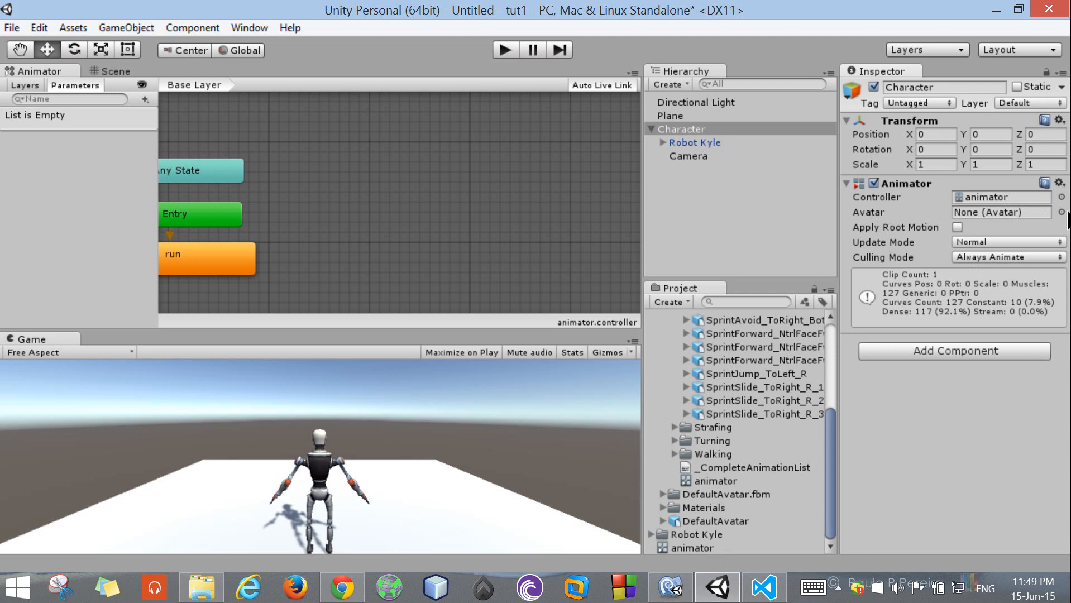
Step: Browse the avatar list, reveal Robot KyleAvatar inside the Robot Kyle model, and reselect Character
left_click(1060, 211)
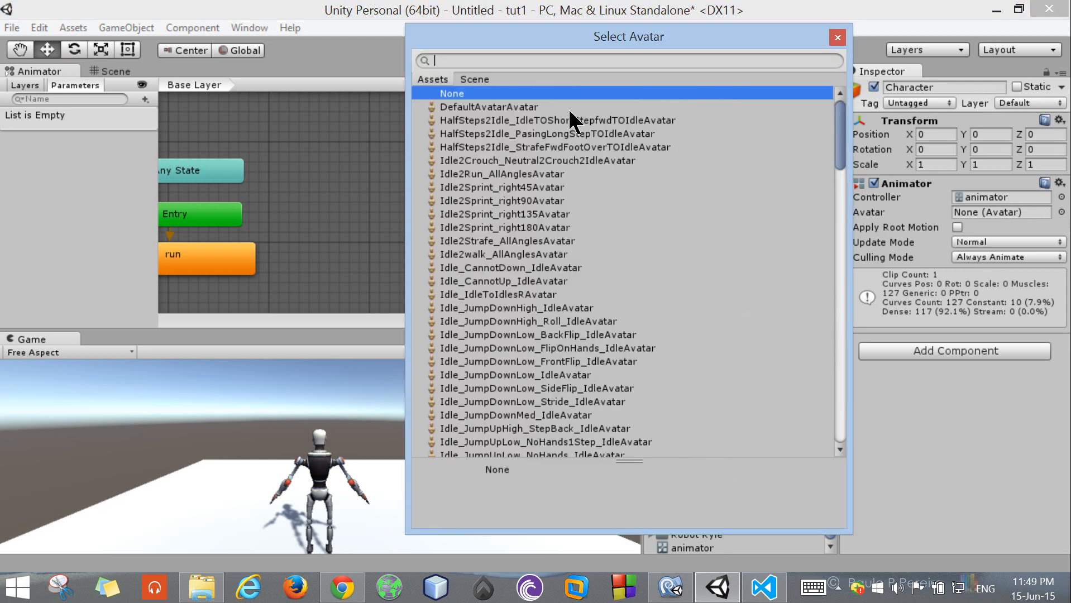
scroll("down", 3)
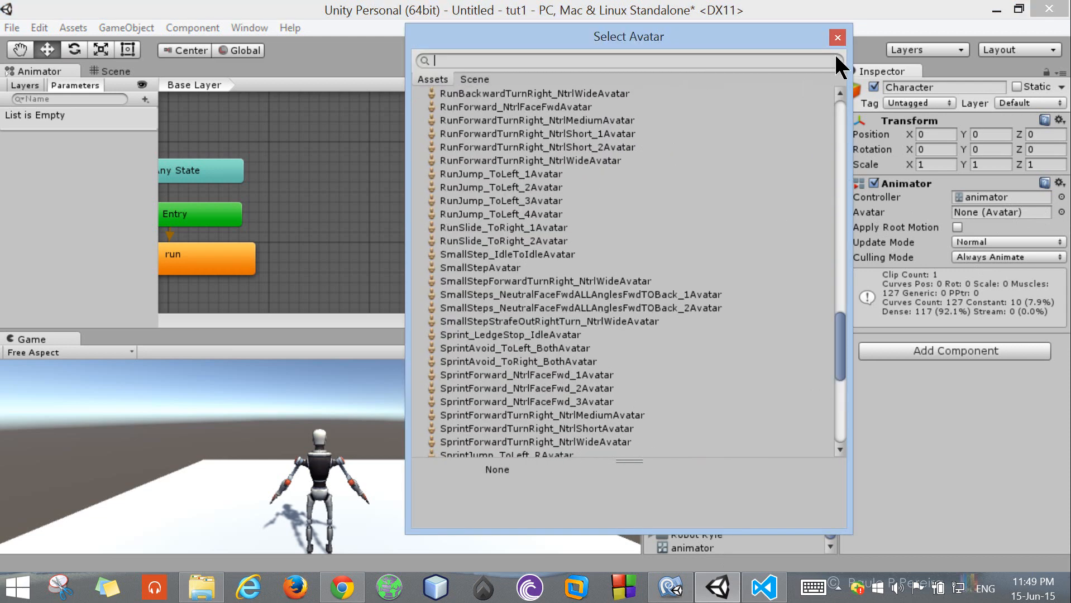
left_click(836, 37)
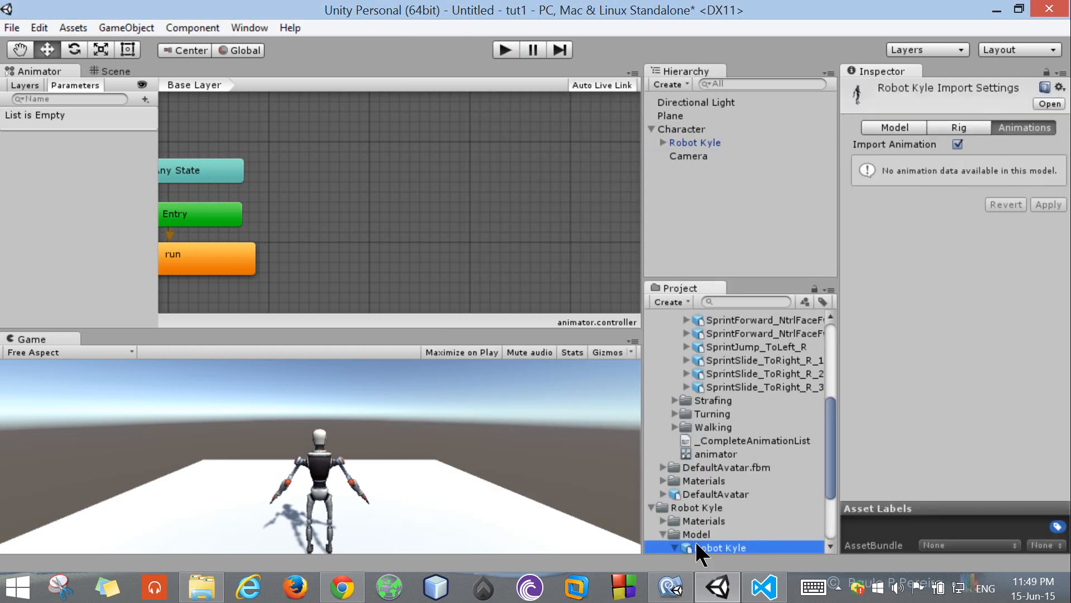
left_click(957, 126)
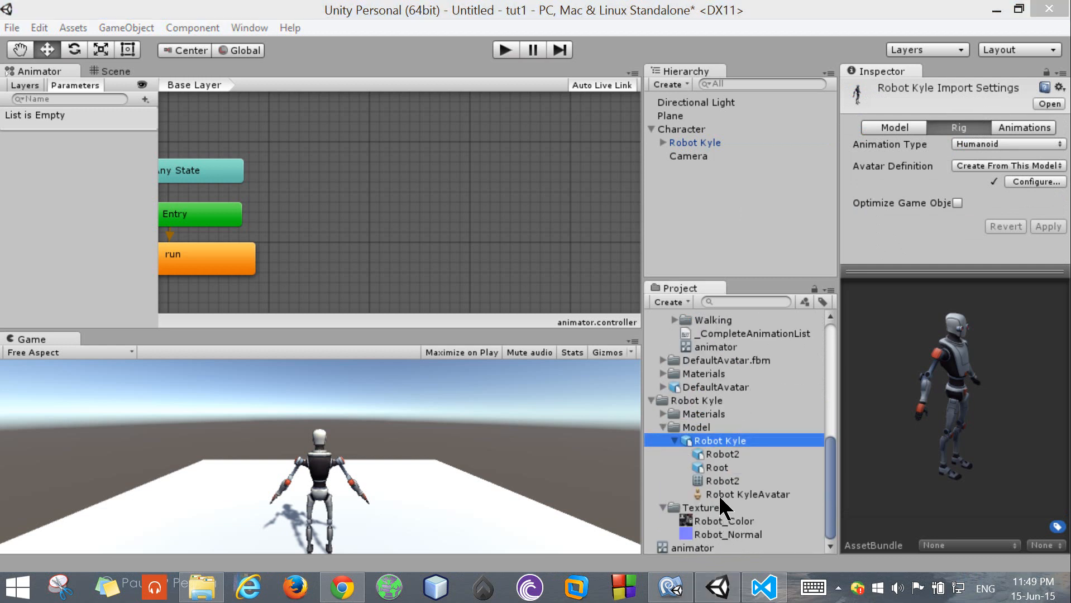
left_click(749, 494)
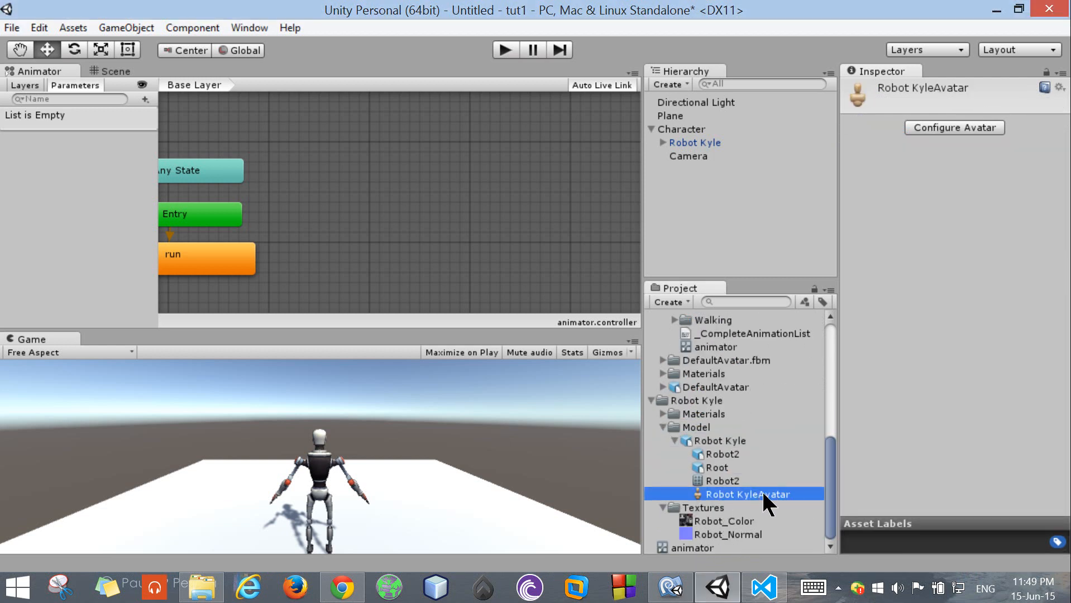
left_click(685, 129)
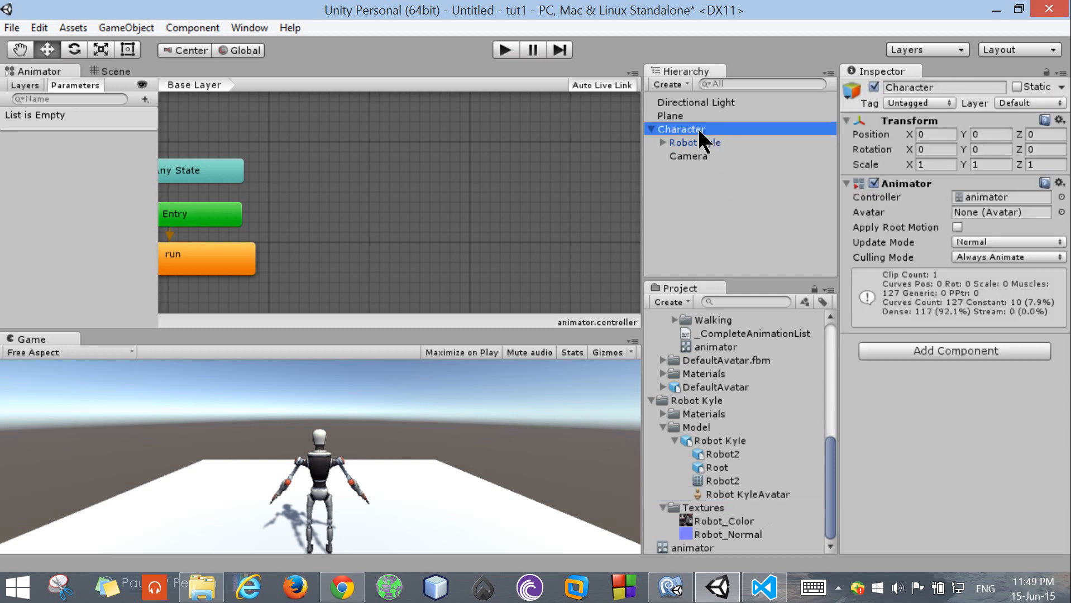
mouse_move(780, 459)
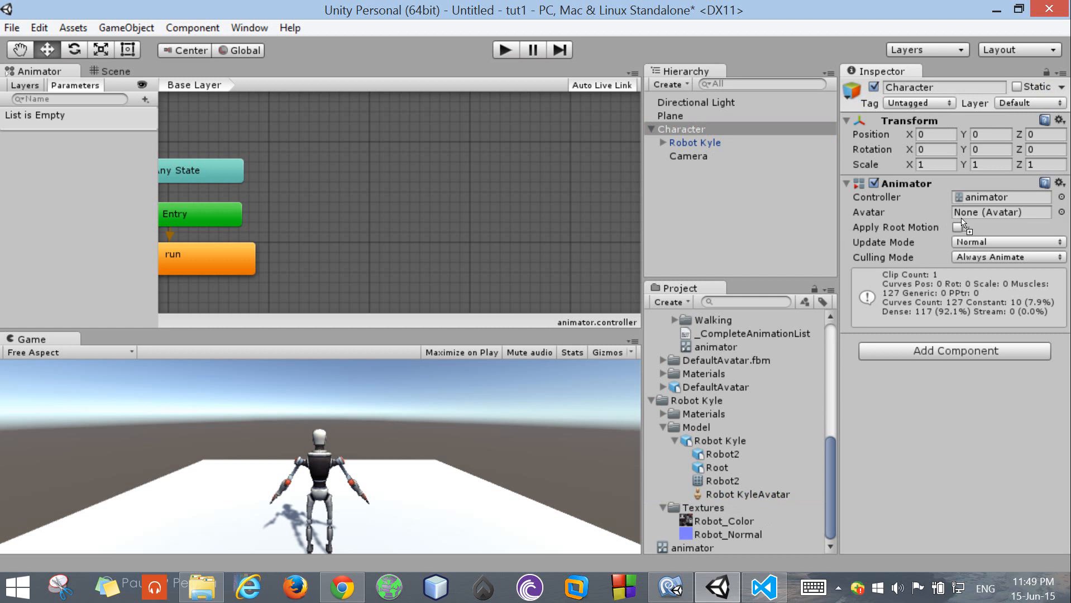
Step: Set the Avatar field of Character's Animator to Robot KyleAvatar
left_click(1001, 212)
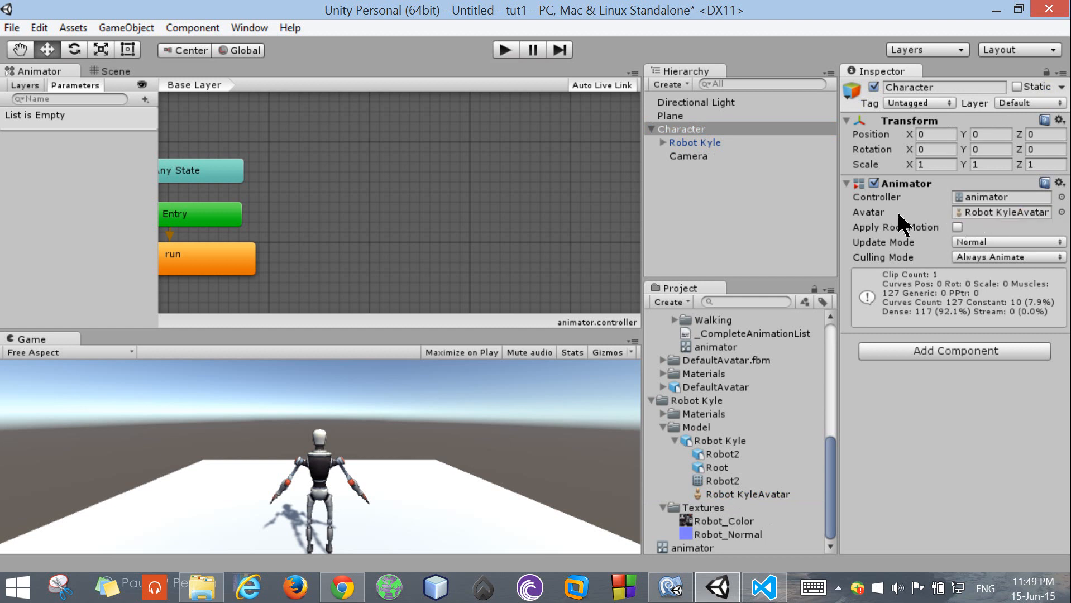
mouse_move(929, 232)
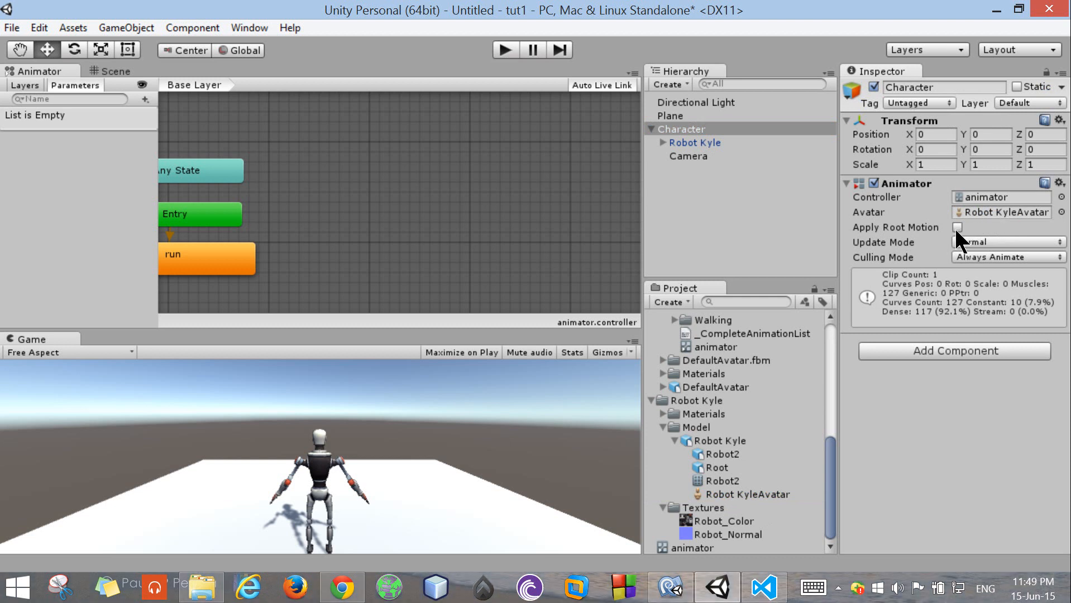
left_click(958, 226)
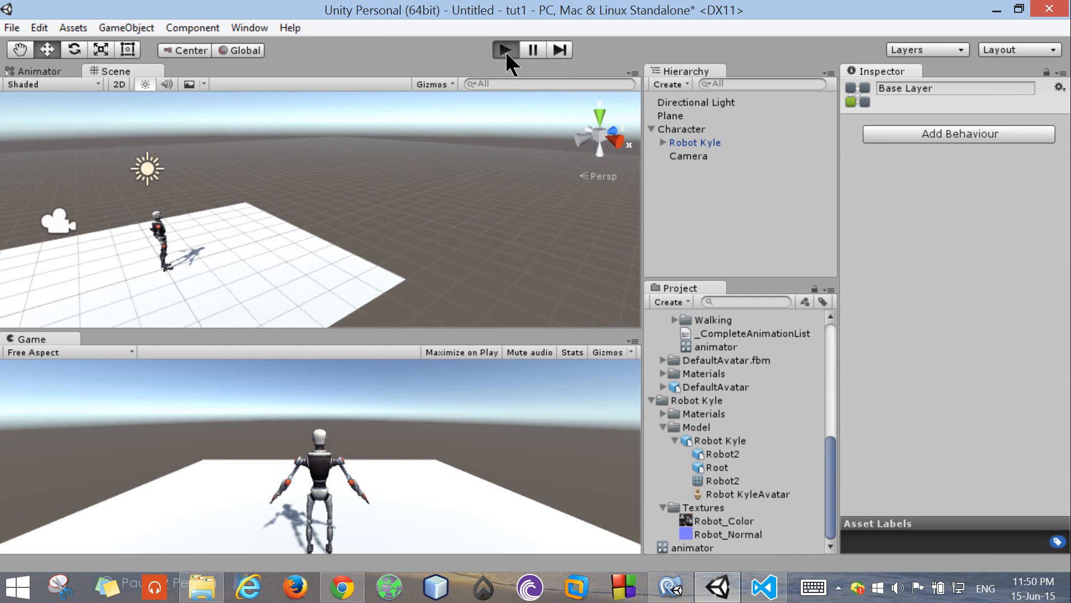
mouse_move(510, 89)
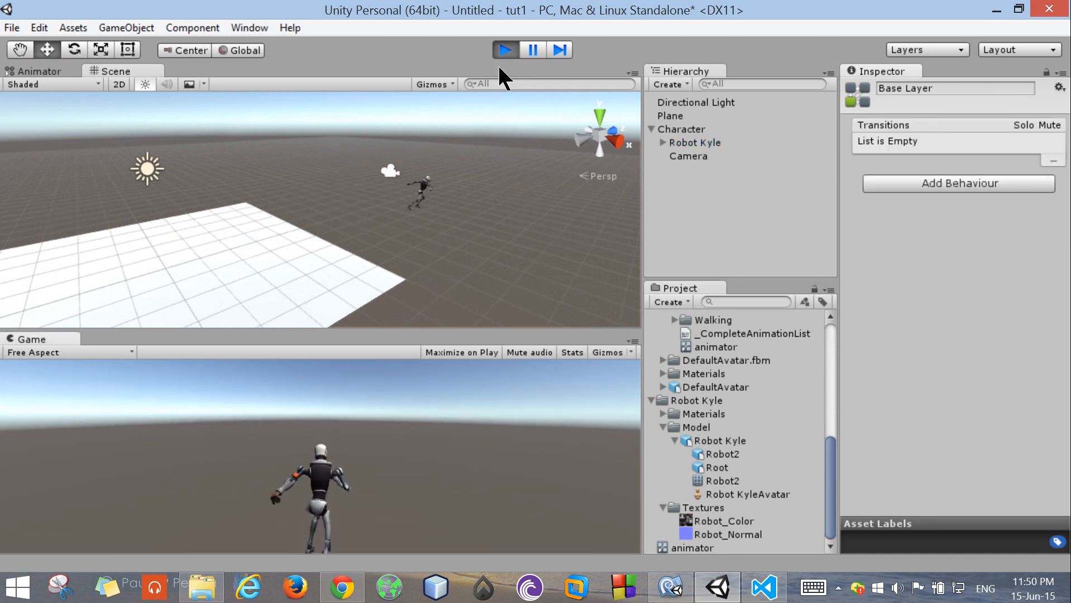
Step: Exit Play mode after watching Robot Kyle run forward
left_click(504, 49)
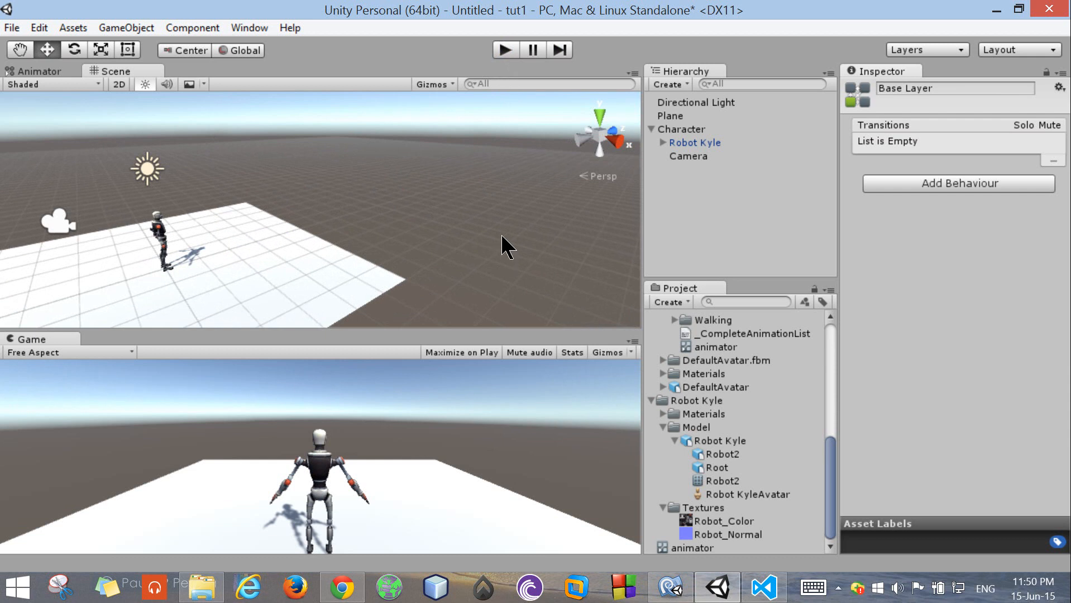